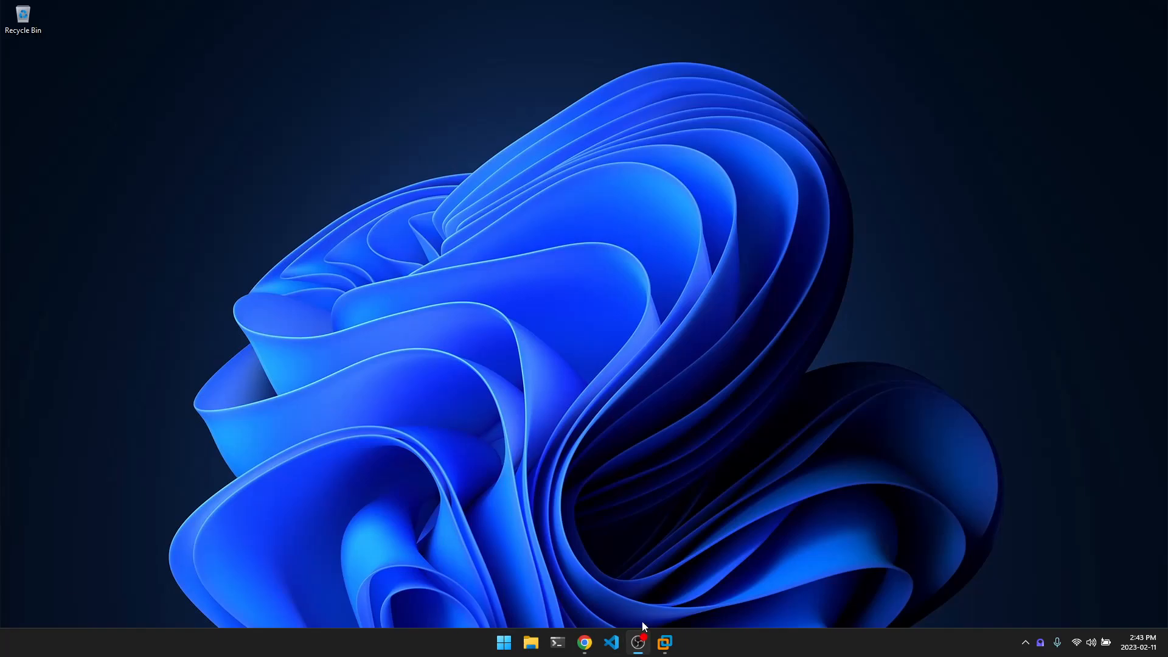
# - Bring up the running Kali Linux virtual machine in VMware Workstation
pyautogui.click(638, 643)
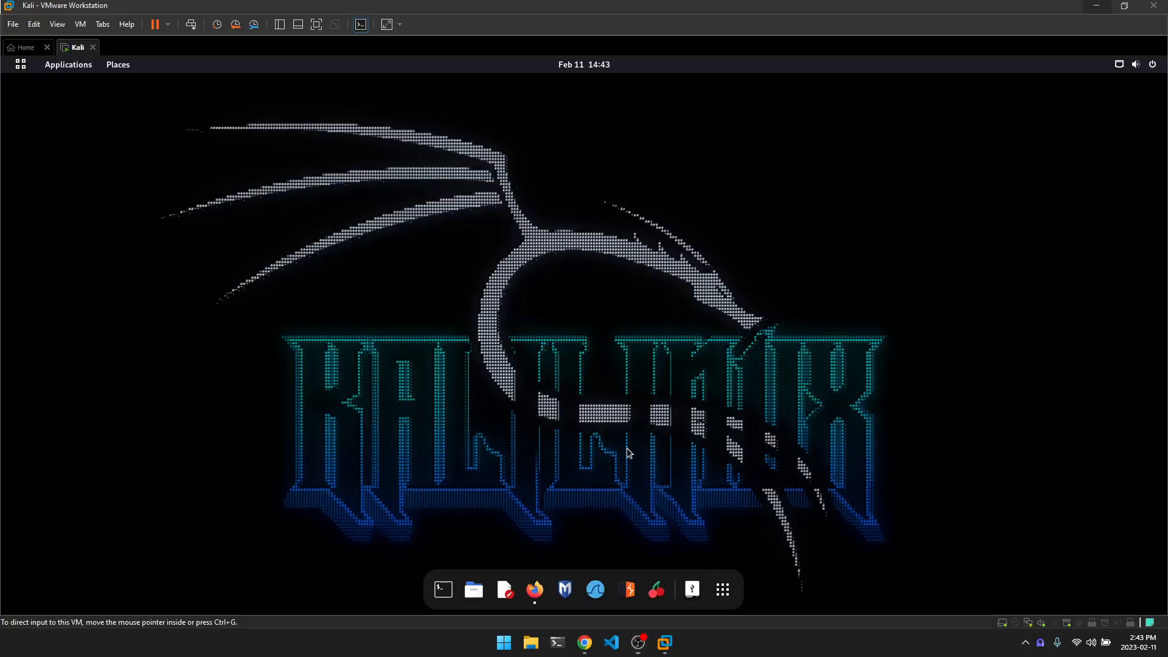
pyautogui.moveTo(334, 245)
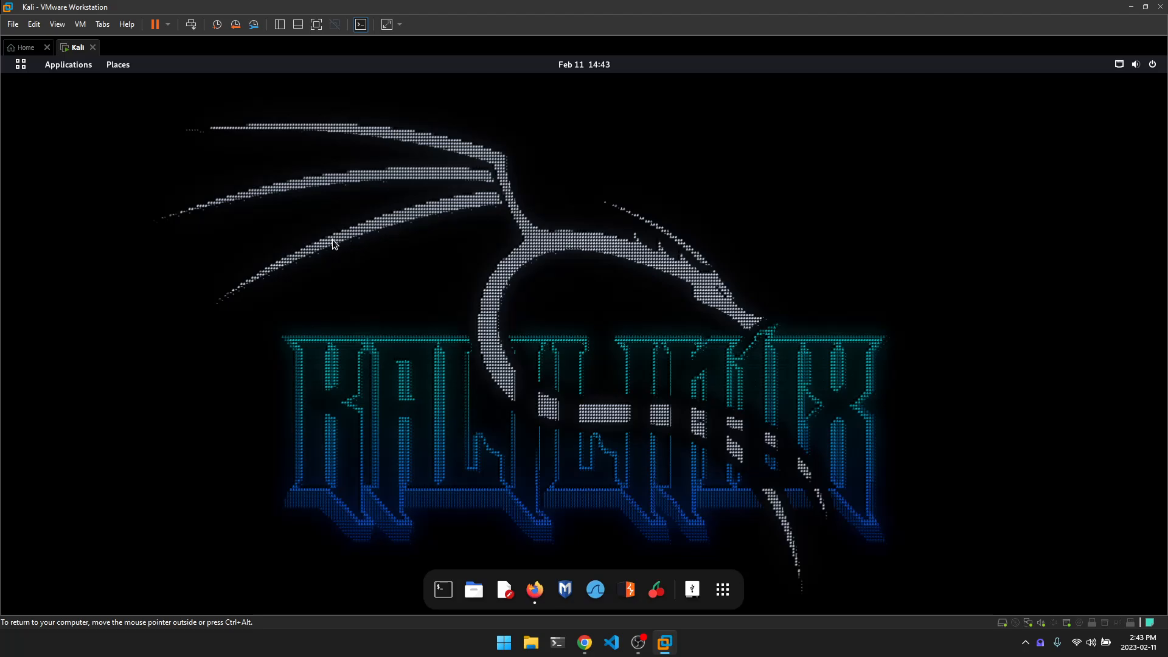
pyautogui.moveTo(75, 200)
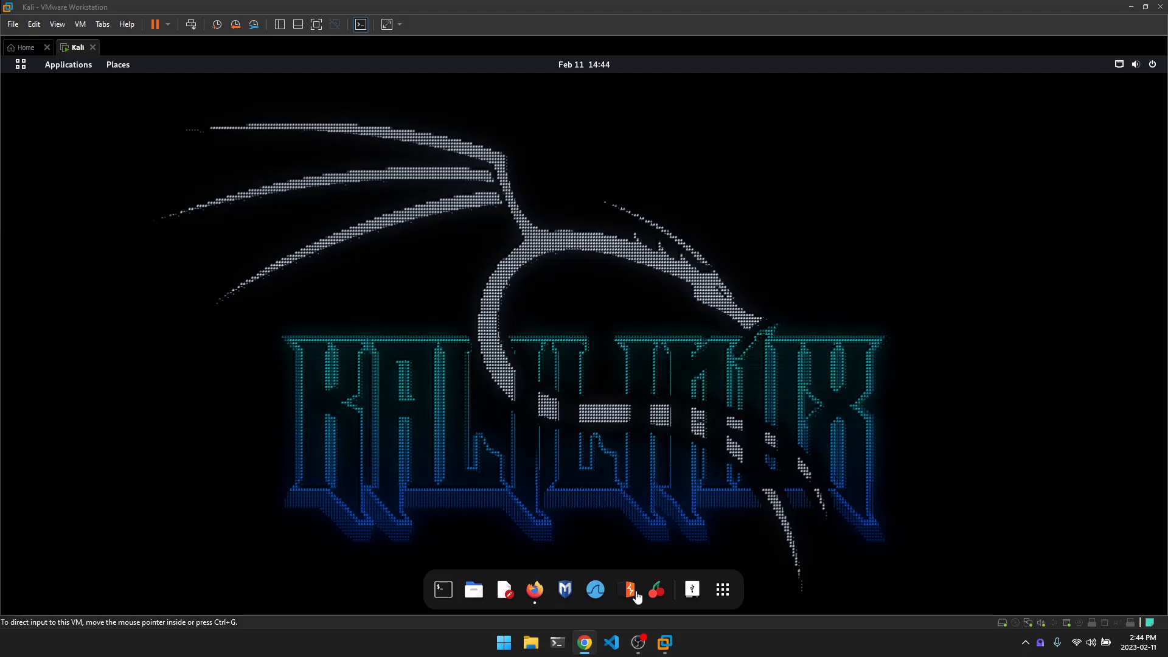
pyautogui.click(535, 589)
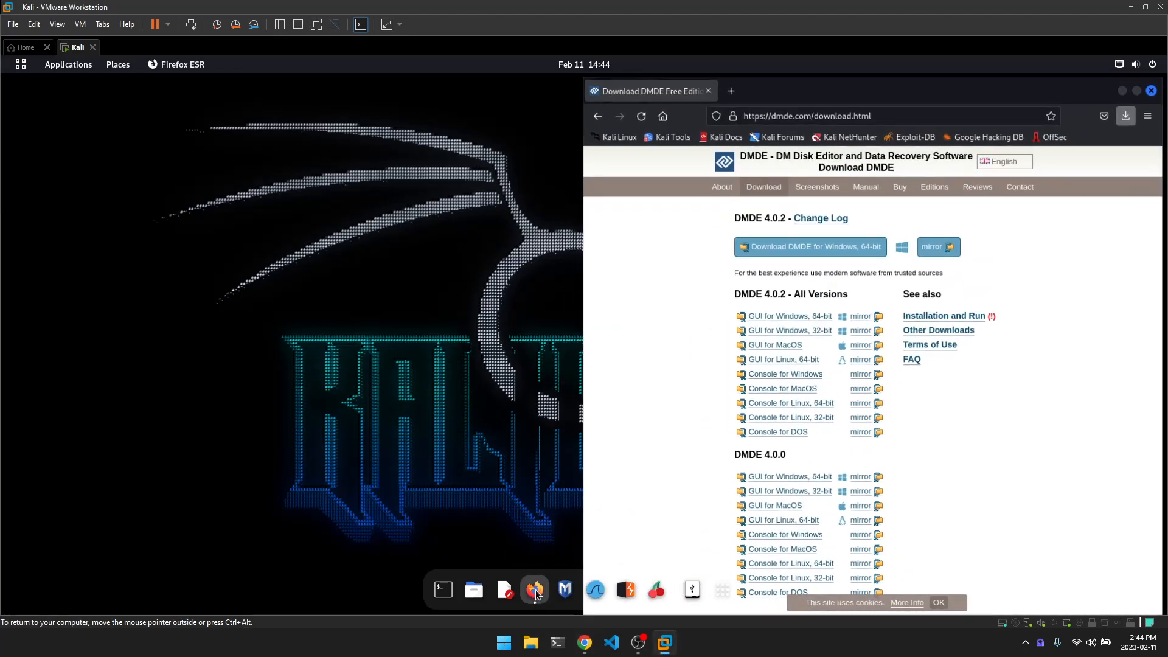
pyautogui.click(731, 91)
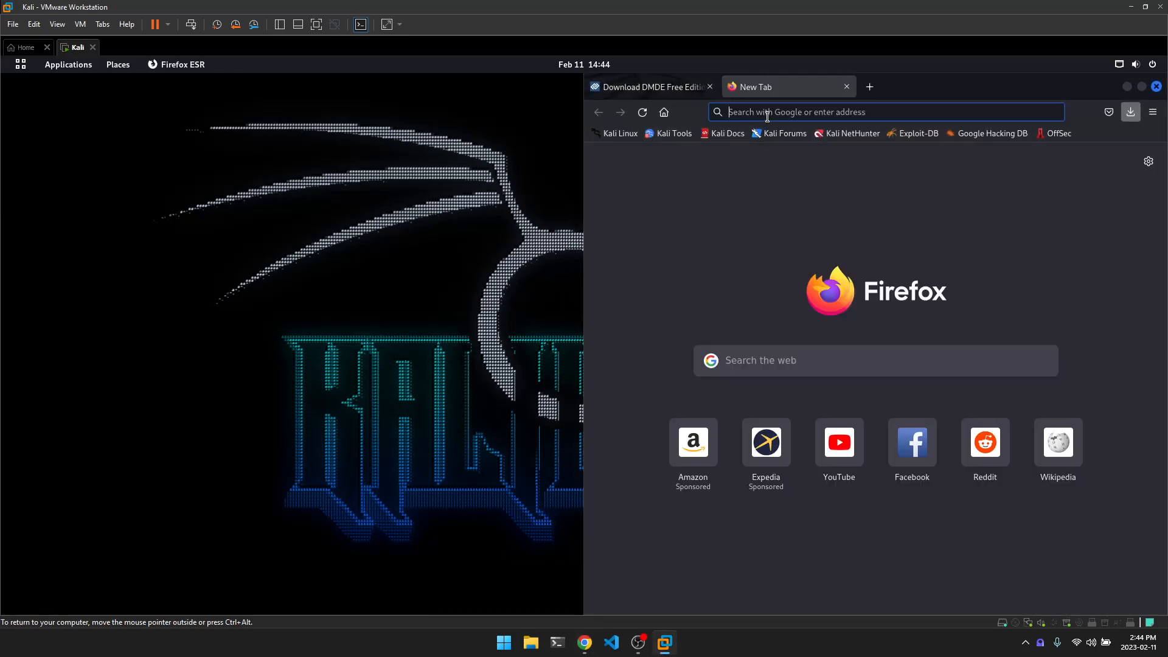
pyautogui.write('https://ryd3v.com/posts/dmde')
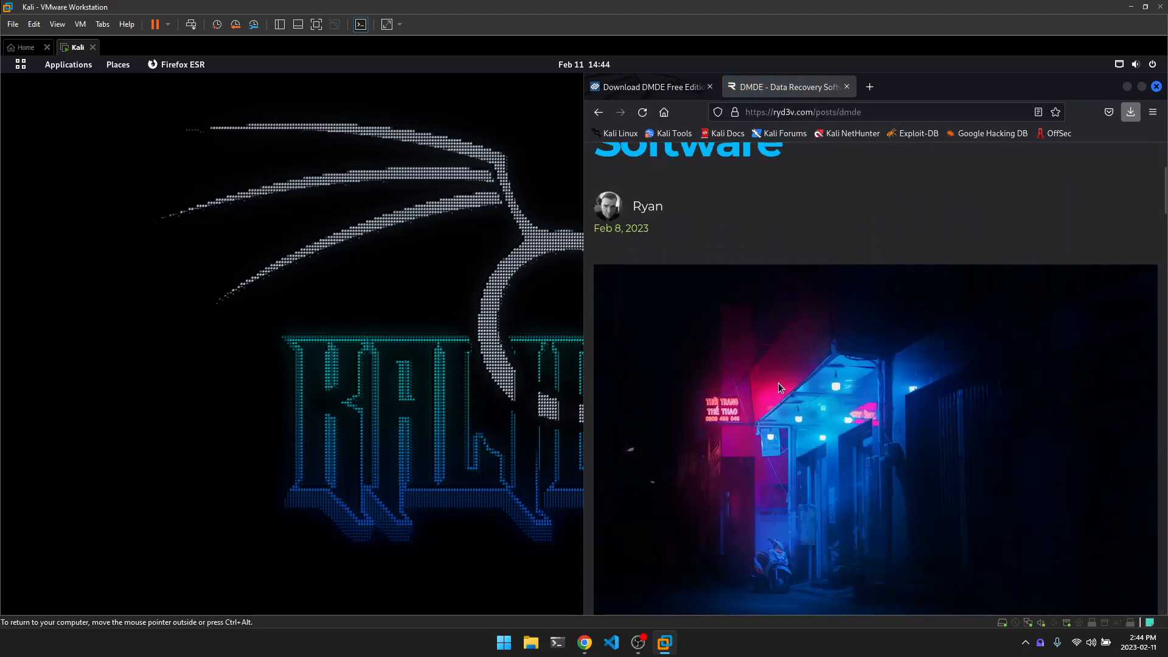
pyautogui.scroll(-3)
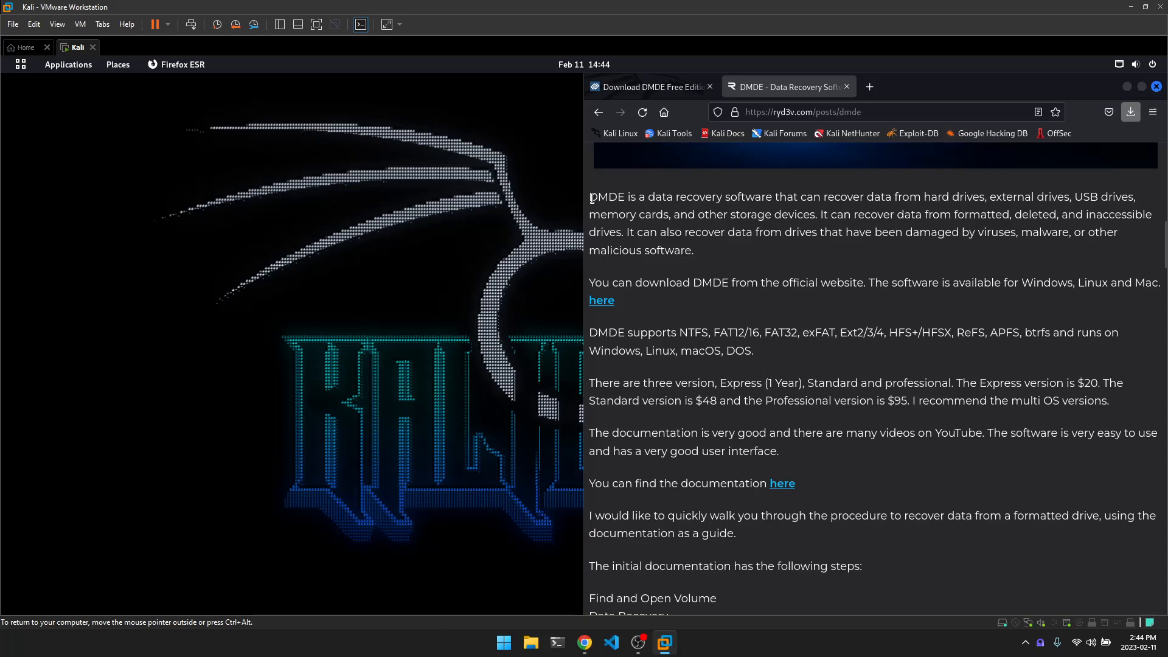
pyautogui.moveTo(858, 211)
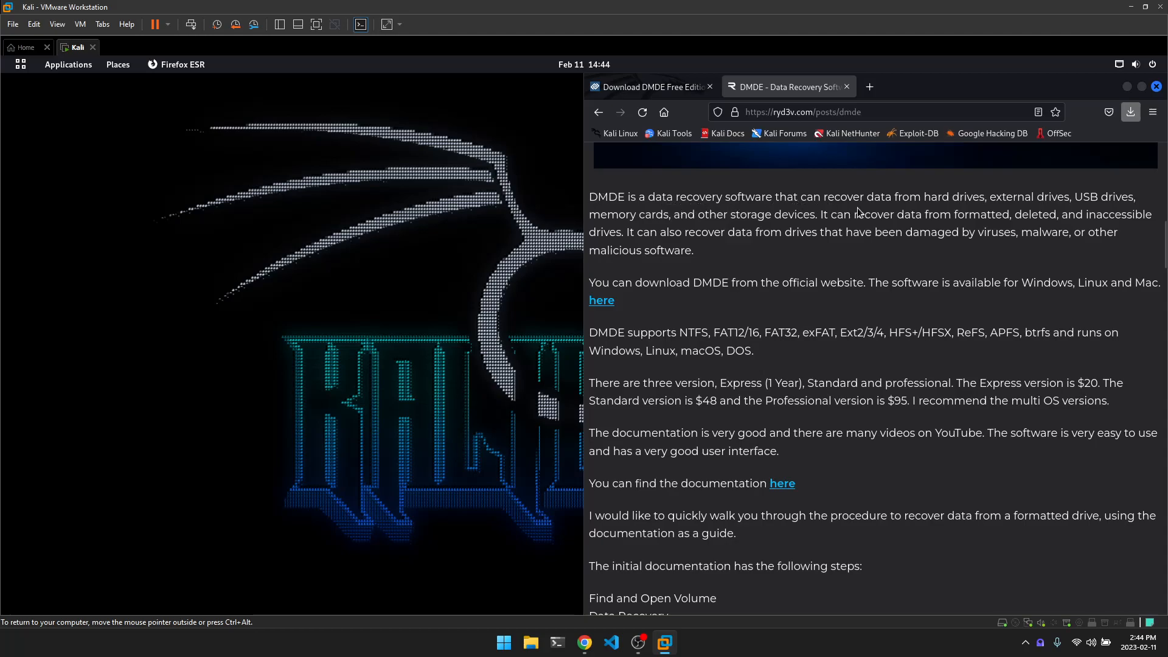
pyautogui.moveTo(1056, 203)
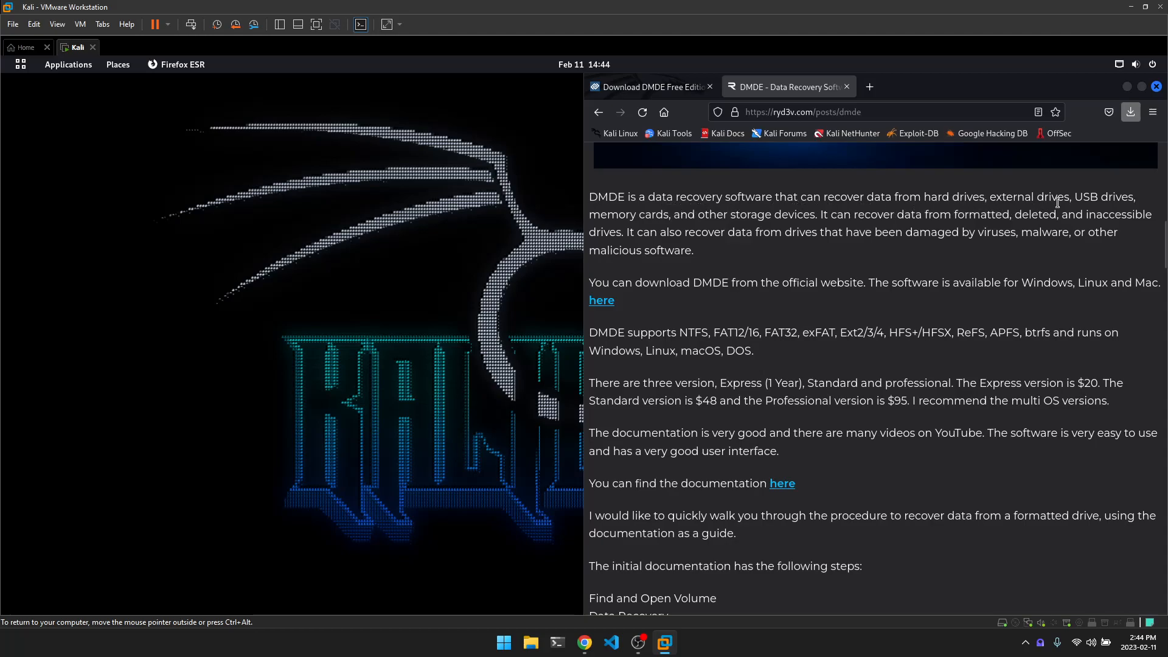
pyautogui.moveTo(695, 232)
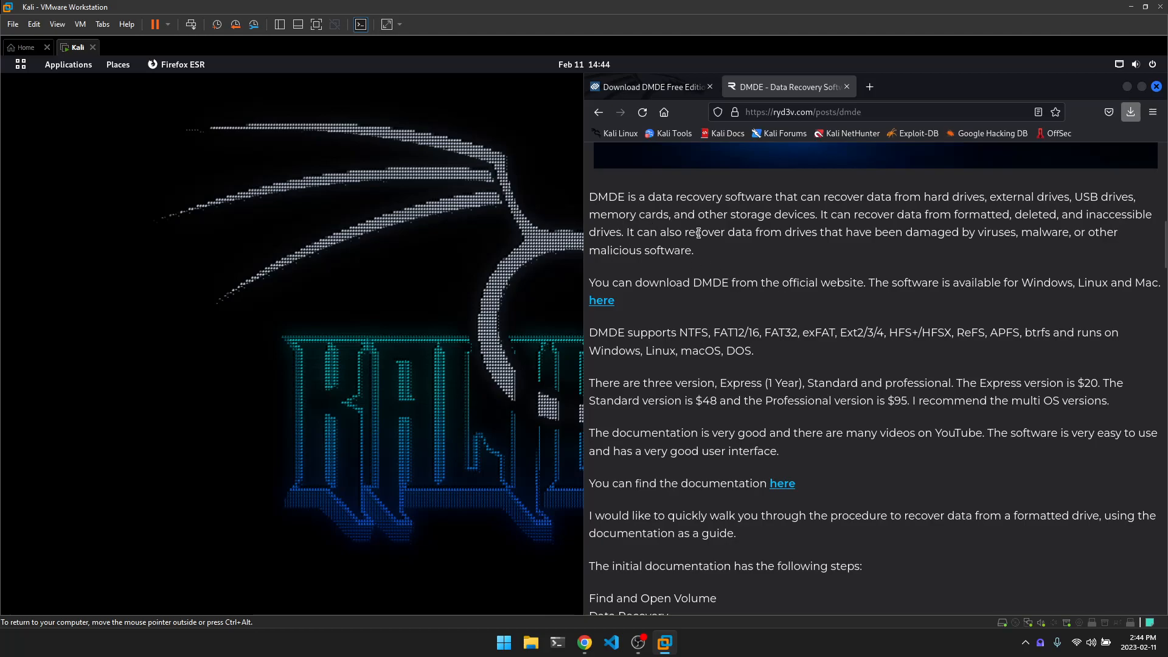
pyautogui.moveTo(820, 232)
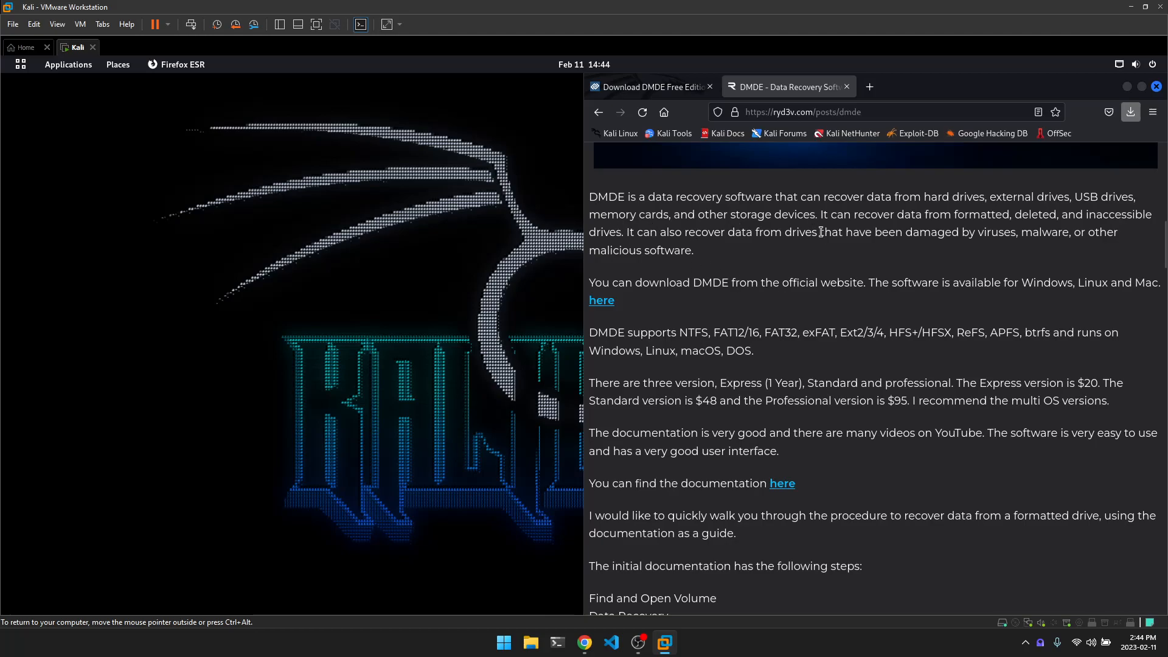
pyautogui.scroll(-3)
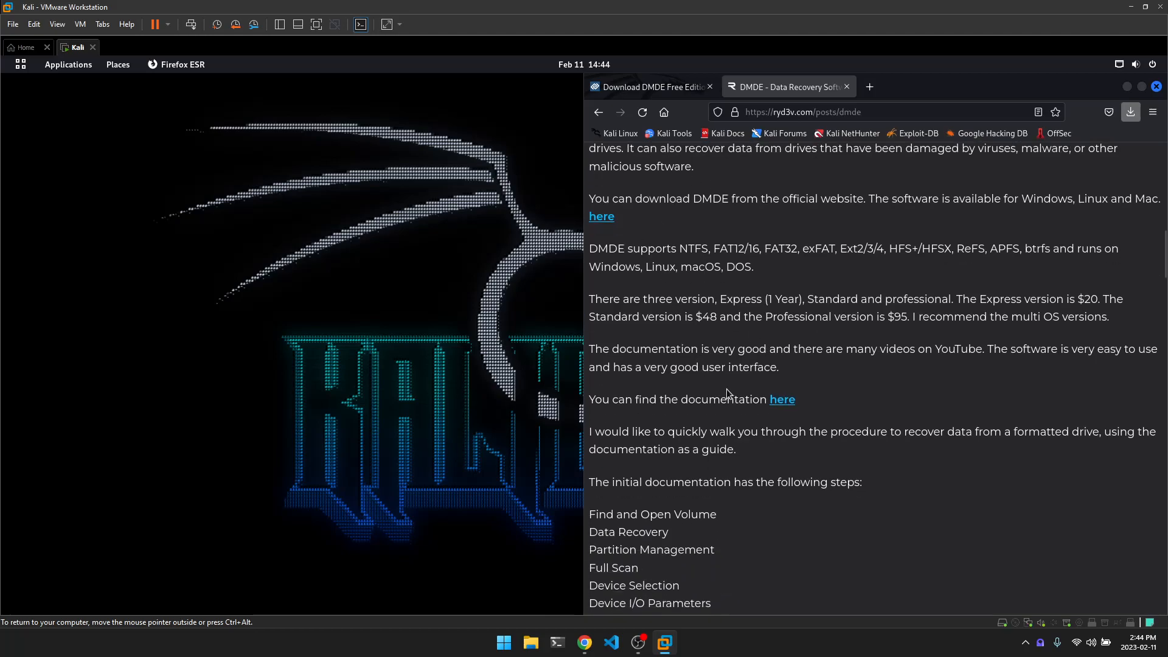
pyautogui.scroll(-3)
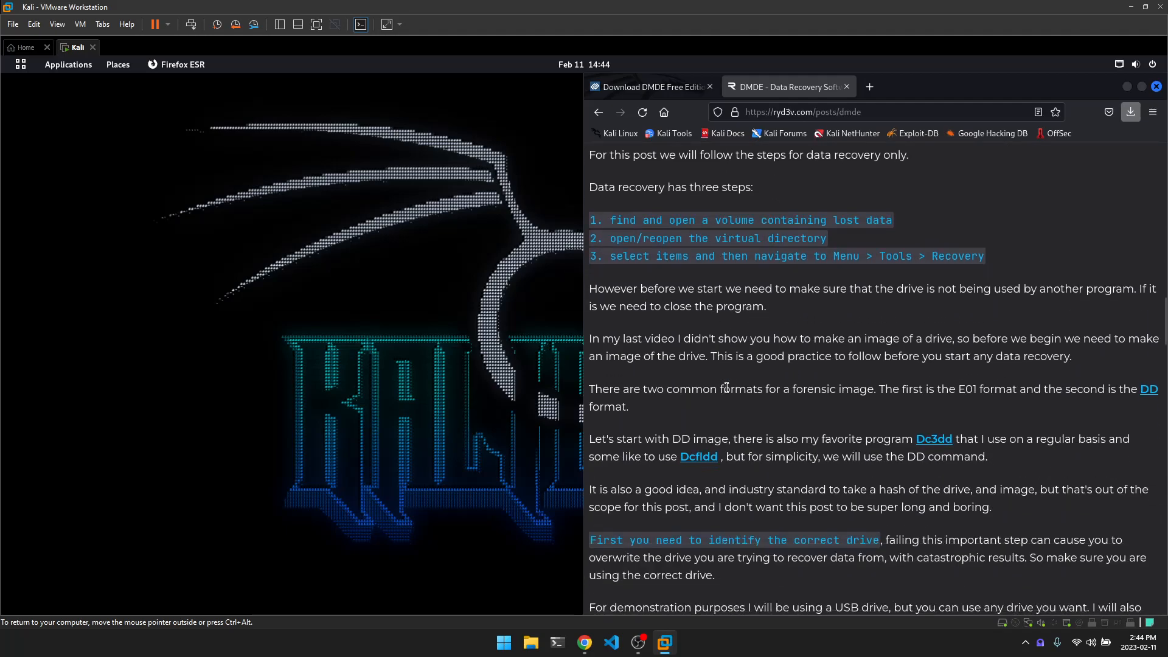
pyautogui.moveTo(609, 269)
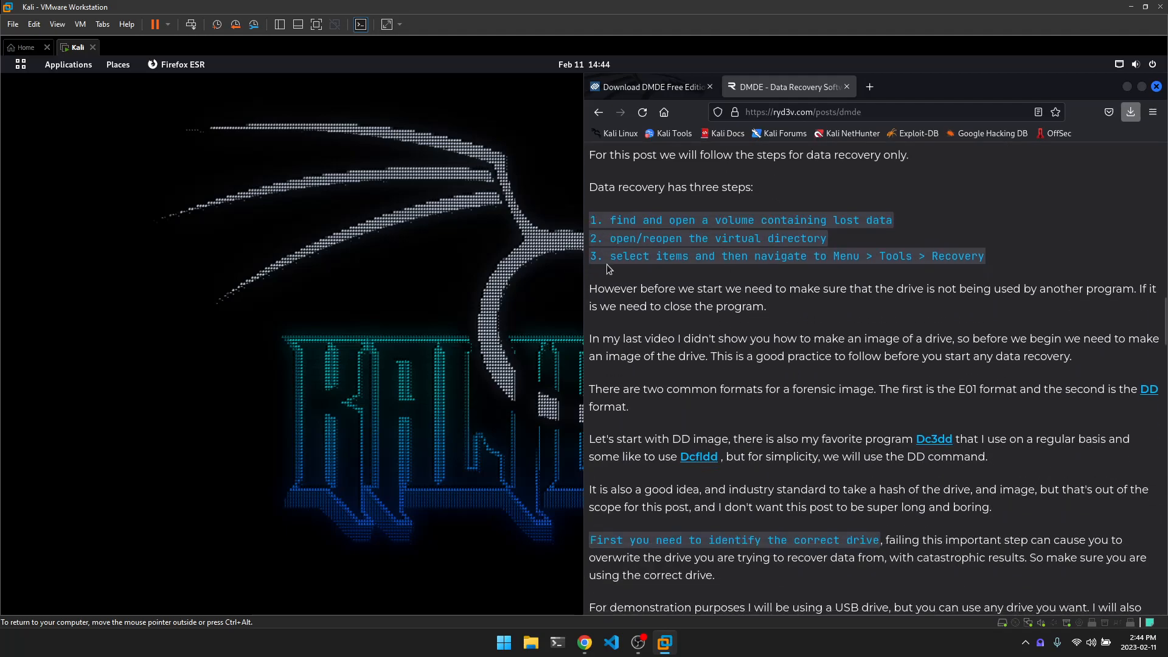
pyautogui.moveTo(648, 271)
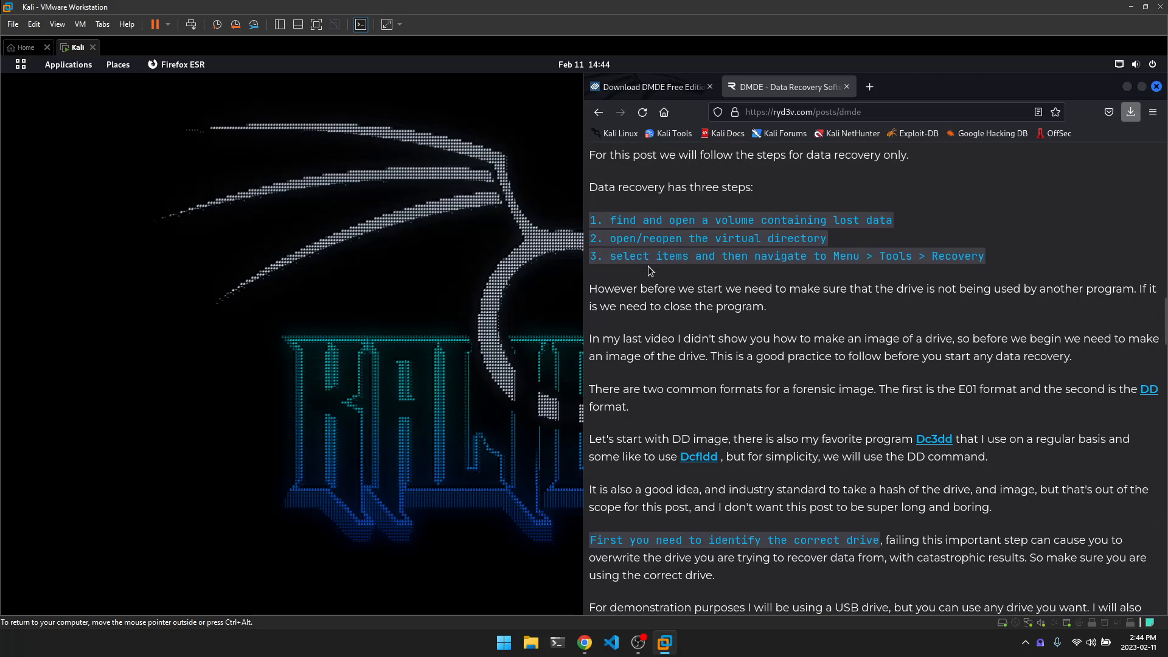
pyautogui.moveTo(653, 287)
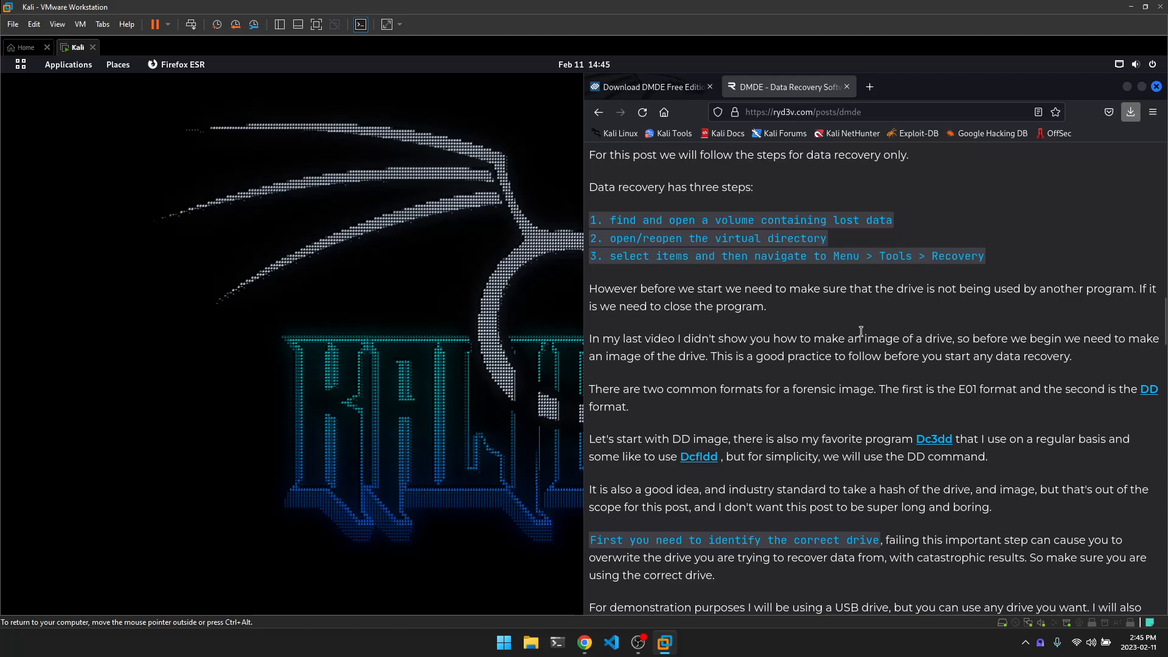
pyautogui.scroll(-3)
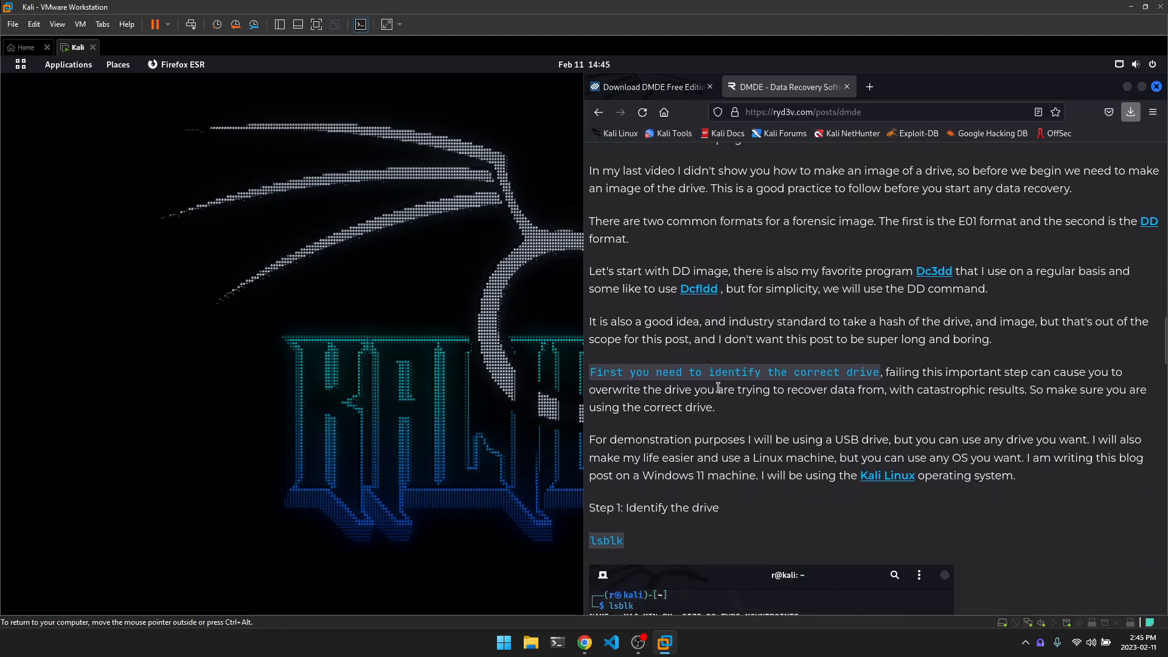
pyautogui.scroll(-3)
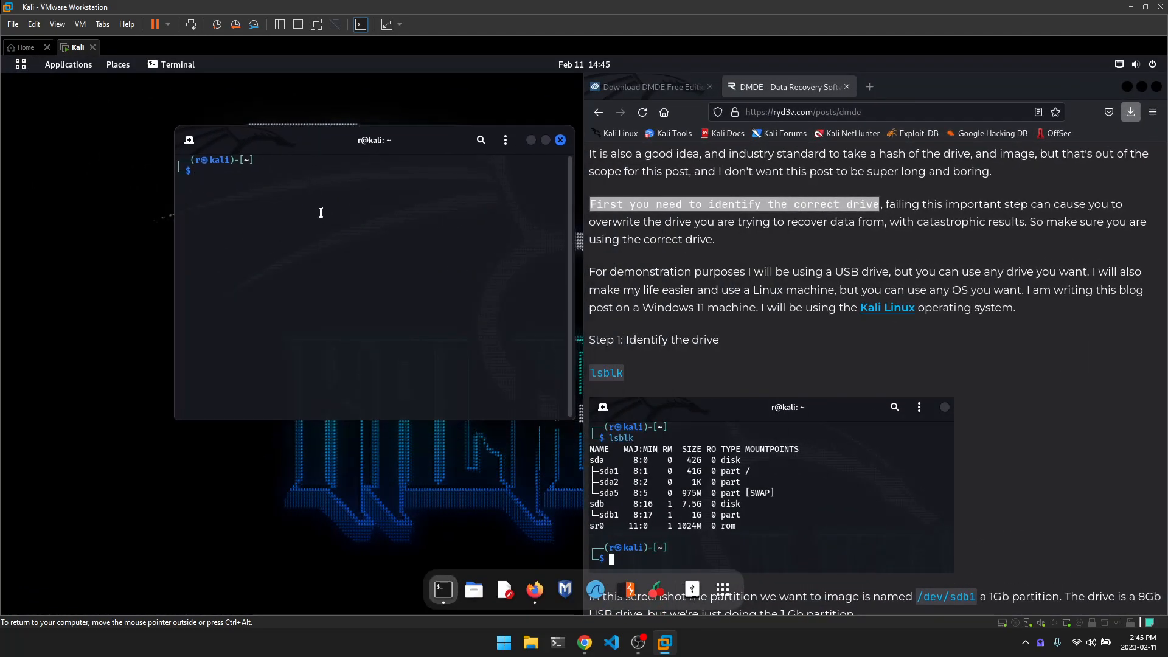
# - Run lsblk to find the 977M USB partition sdb1 mounted at /media/r/FLASH
pyautogui.write('lsblk')
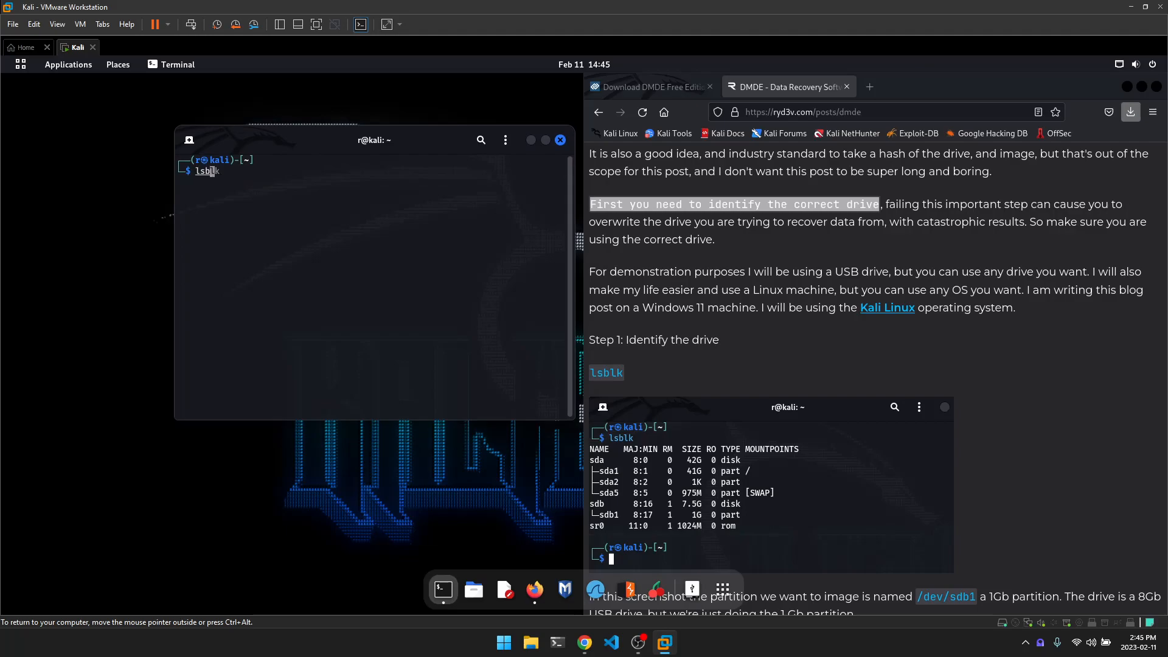
pyautogui.press('Return')
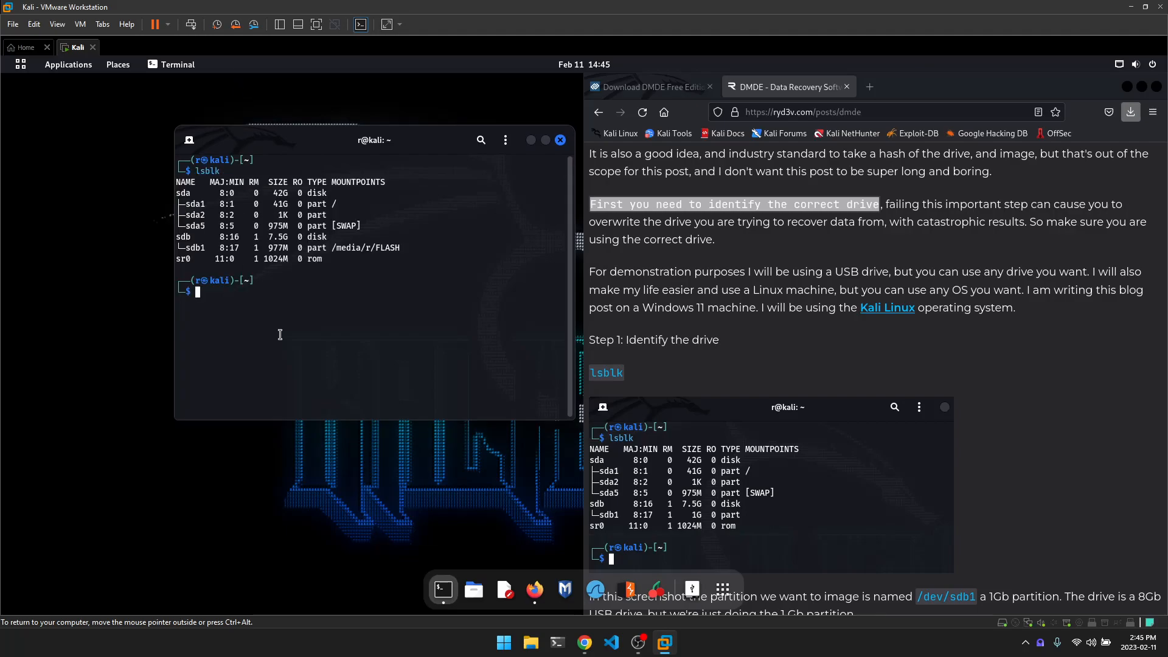
pyautogui.doubleClick(182, 259)
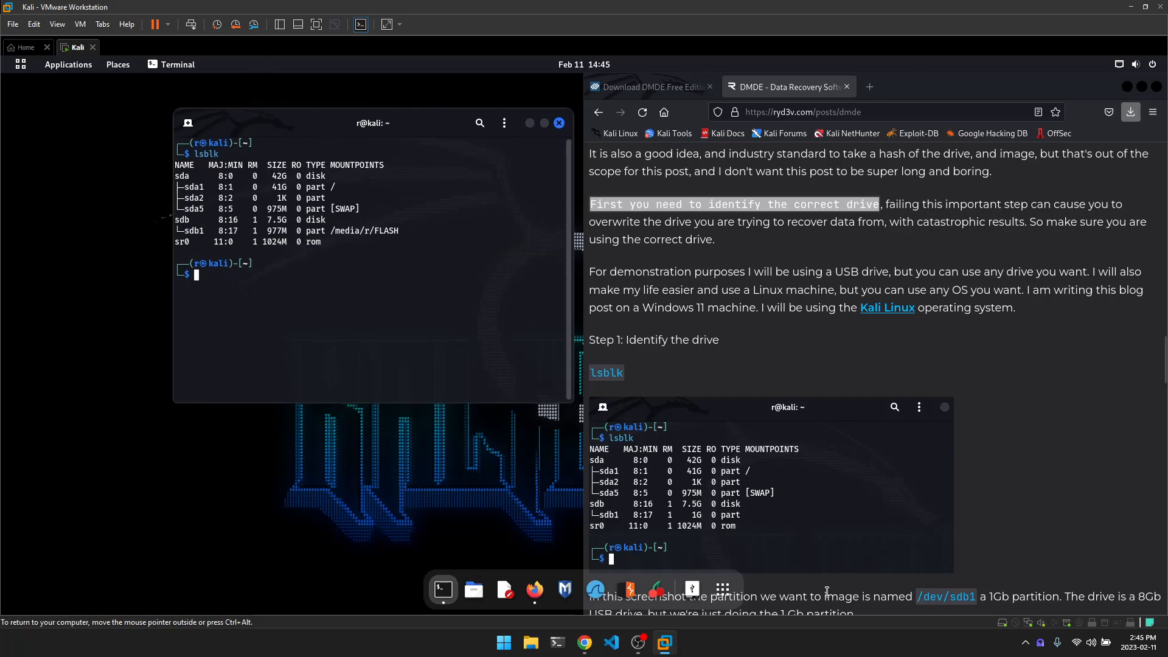
pyautogui.click(721, 589)
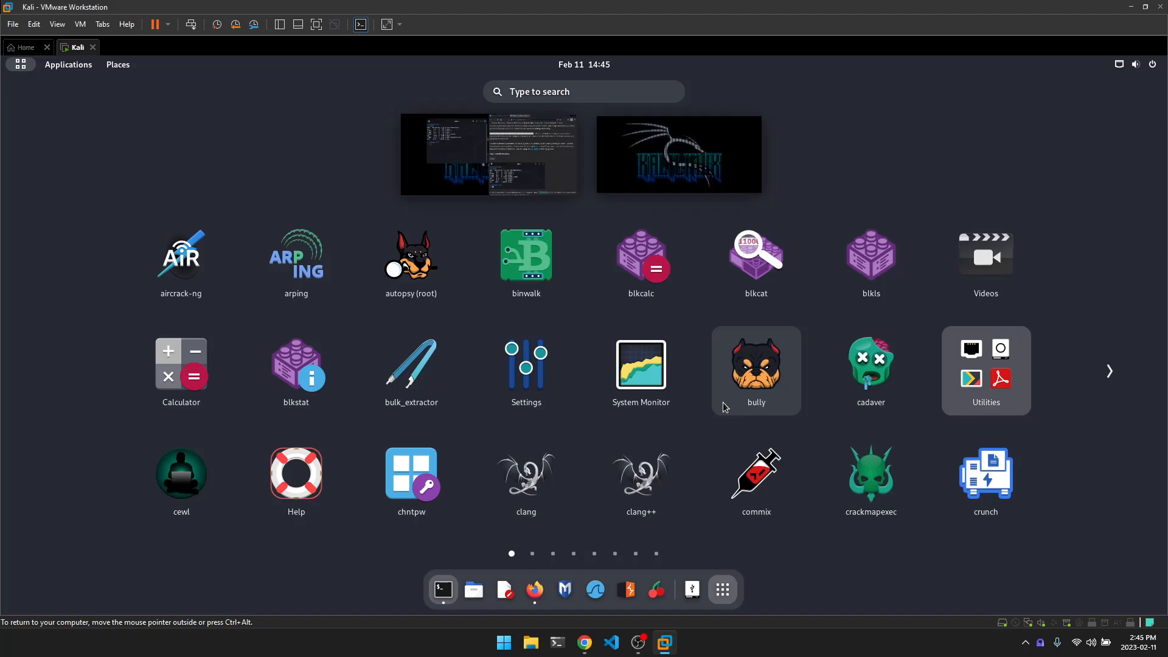
# - Launch Disks and confirm the 8 GB thumb drive's FLASH partition is /dev/sdb1
pyautogui.write('di')
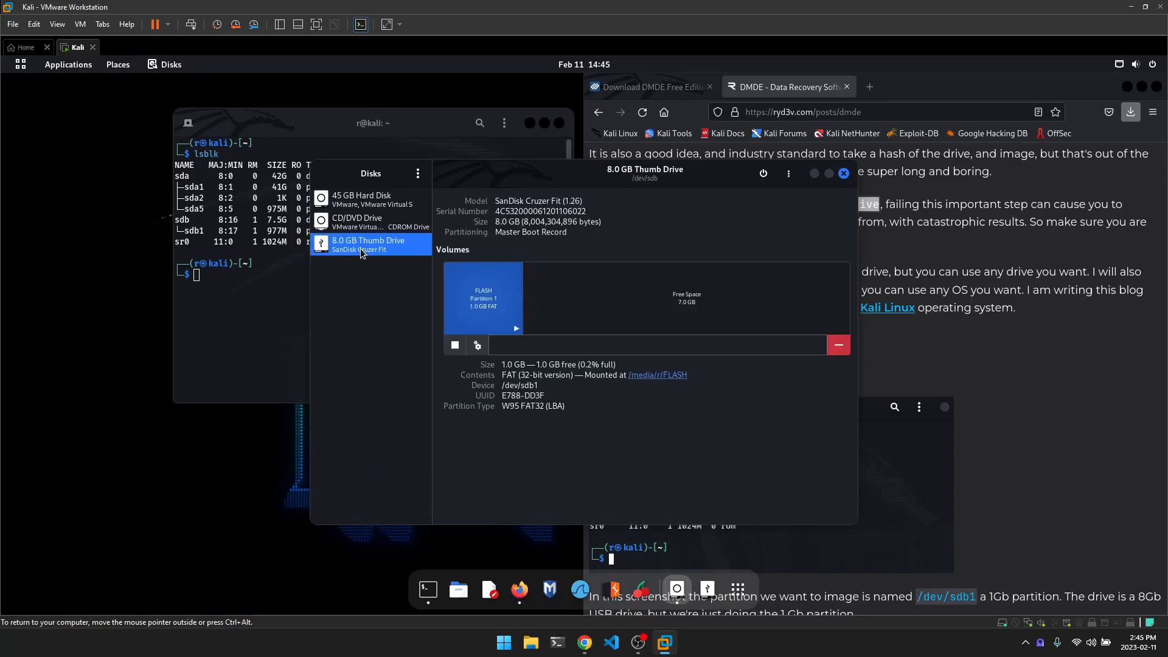
pyautogui.moveTo(467, 286)
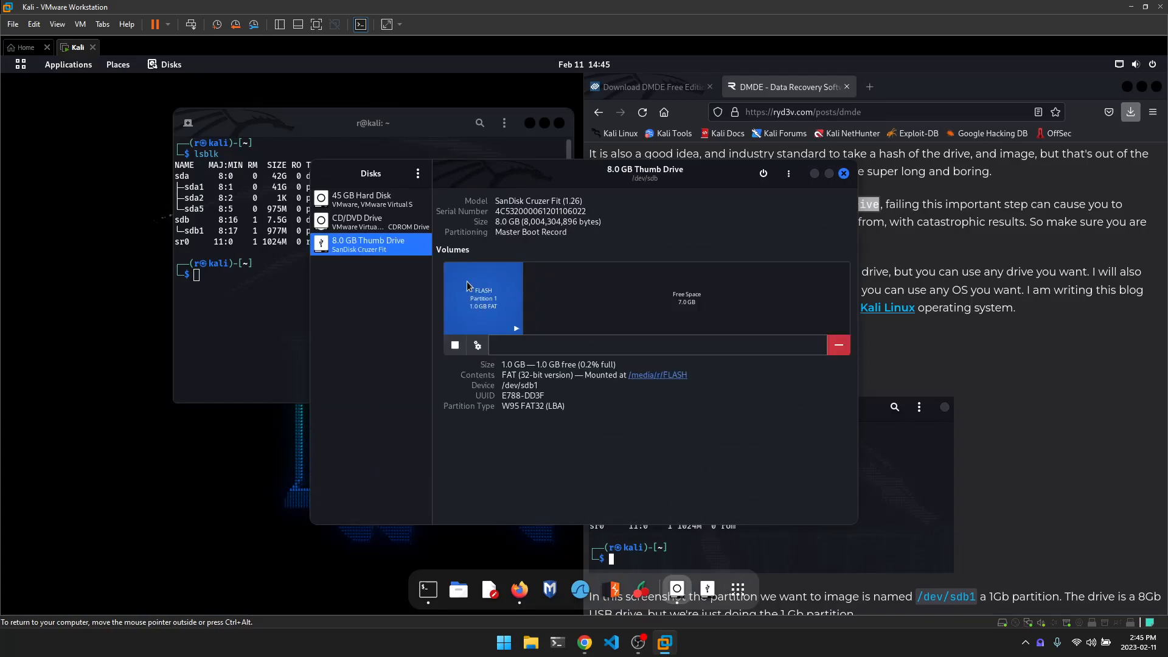
pyautogui.moveTo(729, 284)
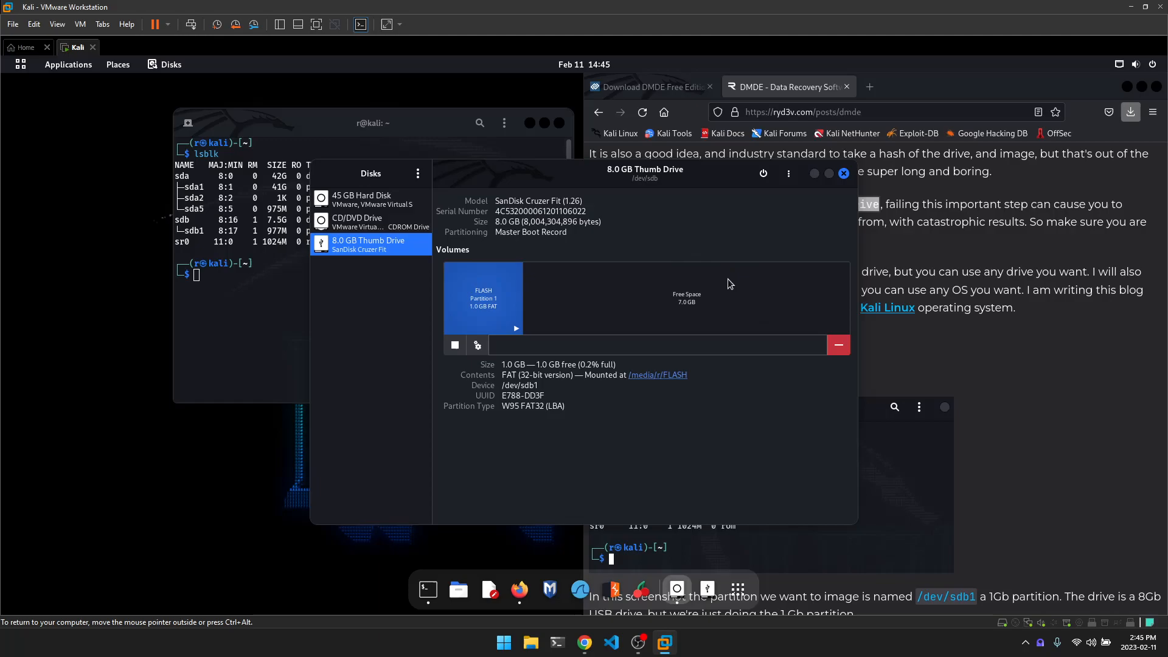
pyautogui.moveTo(743, 293)
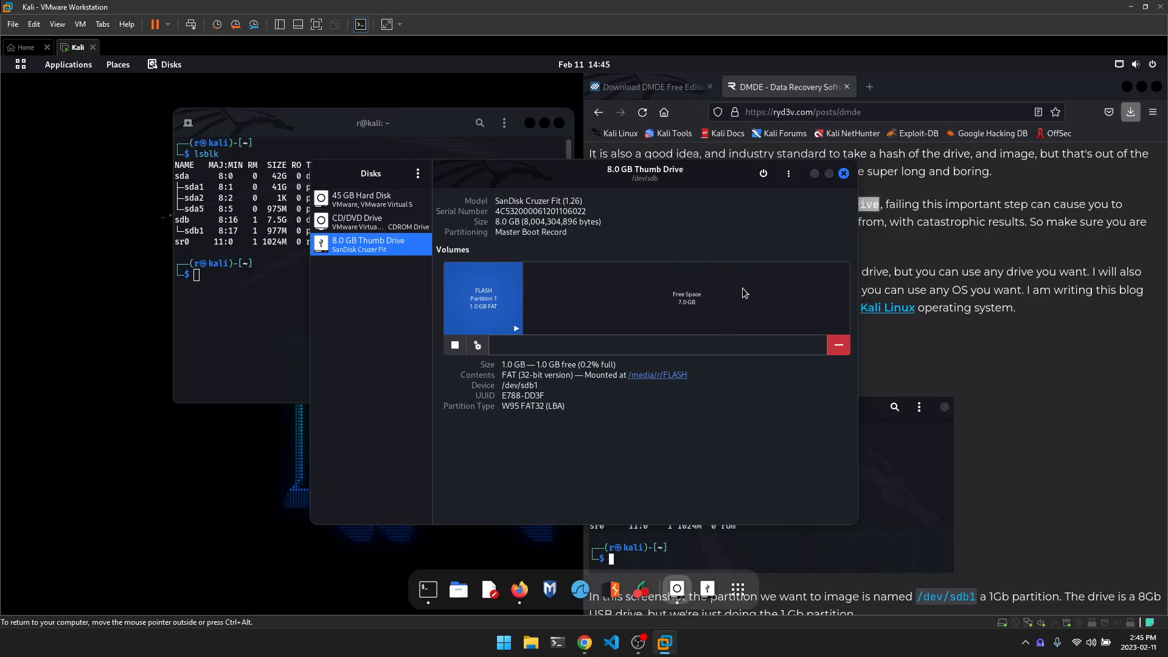
pyautogui.moveTo(649, 293)
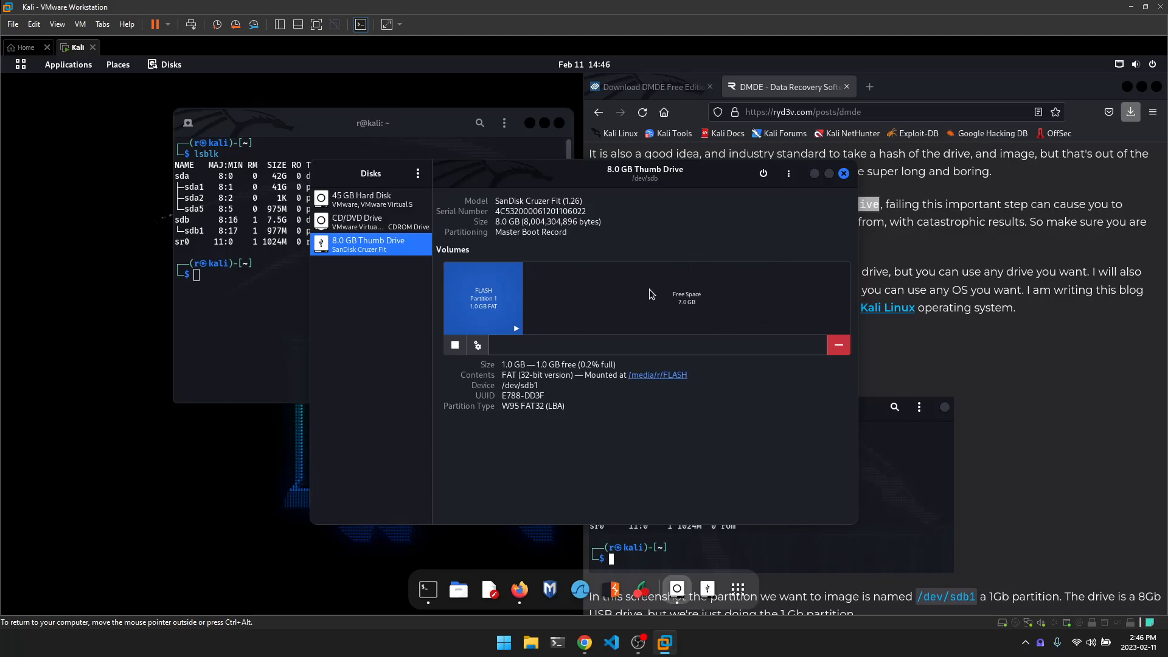
pyautogui.moveTo(491, 318)
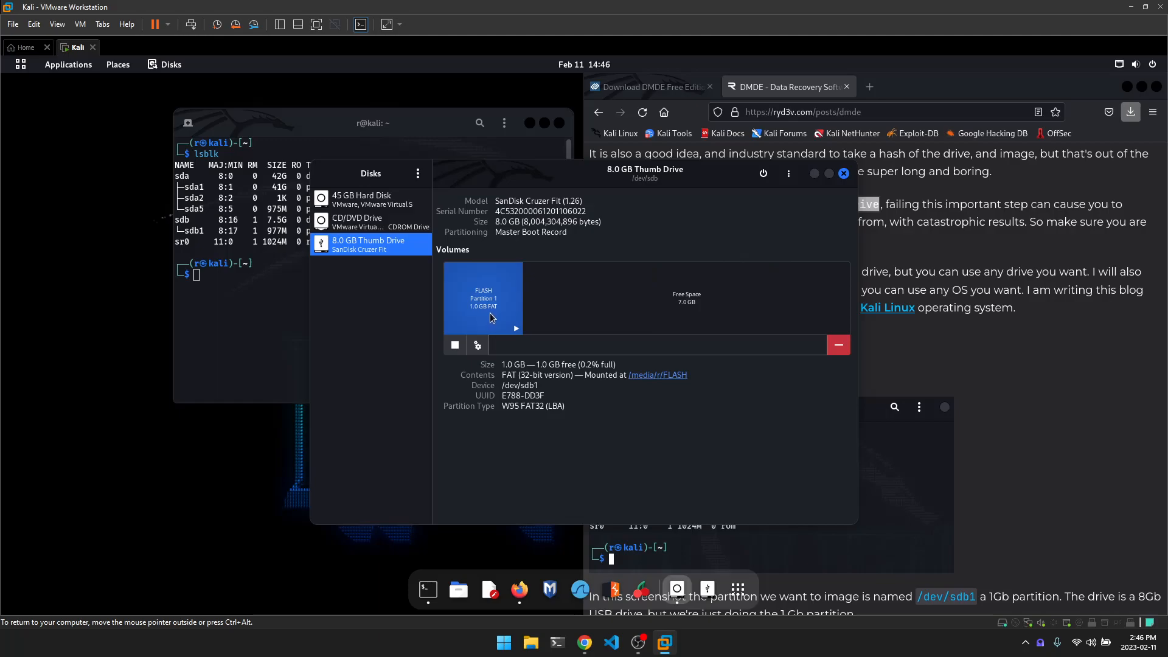
pyautogui.moveTo(498, 278)
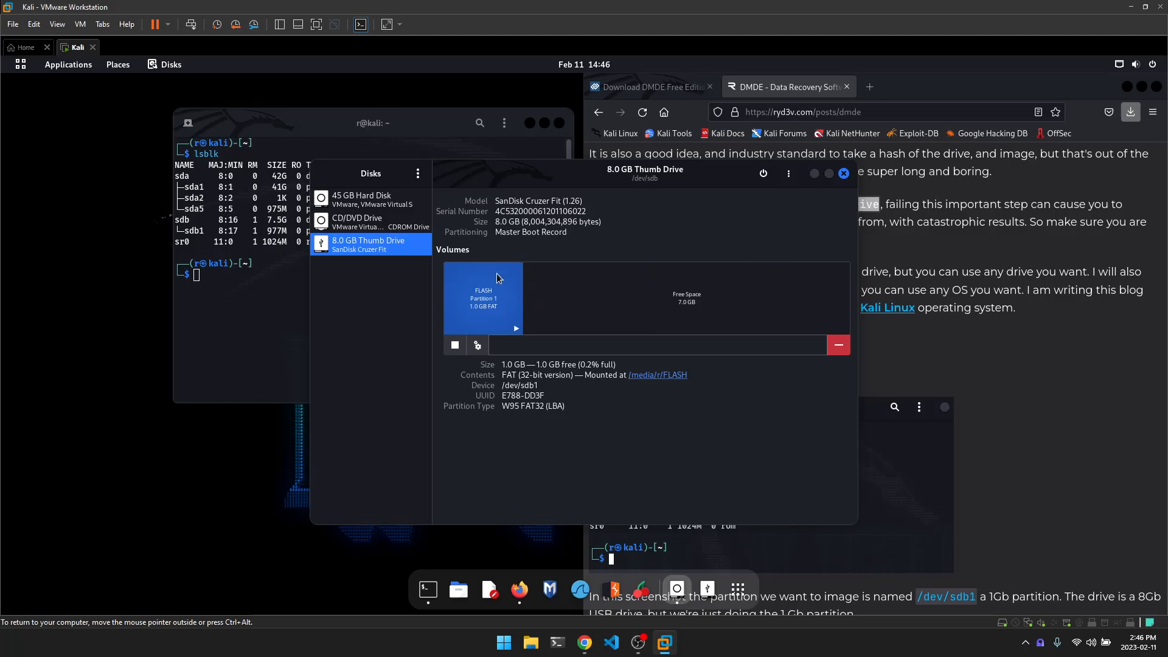
pyautogui.moveTo(633, 184)
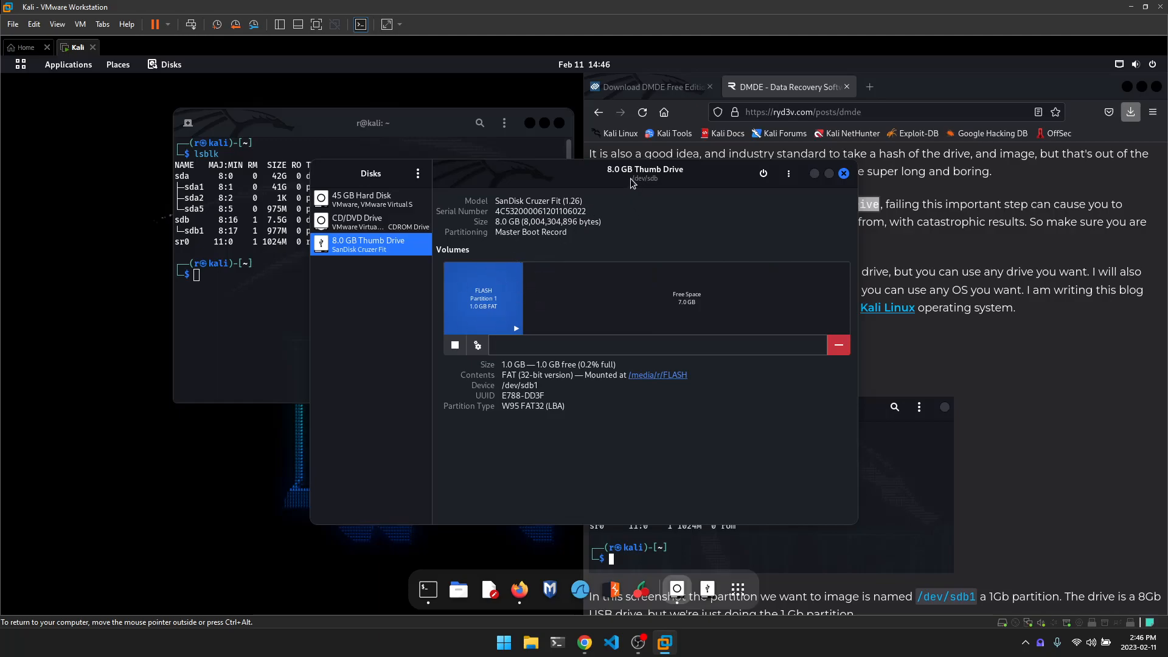
pyautogui.moveTo(634, 186)
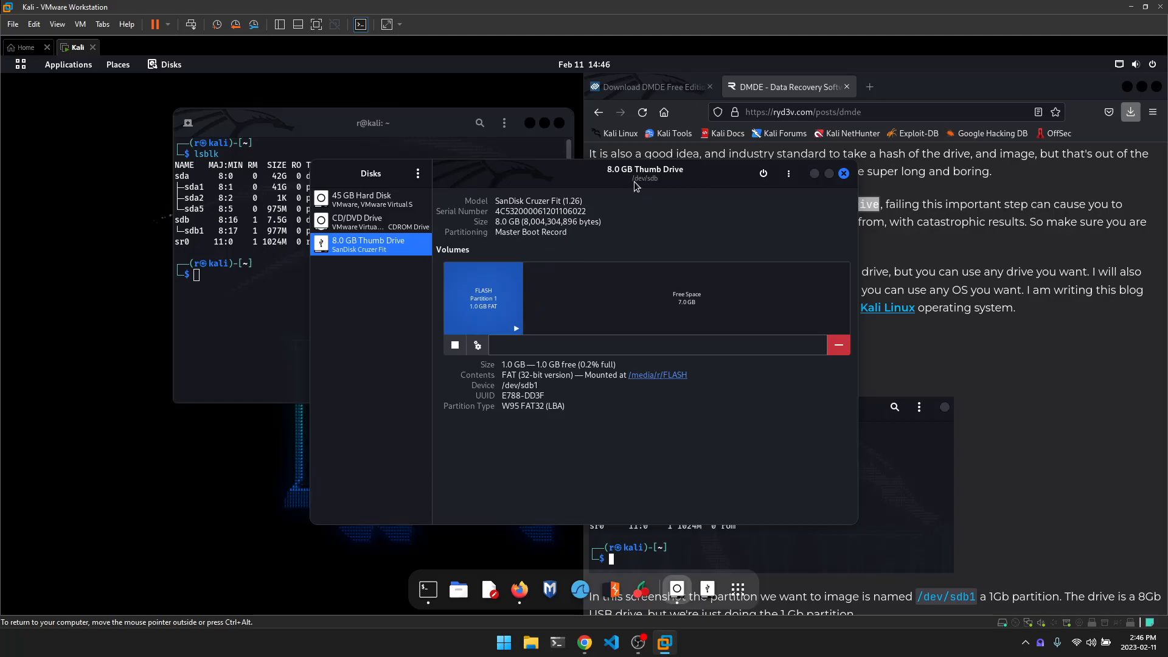
pyautogui.moveTo(664, 186)
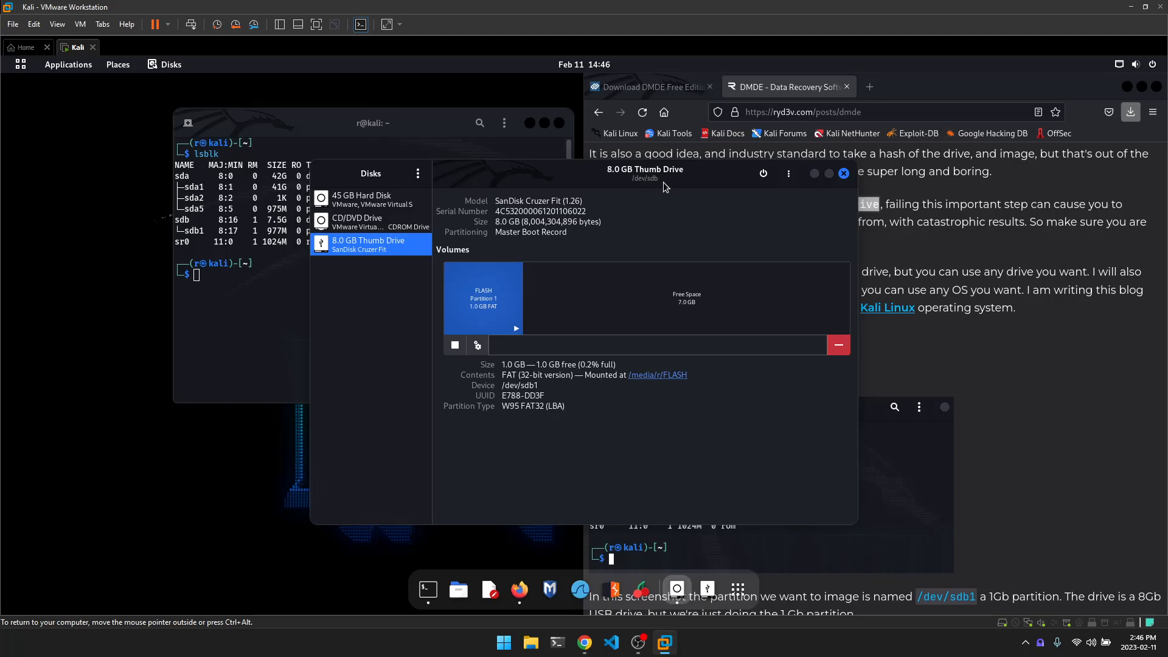
pyautogui.moveTo(196, 230)
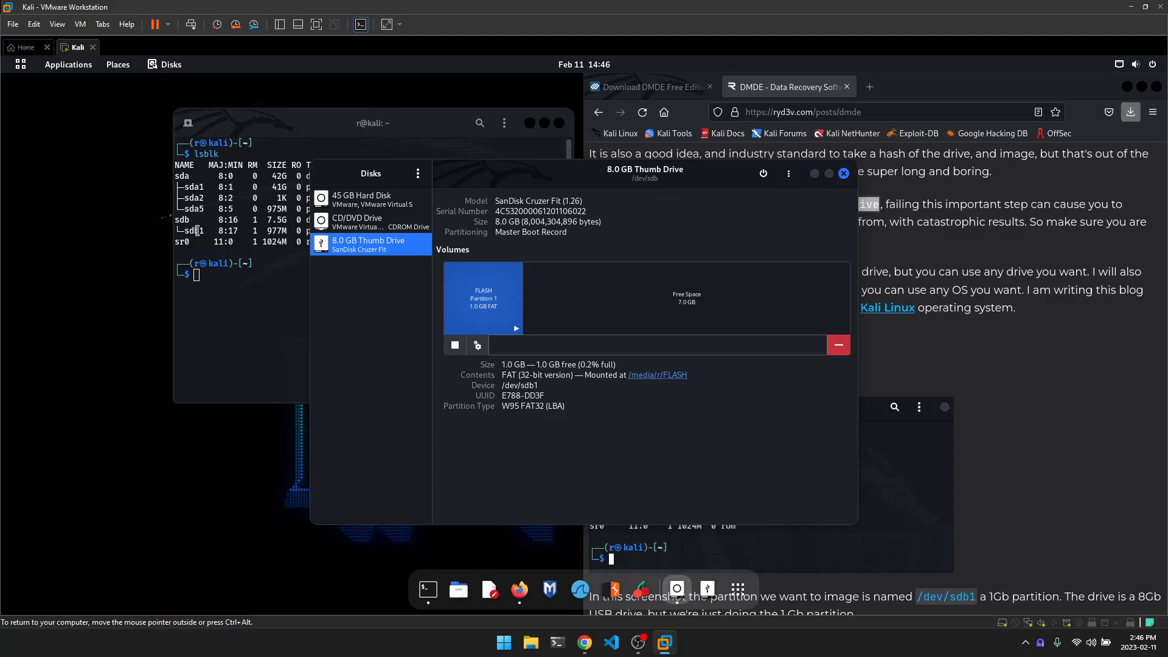
pyautogui.moveTo(476, 392)
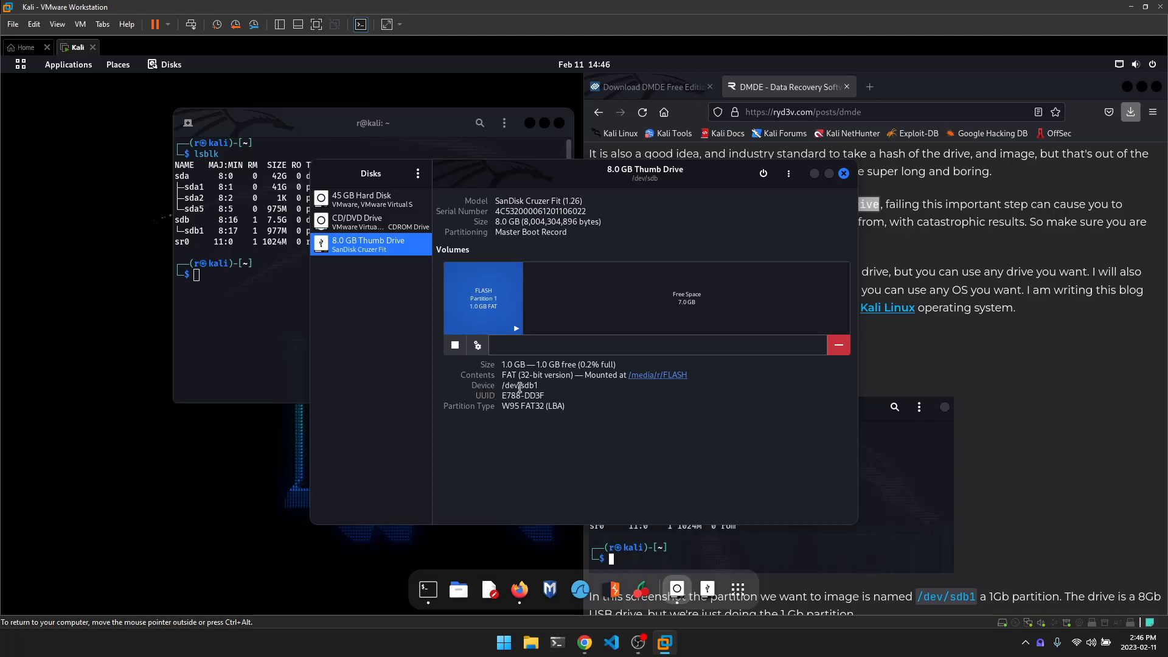
pyautogui.moveTo(735, 202)
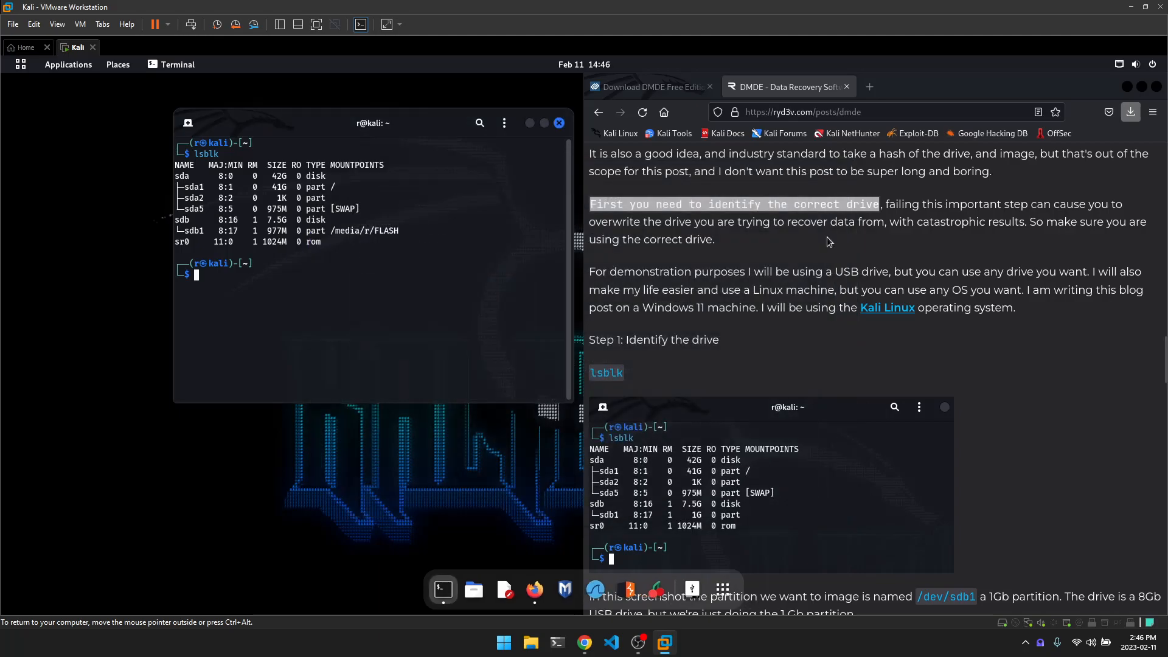
# - Scroll the guide to the dd imaging step and clear the terminal
pyautogui.scroll(-3)
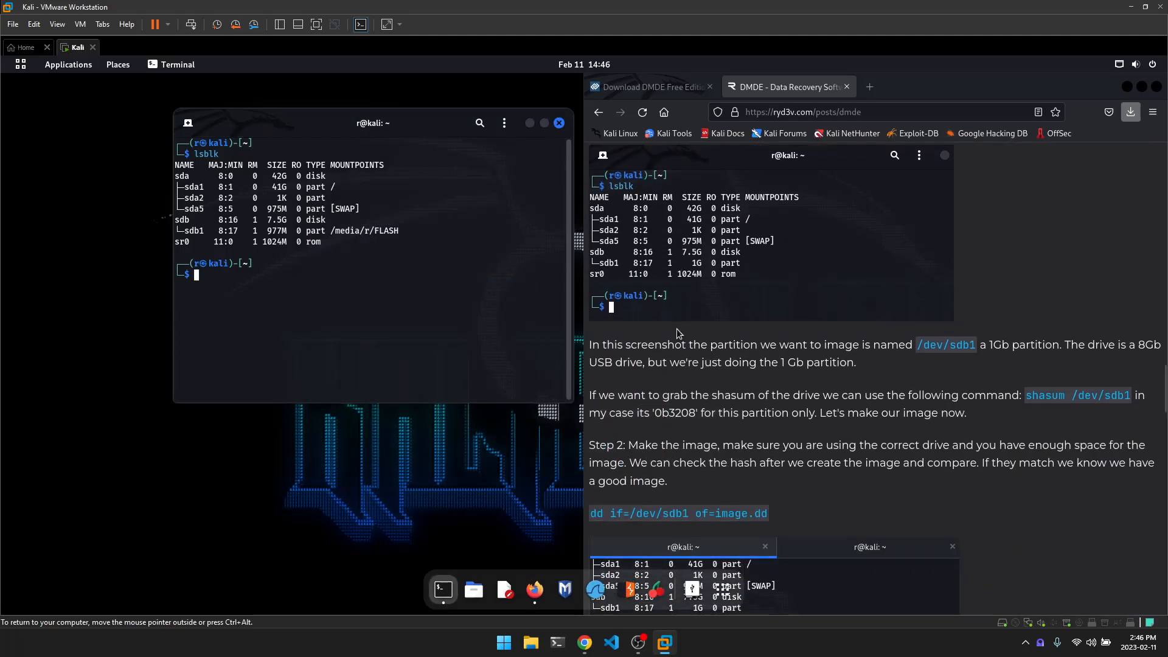
pyautogui.scroll(-3)
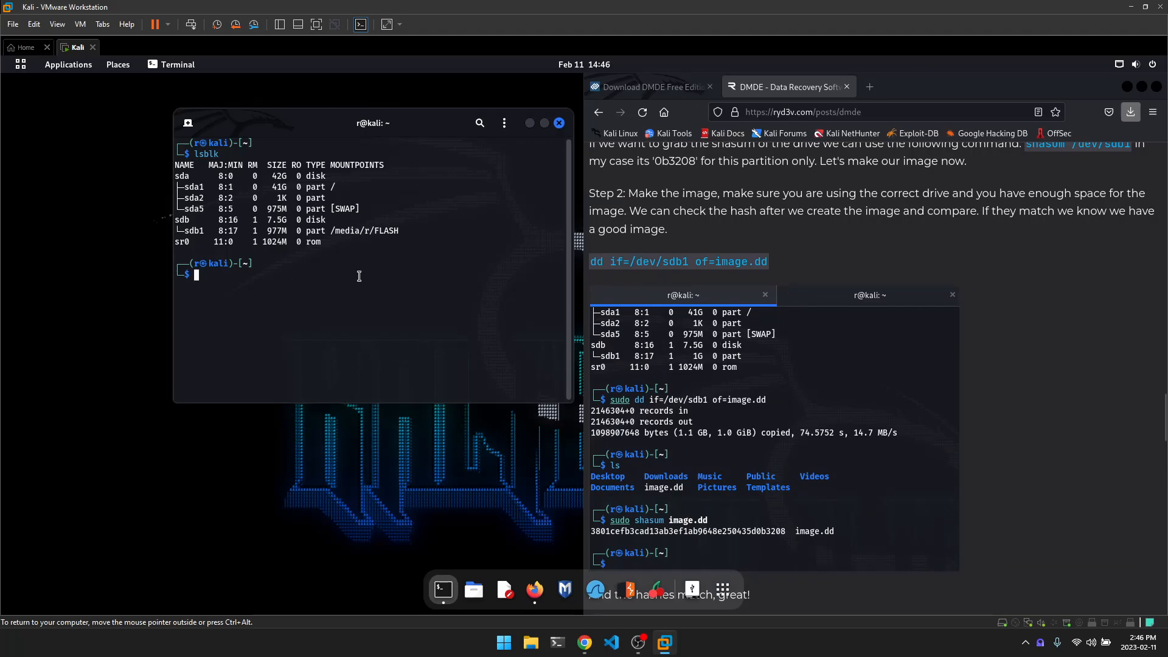
pyautogui.moveTo(348, 312)
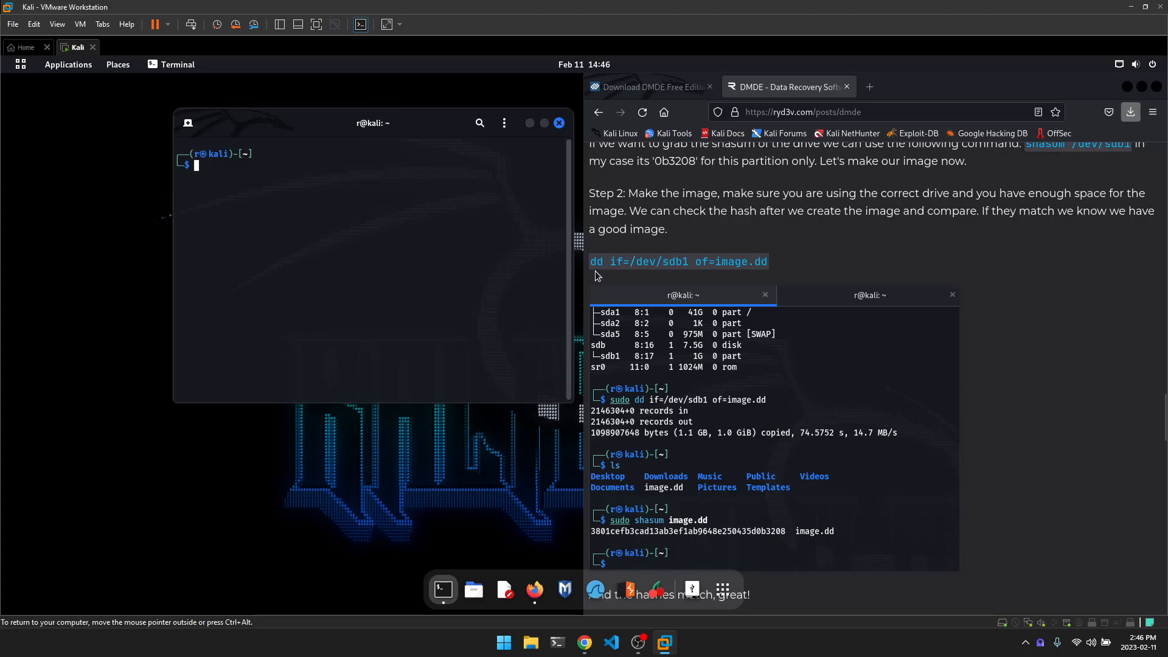
pyautogui.moveTo(394, 291)
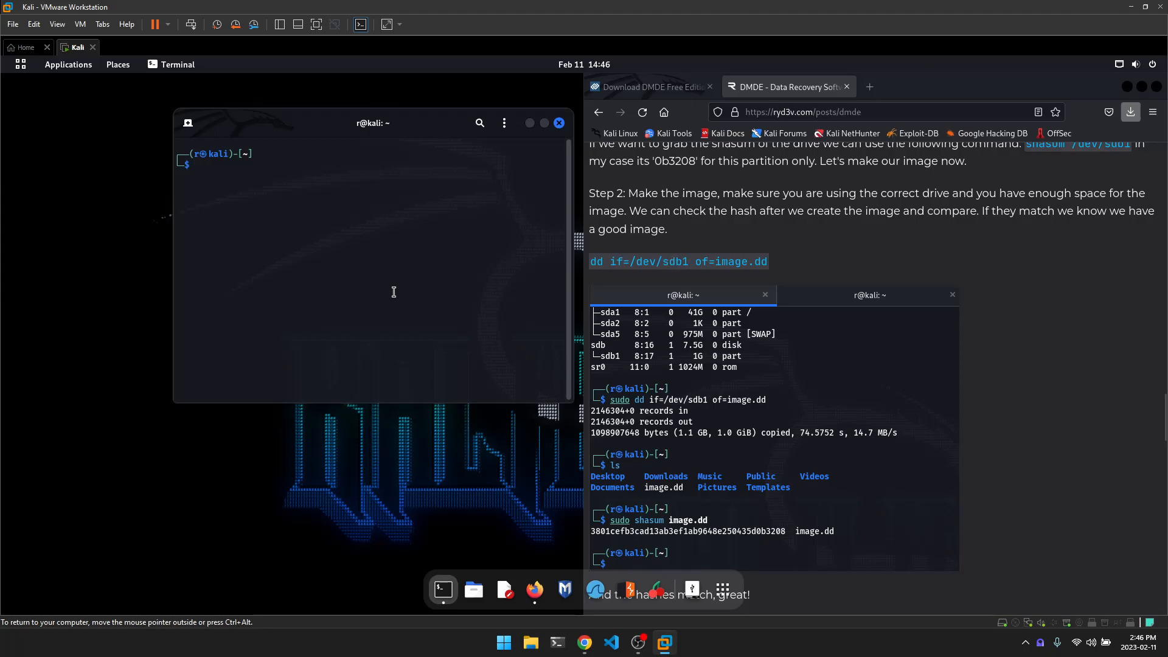
pyautogui.write('lsblk')
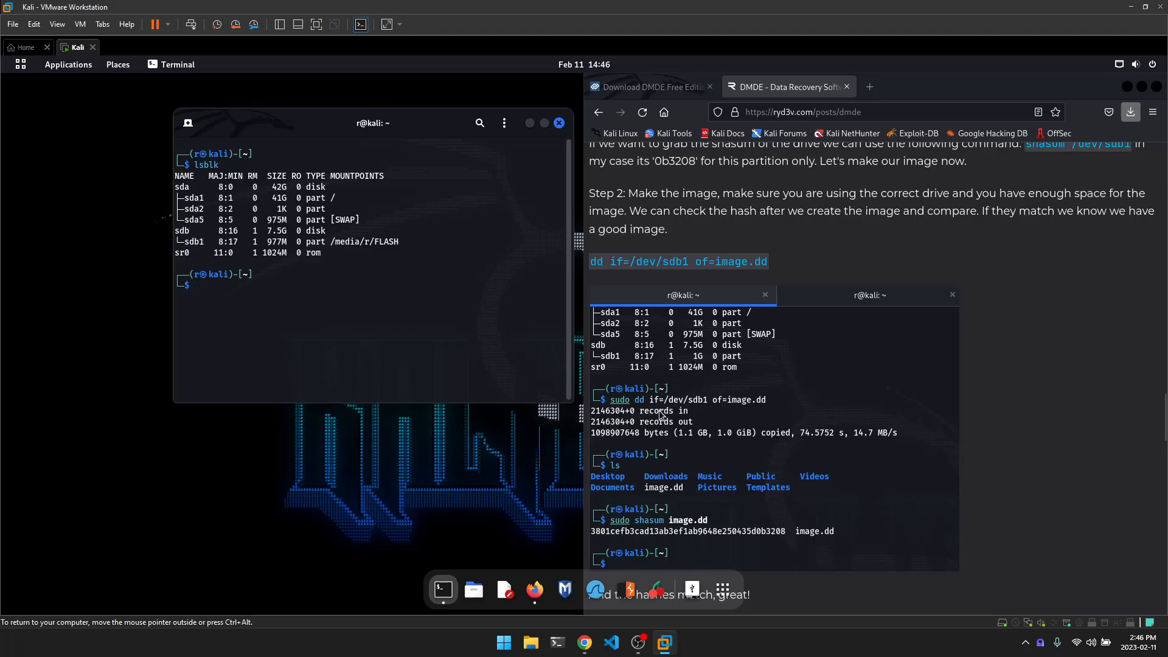
pyautogui.moveTo(613, 278)
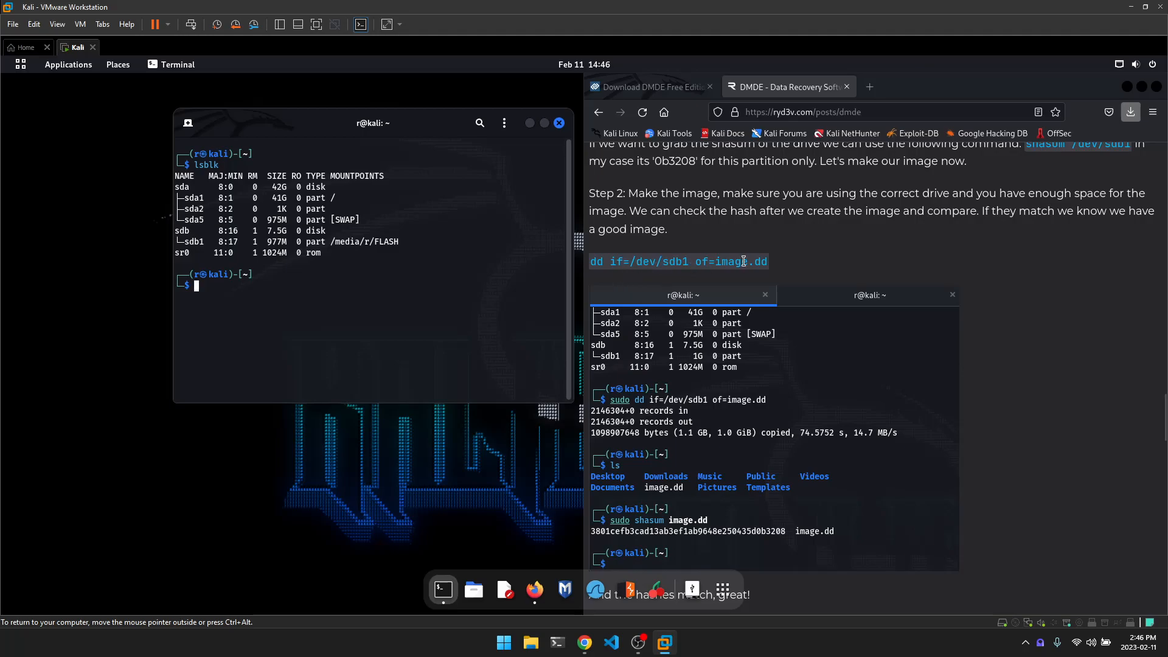
# - Image /dev/sdb1 to image.dd with dd, retrying with sudo after permission denied
pyautogui.tripleClick(678, 262)
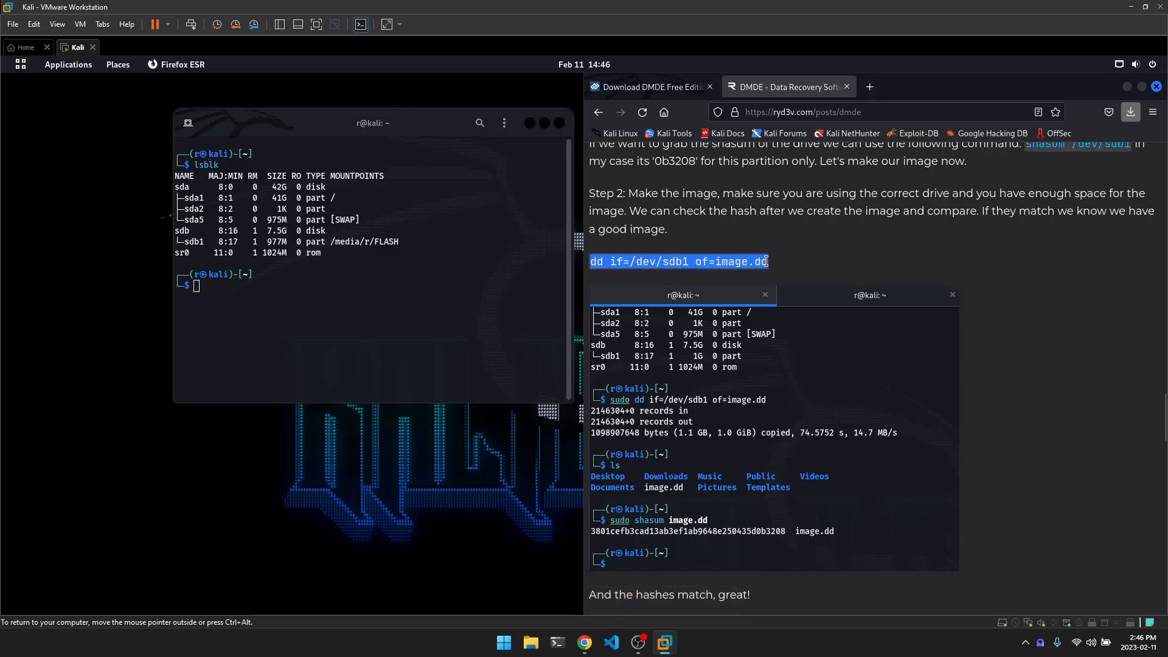
pyautogui.click(341, 309)
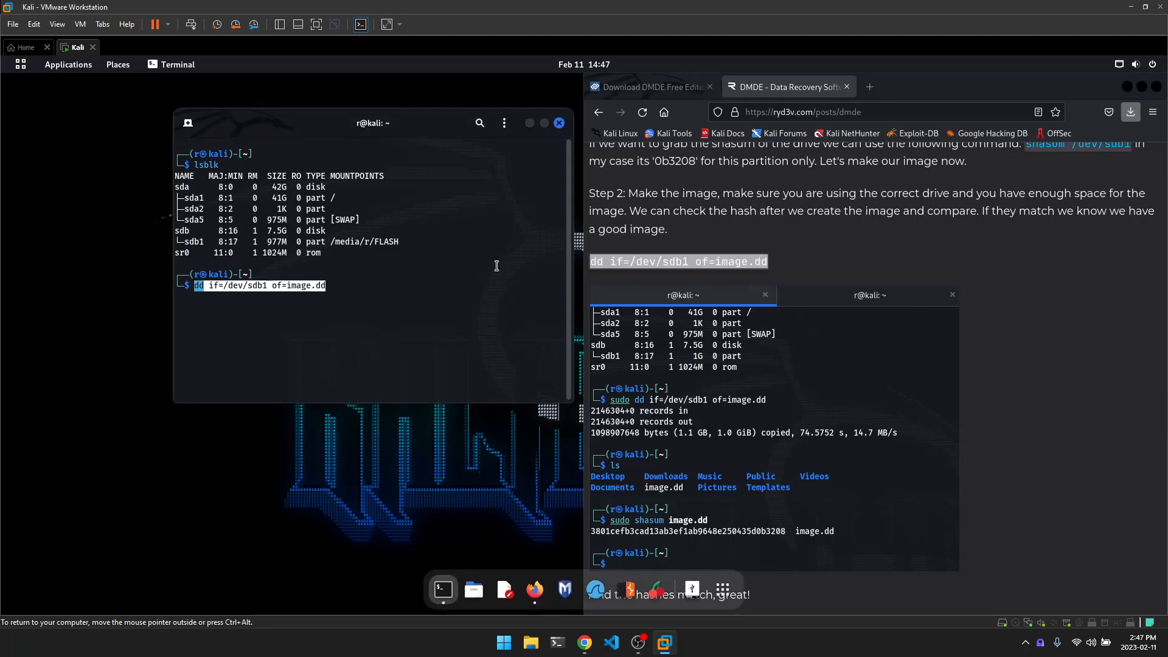
pyautogui.press('Return')
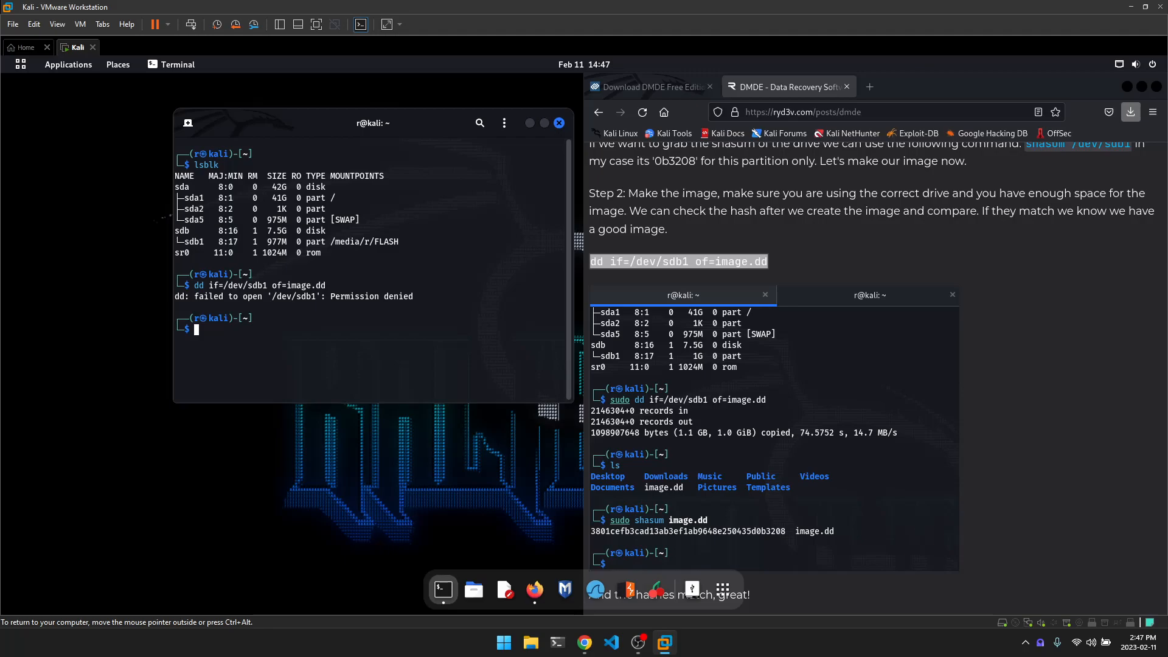
pyautogui.write('dd if=/dev/sdb1 of=image.dd')
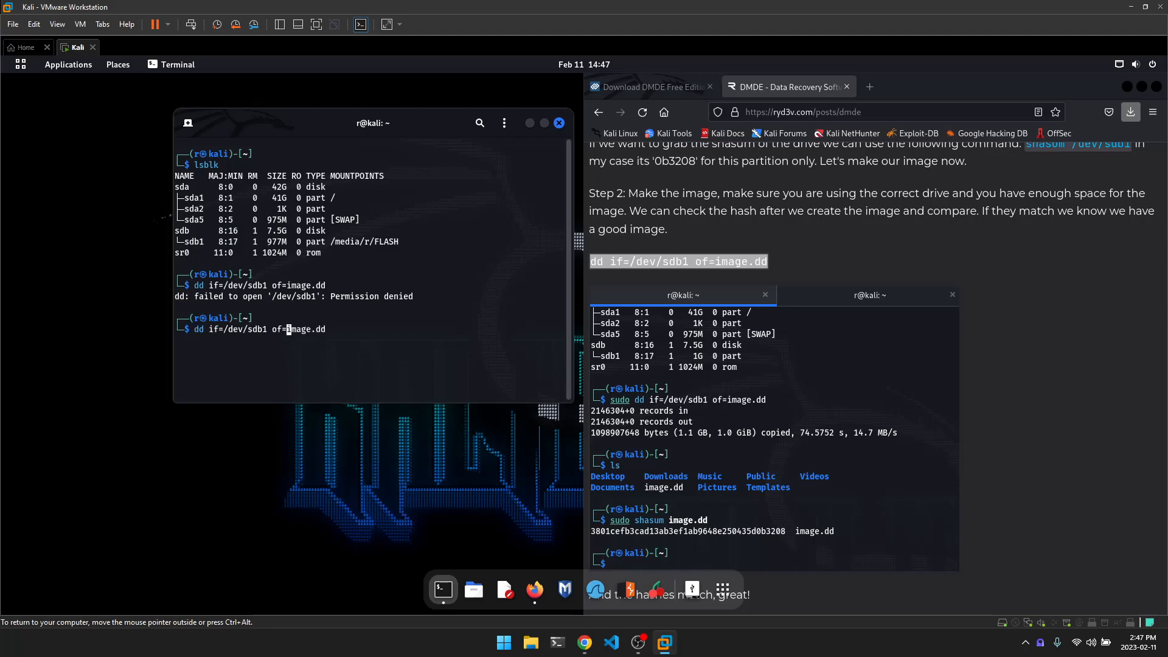
pyautogui.write('sudo')
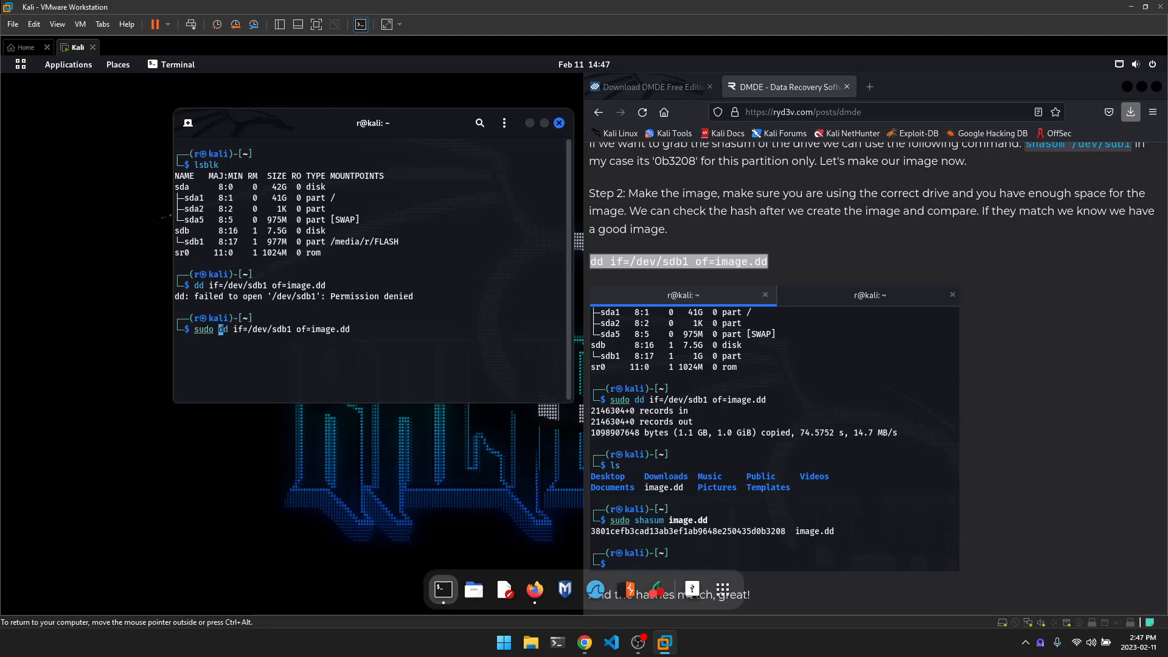
pyautogui.press('Return')
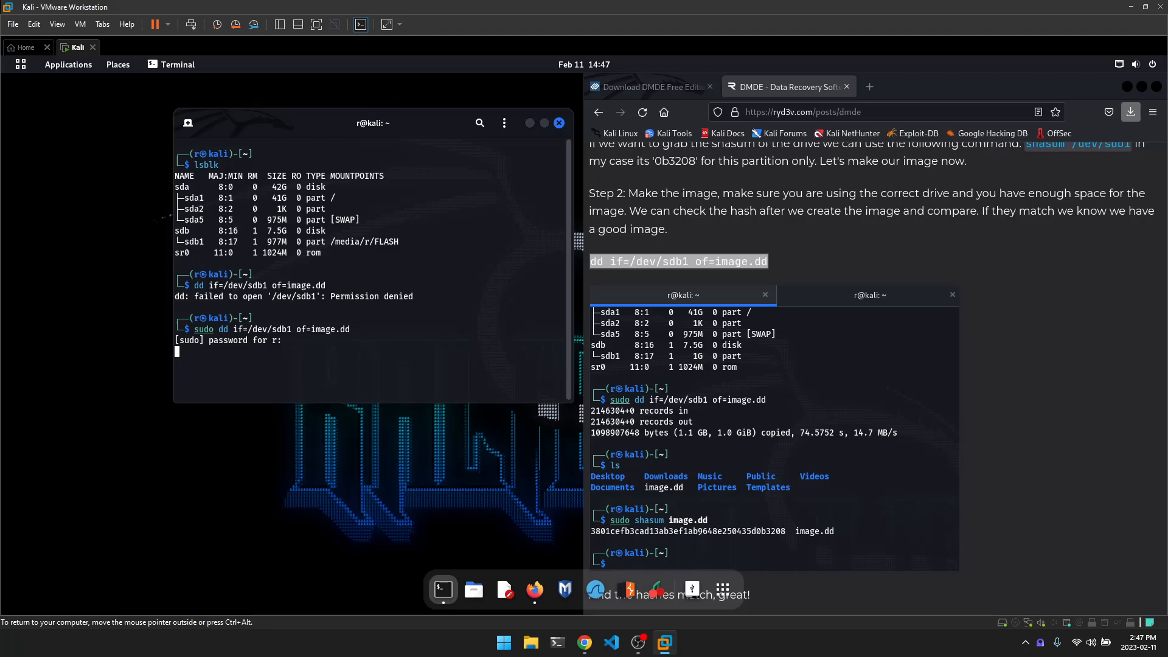
pyautogui.moveTo(869, 87)
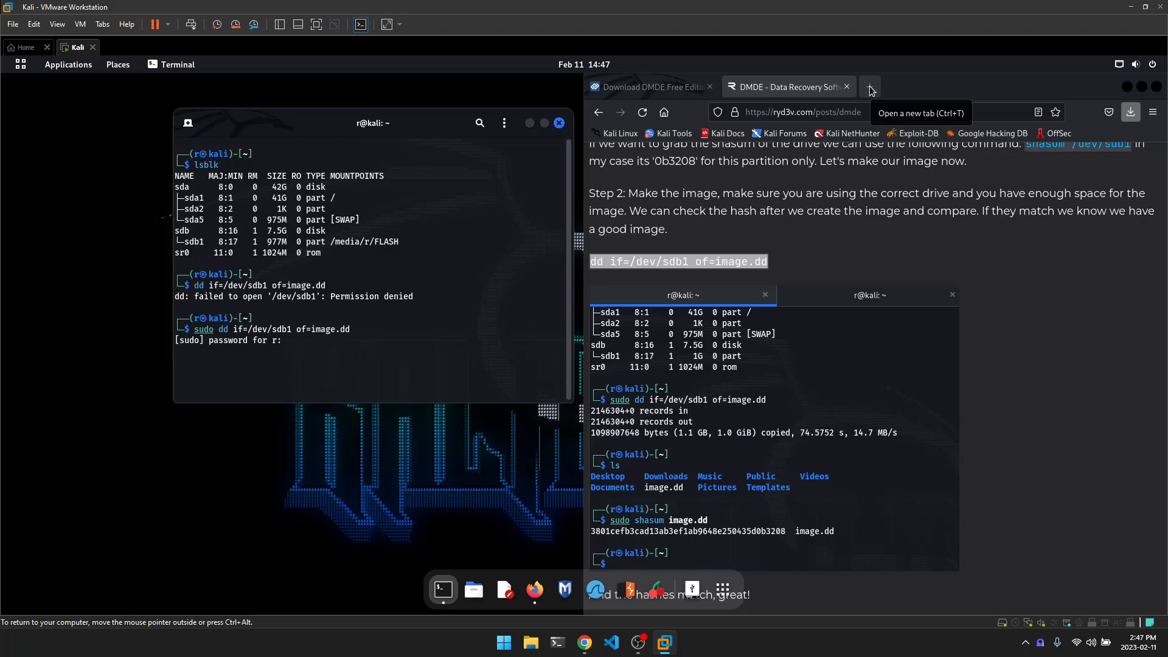
# - Read the dd(1) manual page on man7.org in a new tab, then return to DMDE's tab
pyautogui.click(870, 86)
pyautogui.write('man dd')
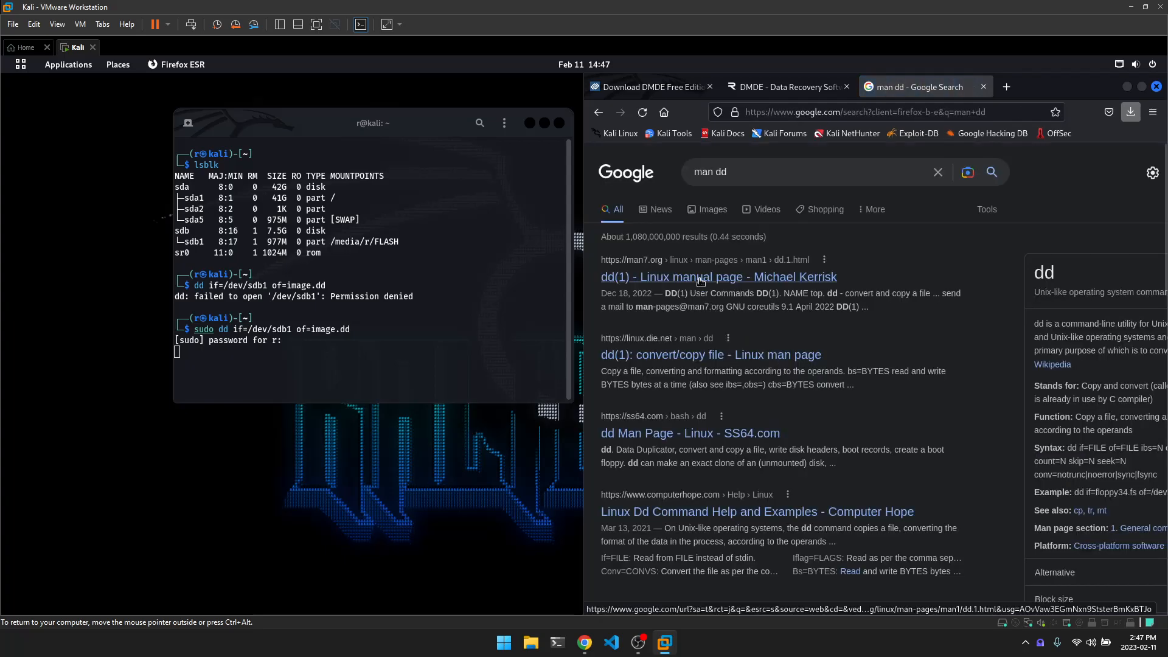
pyautogui.click(718, 276)
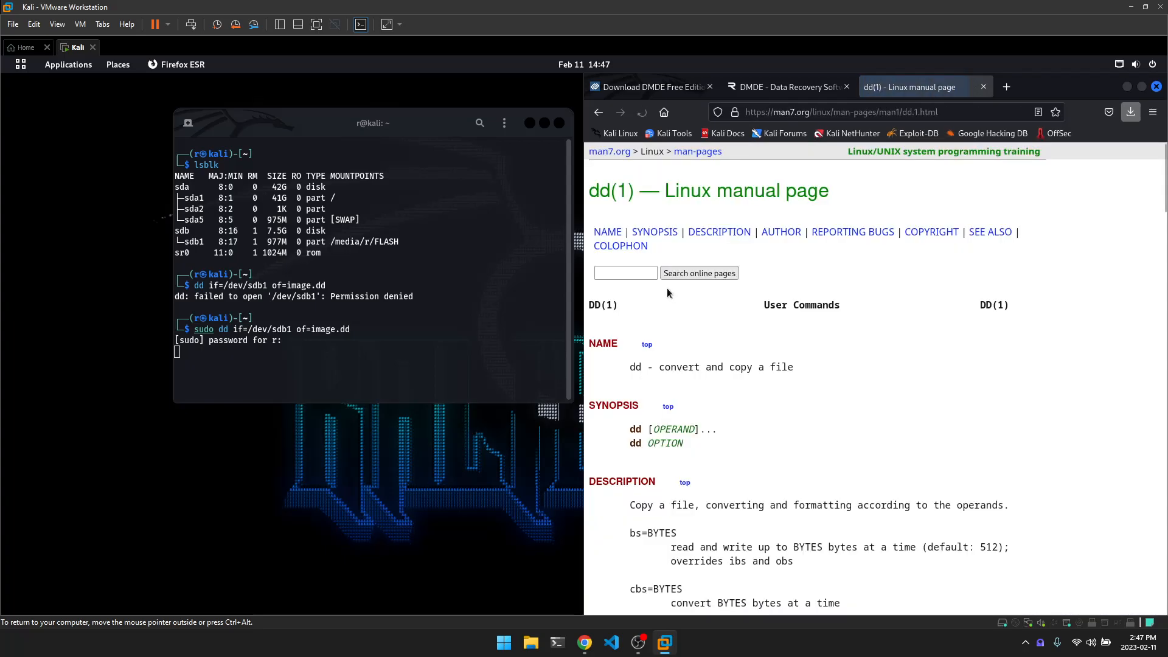
pyautogui.scroll(-3)
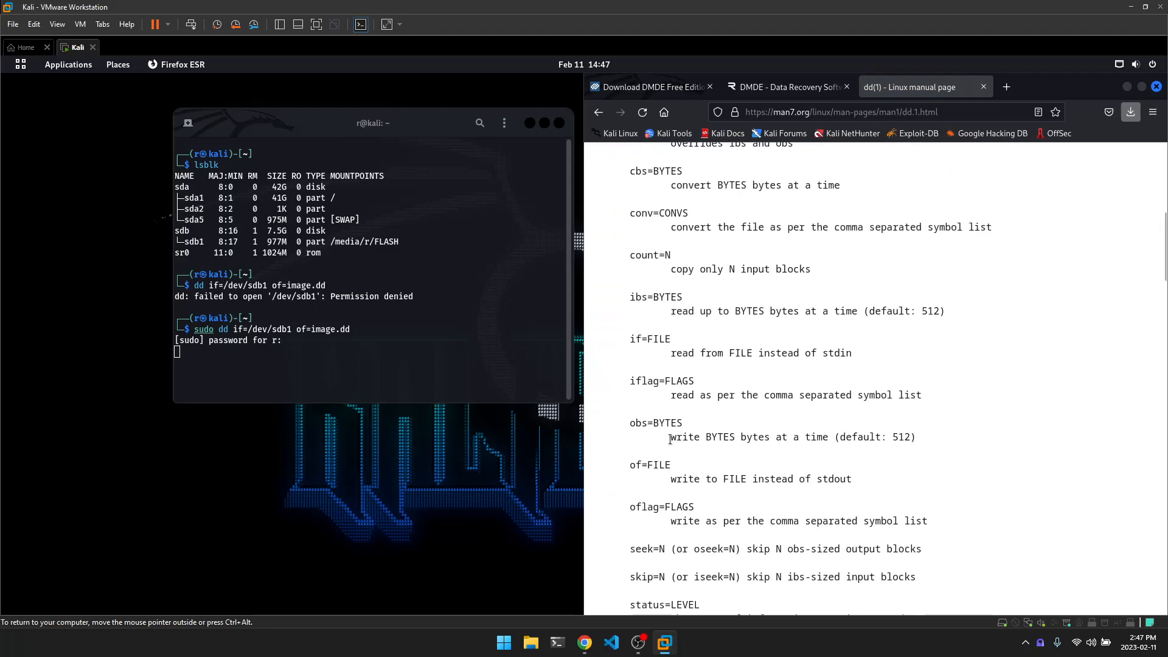
pyautogui.scroll(-3)
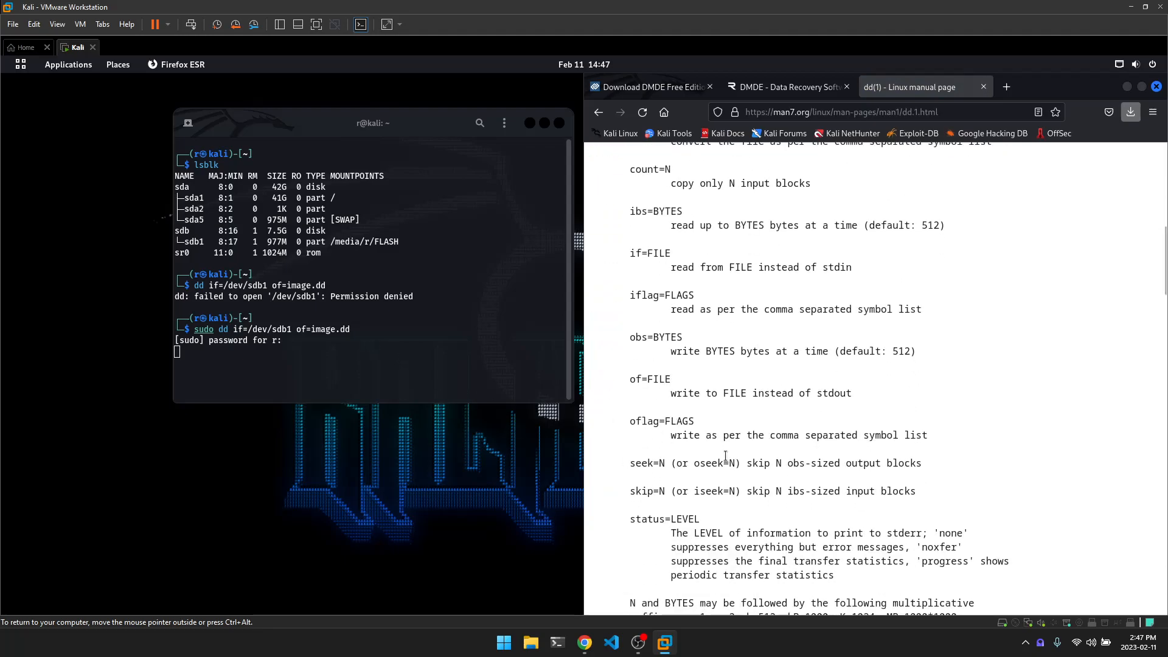
pyautogui.scroll(-3)
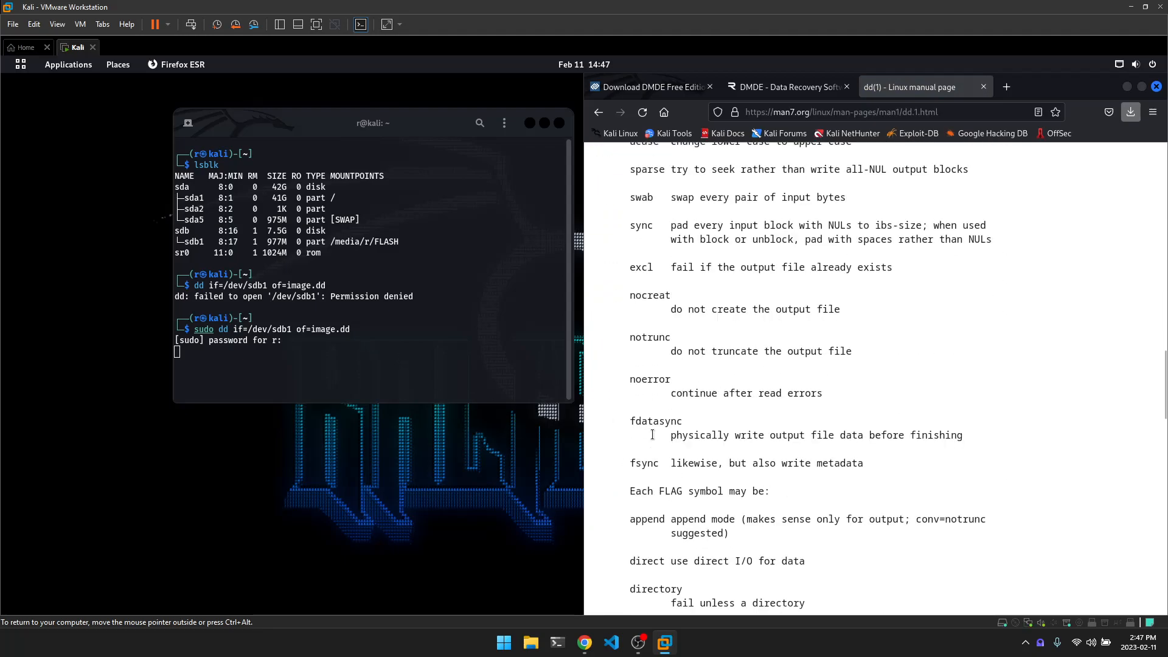
pyautogui.click(648, 86)
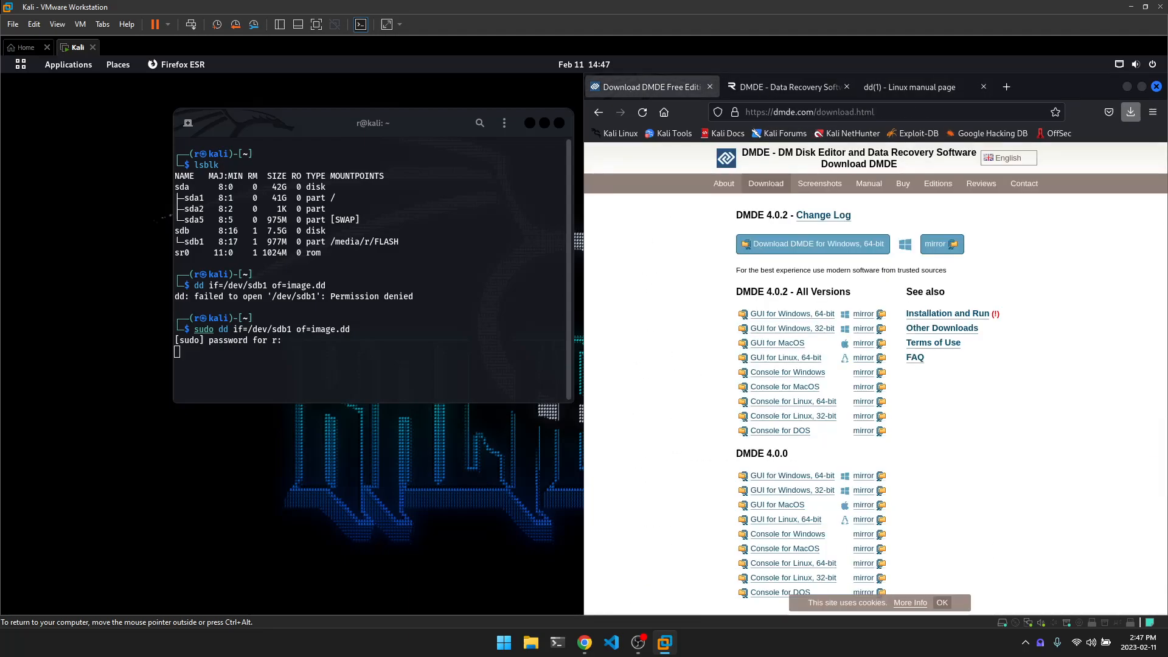
# - Close the dd manual tab and go via the DMDE home page to its download listing
pyautogui.click(982, 87)
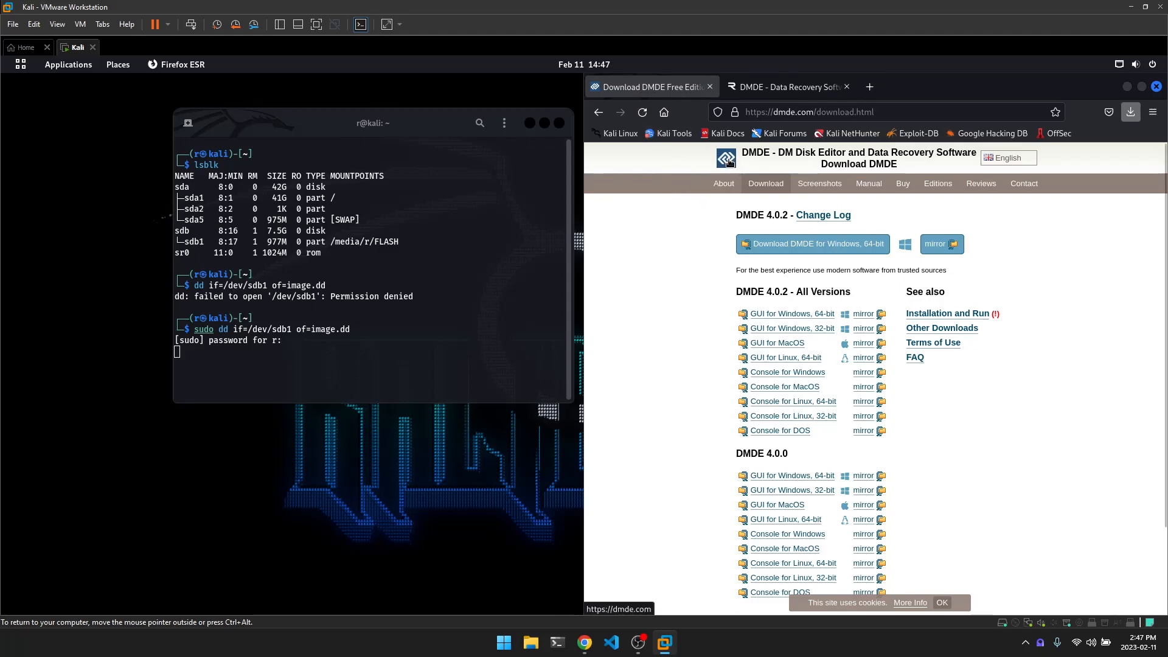
pyautogui.click(723, 184)
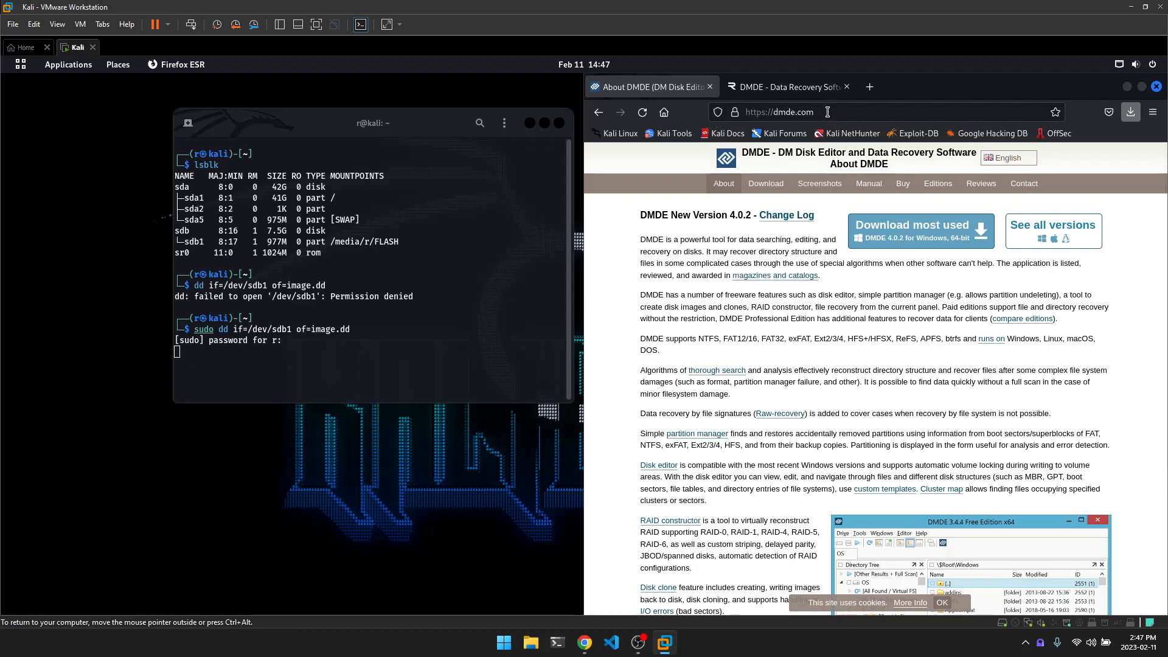
pyautogui.moveTo(766, 184)
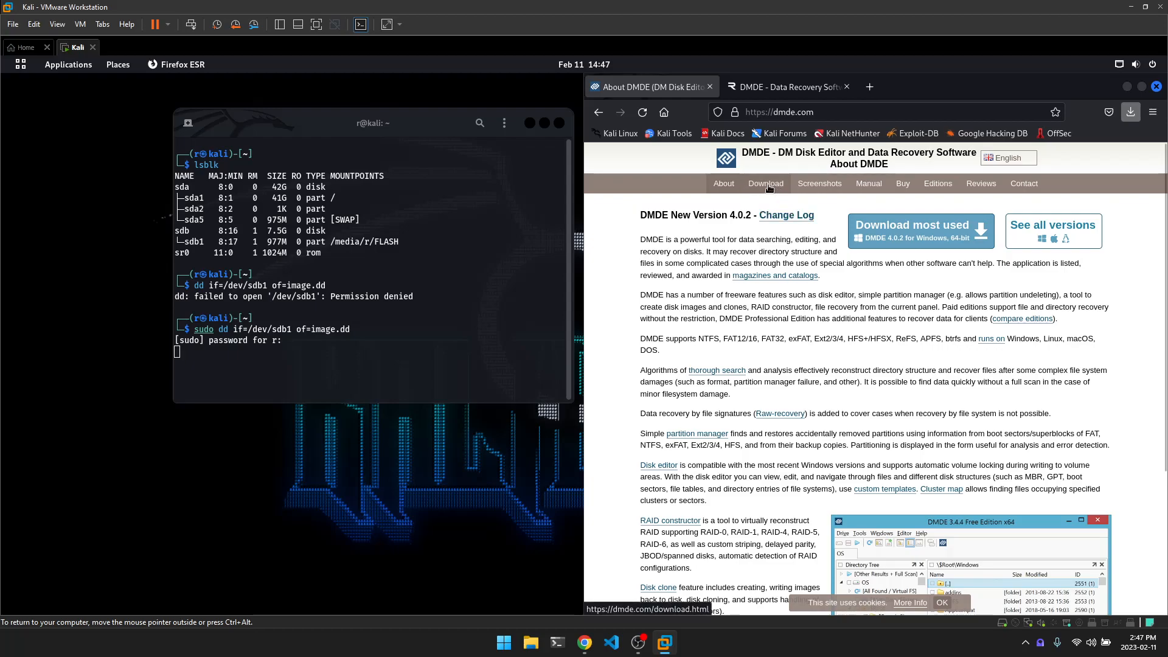
pyautogui.click(765, 183)
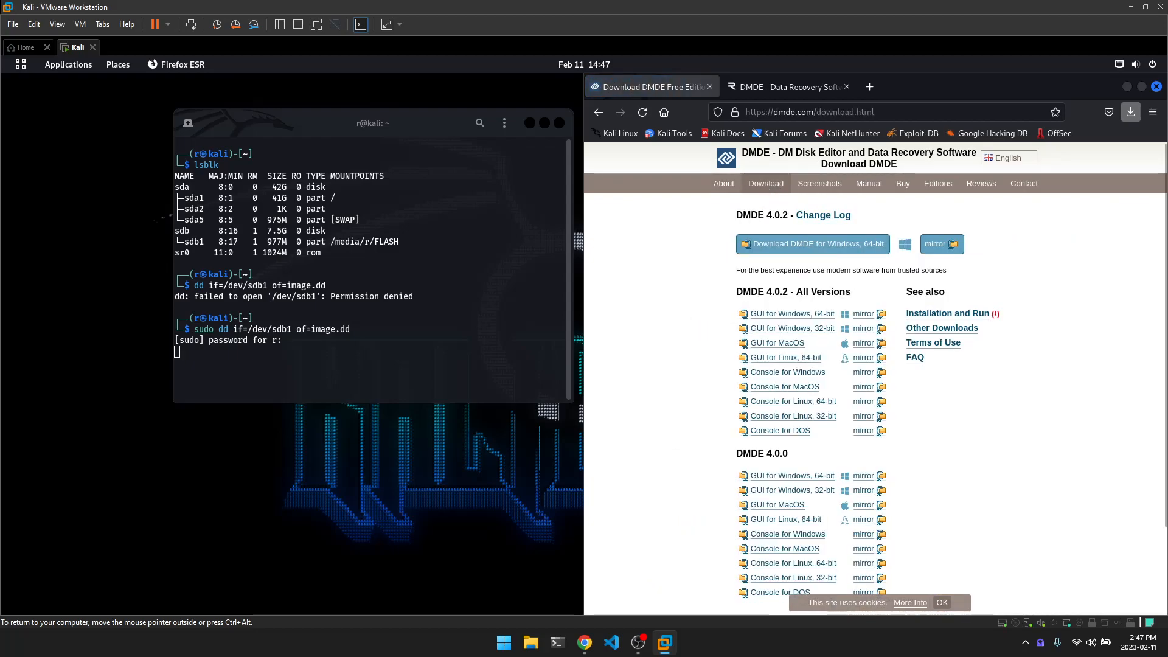
pyautogui.moveTo(820, 343)
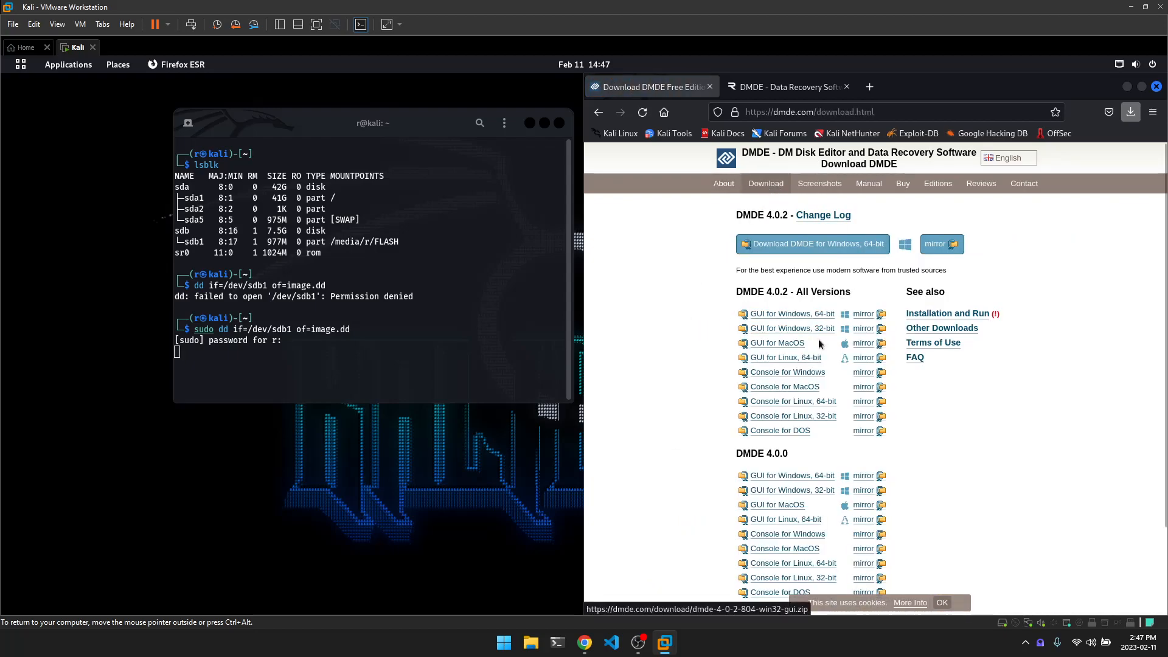
pyautogui.moveTo(841, 434)
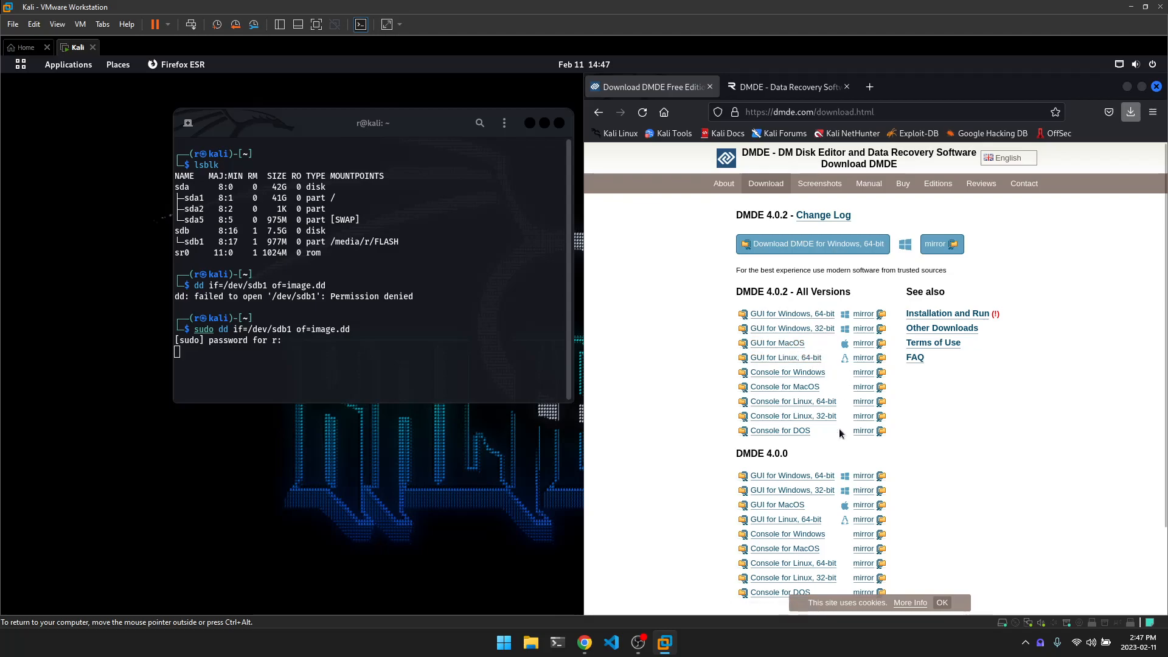
pyautogui.moveTo(785, 358)
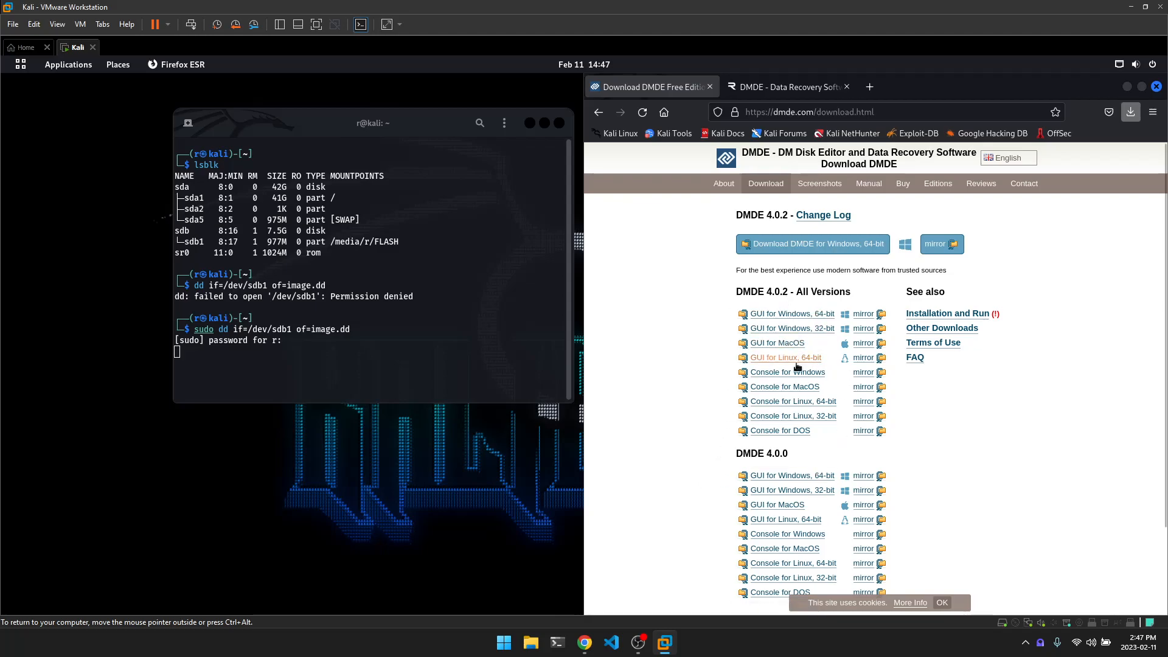
pyautogui.moveTo(783, 358)
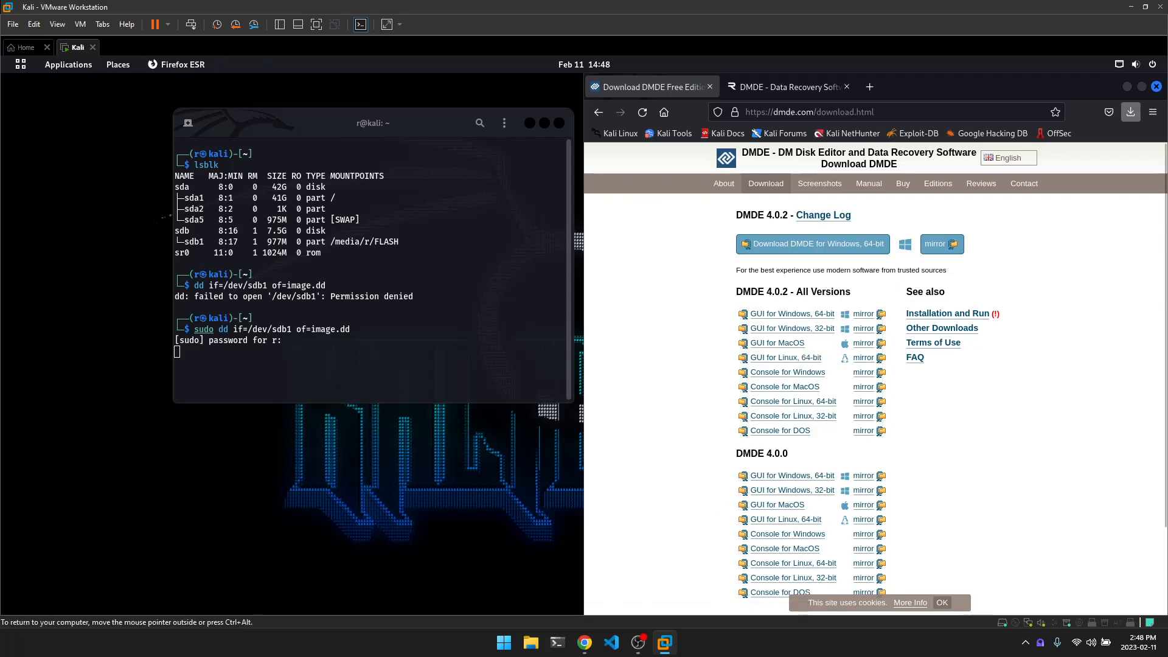
# - Open the extracted dmde-4-0-2-804-lin64-gui folder in Downloads
pyautogui.click(117, 65)
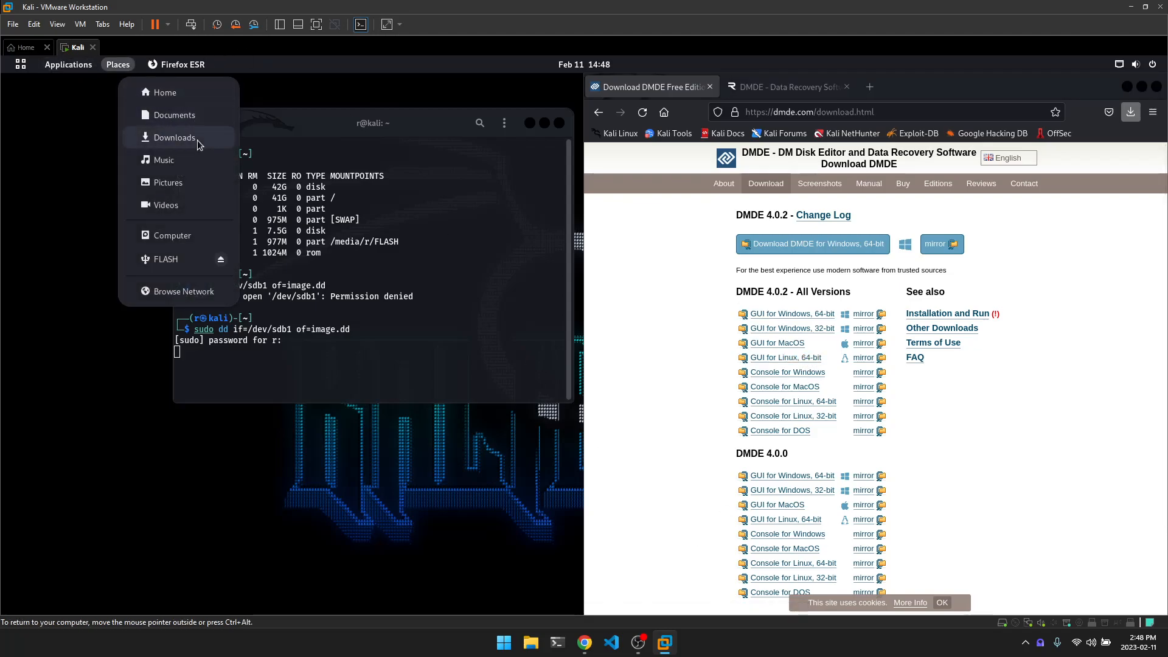
pyautogui.click(499, 341)
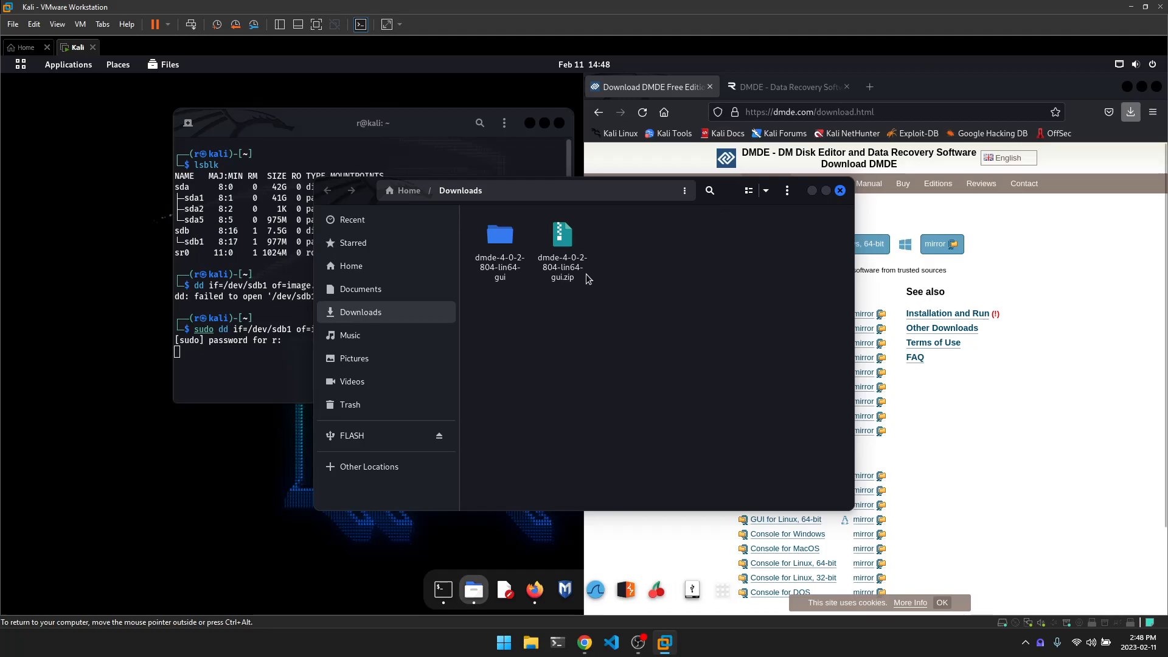
pyautogui.doubleClick(499, 238)
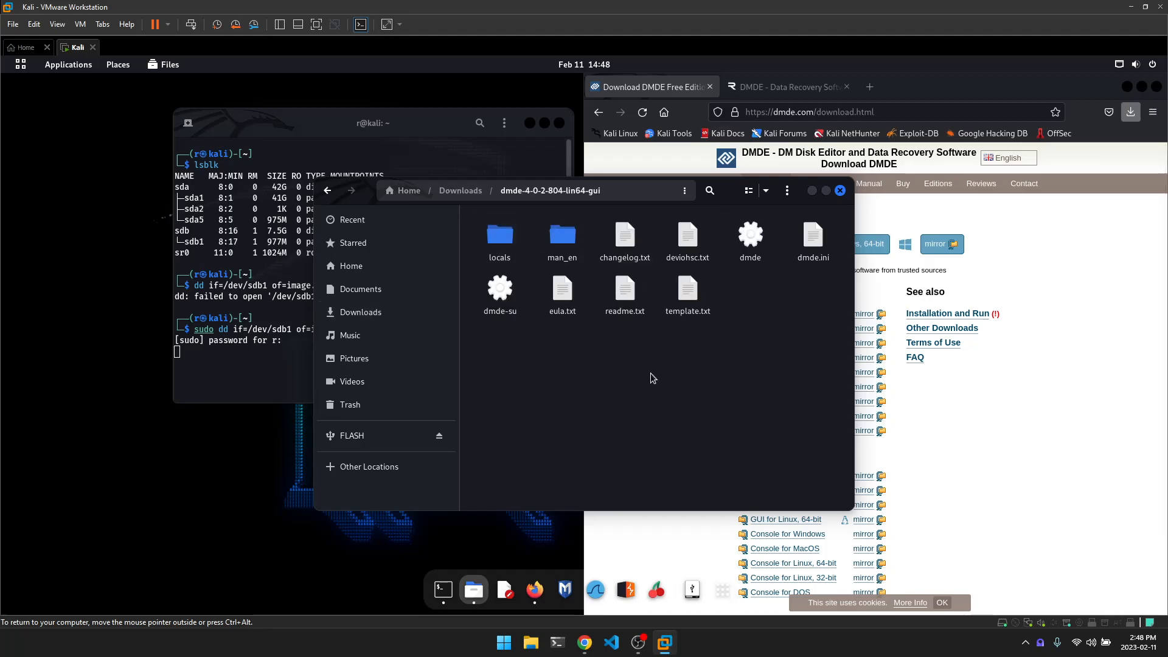
pyautogui.moveTo(561, 355)
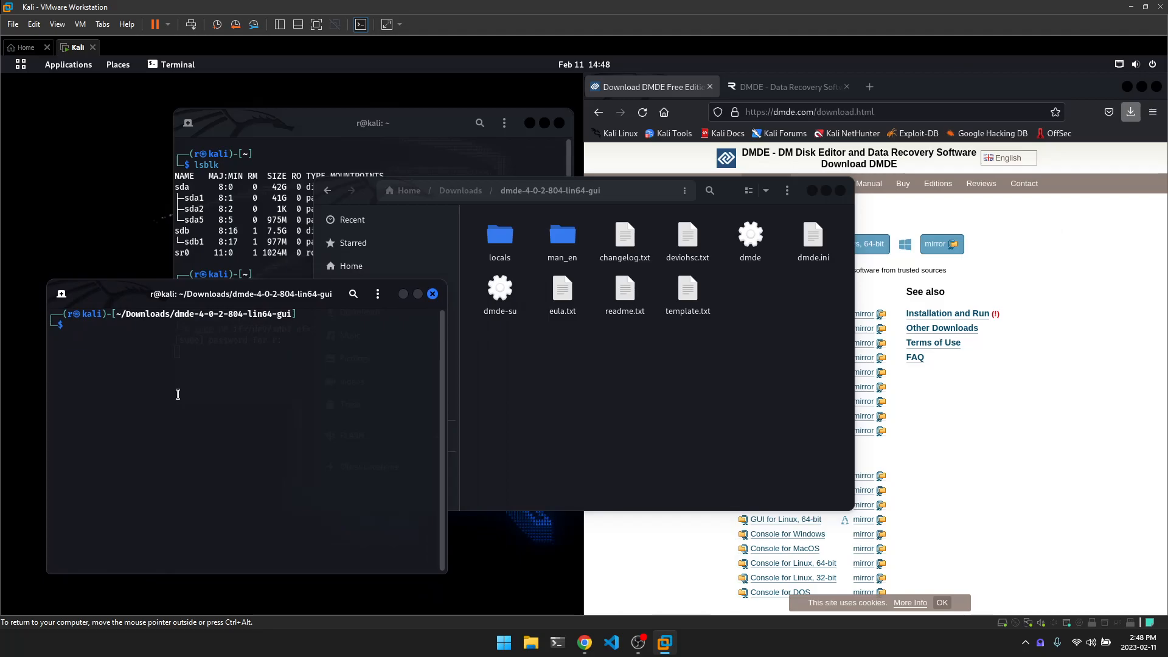
# - Launch DMDE as root with sudo ./dmde, which crashes with an access violation
pyautogui.write('sudo ./dmde')
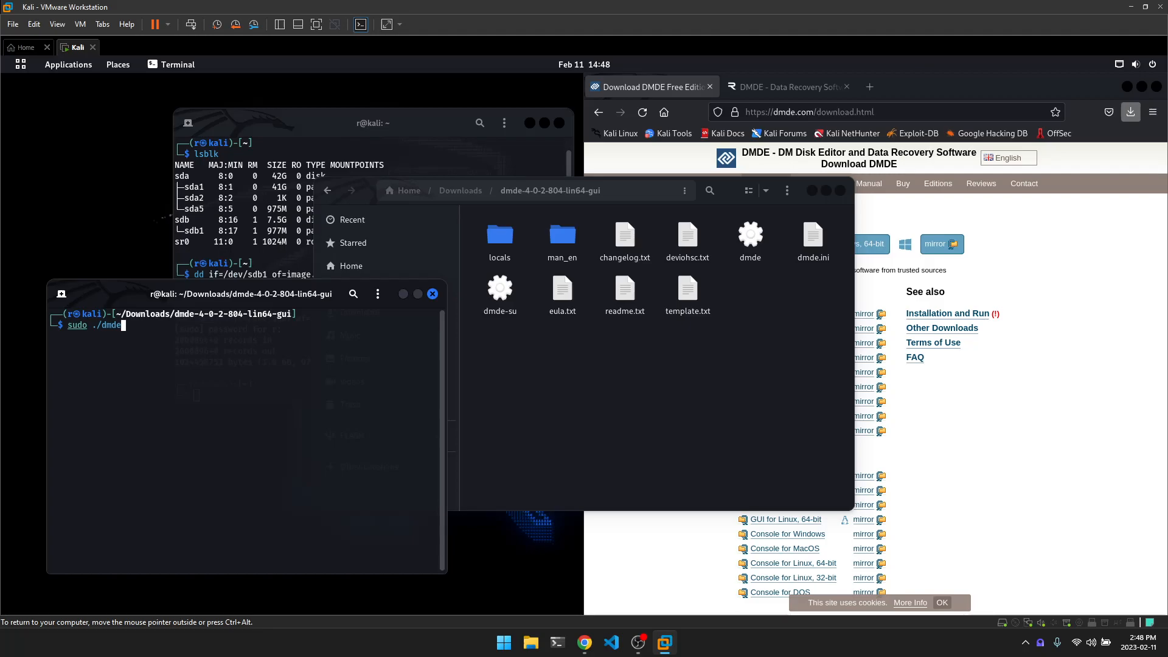
pyautogui.press('Return')
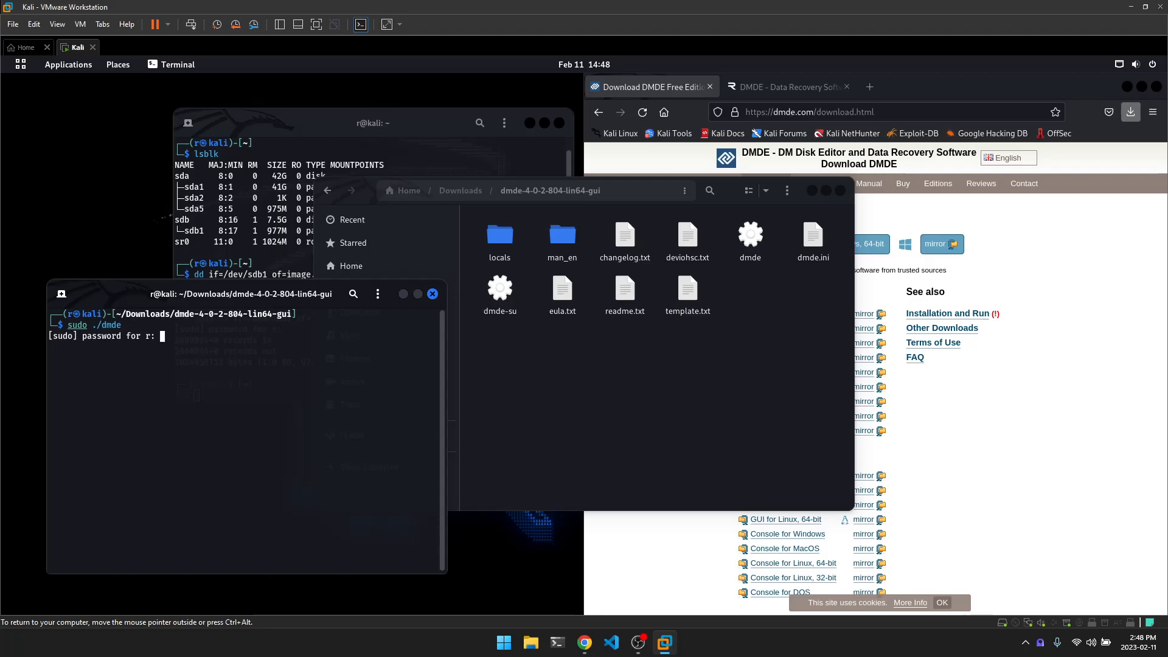
pyautogui.press('Return')
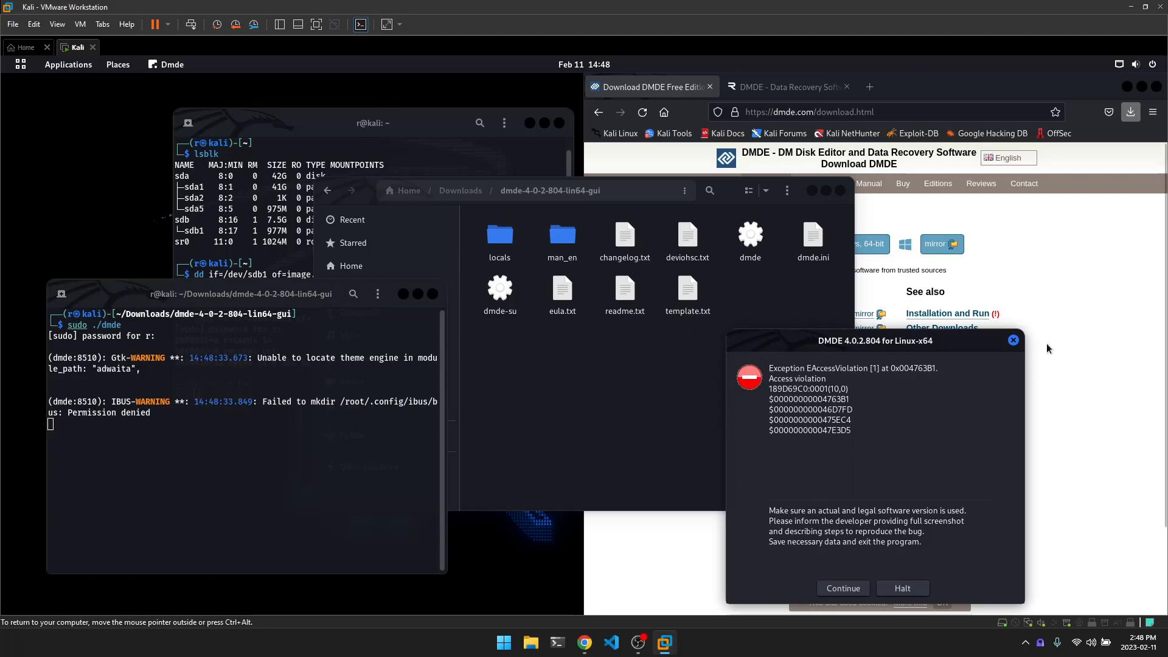
# - Halt the crashed DMDE, check Home for image.dd, and rerun sudo ./dmde from the DMDE folder
pyautogui.click(902, 588)
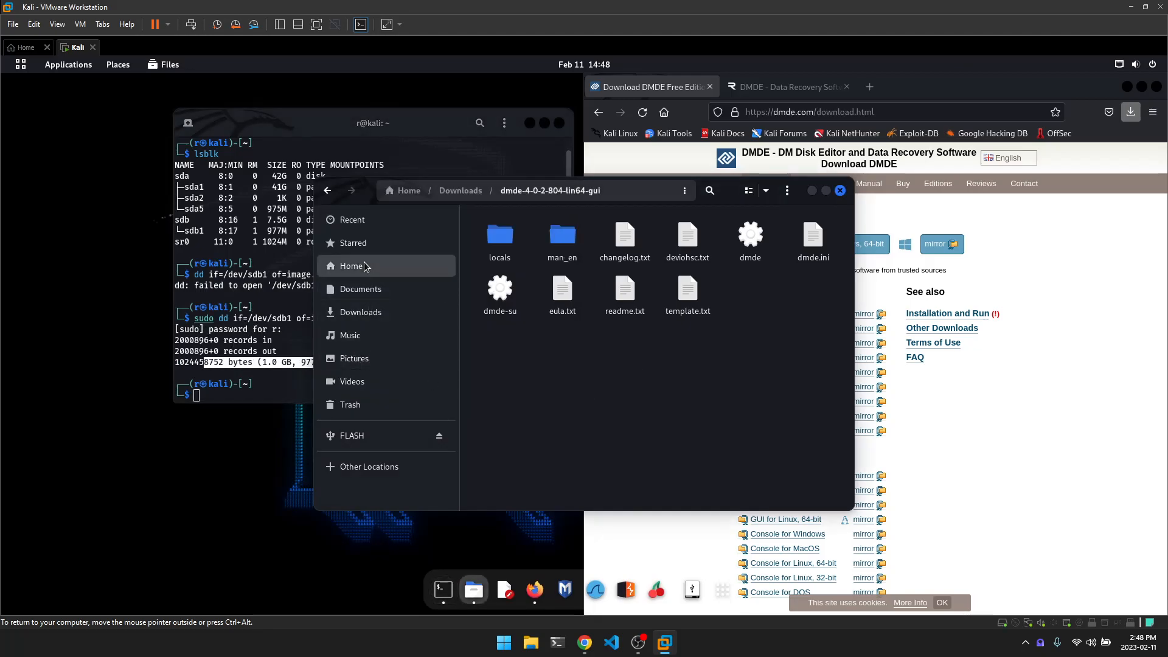
pyautogui.click(350, 266)
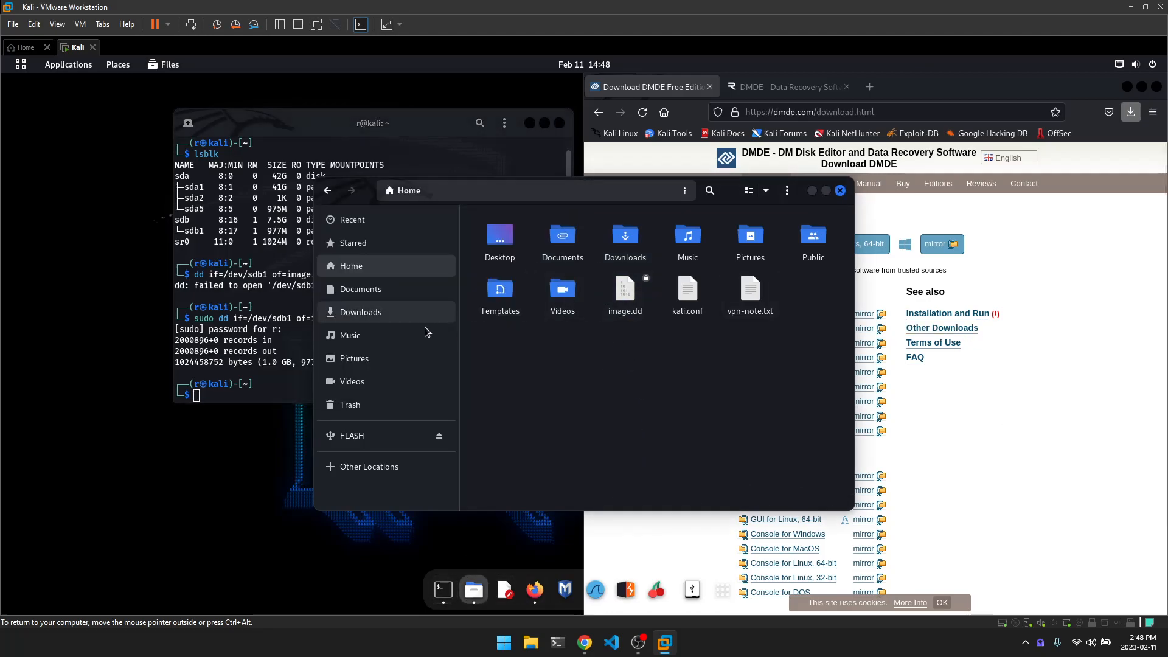
pyautogui.click(360, 312)
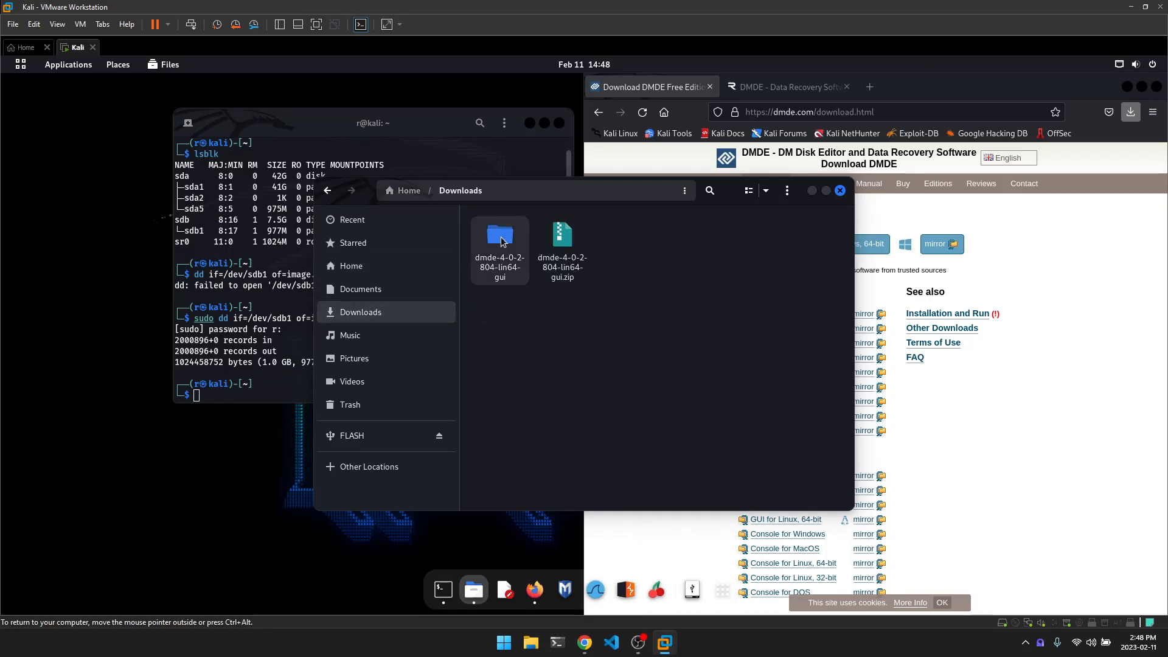
pyautogui.doubleClick(500, 242)
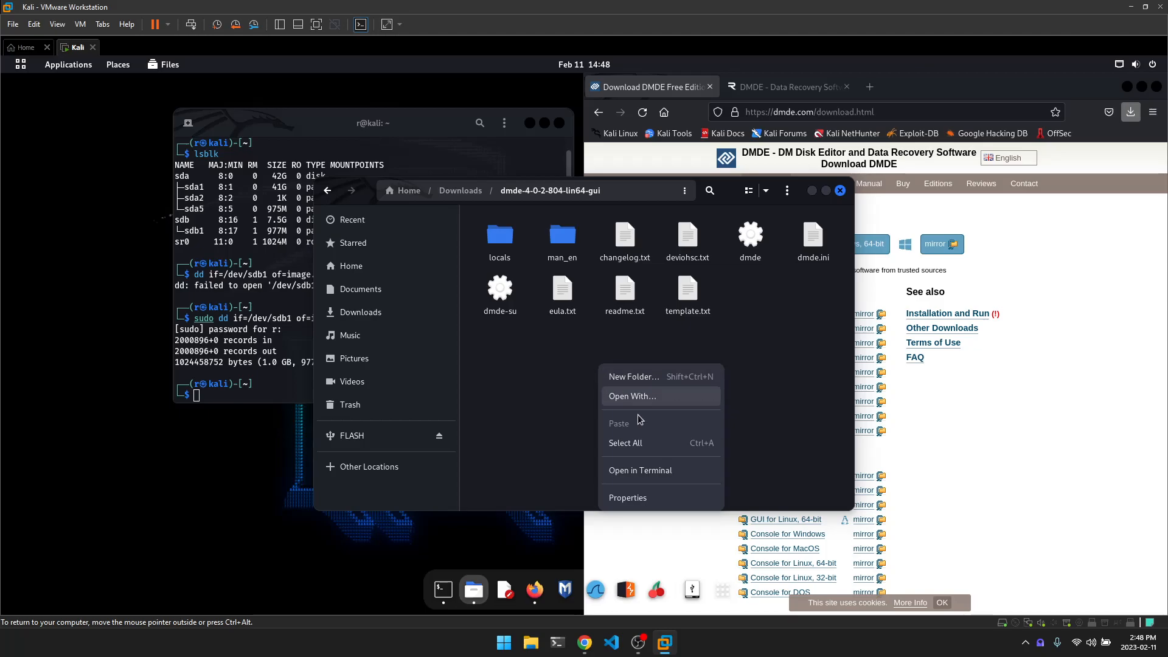
pyautogui.click(640, 470)
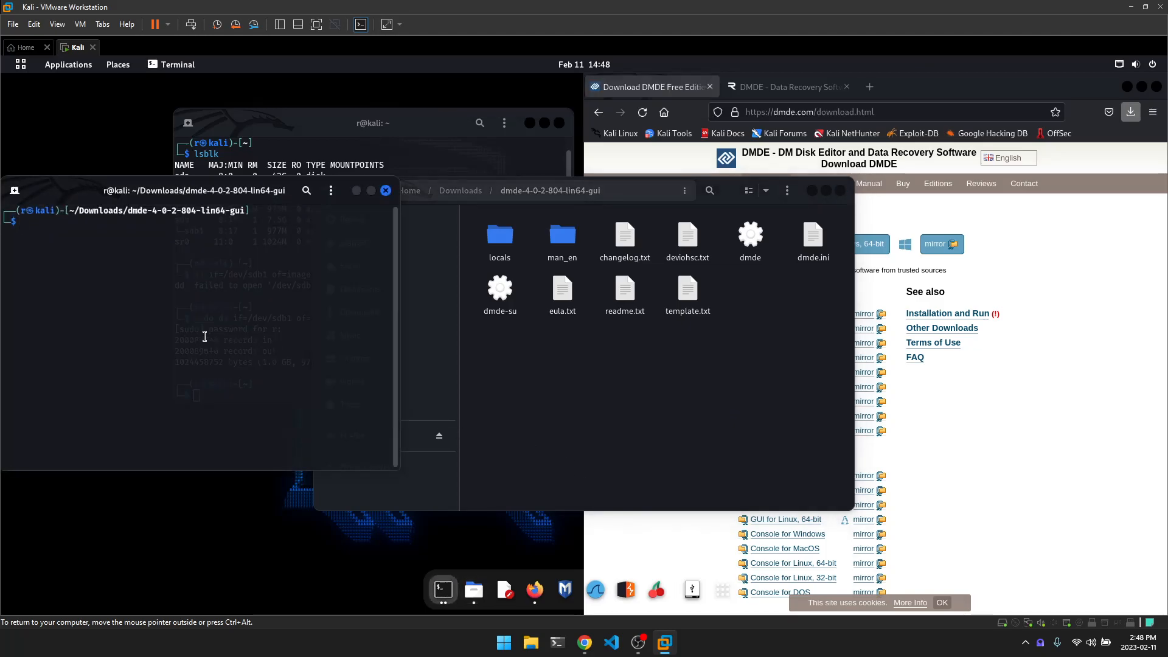
pyautogui.write('sudo ./dmde')
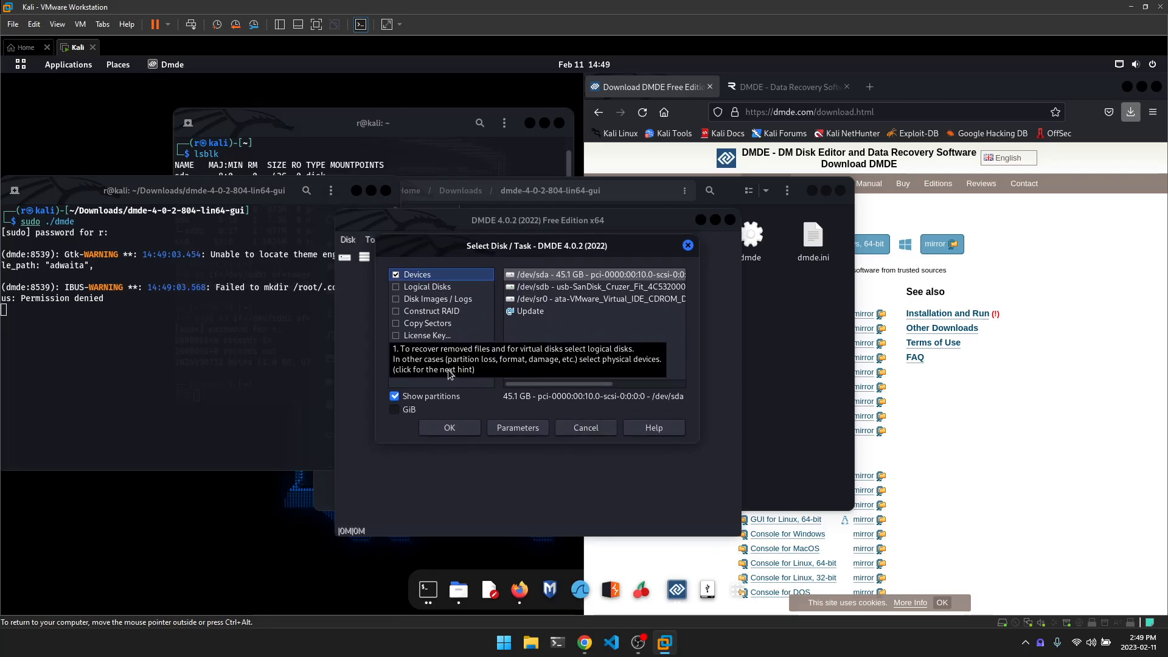
pyautogui.moveTo(451, 375)
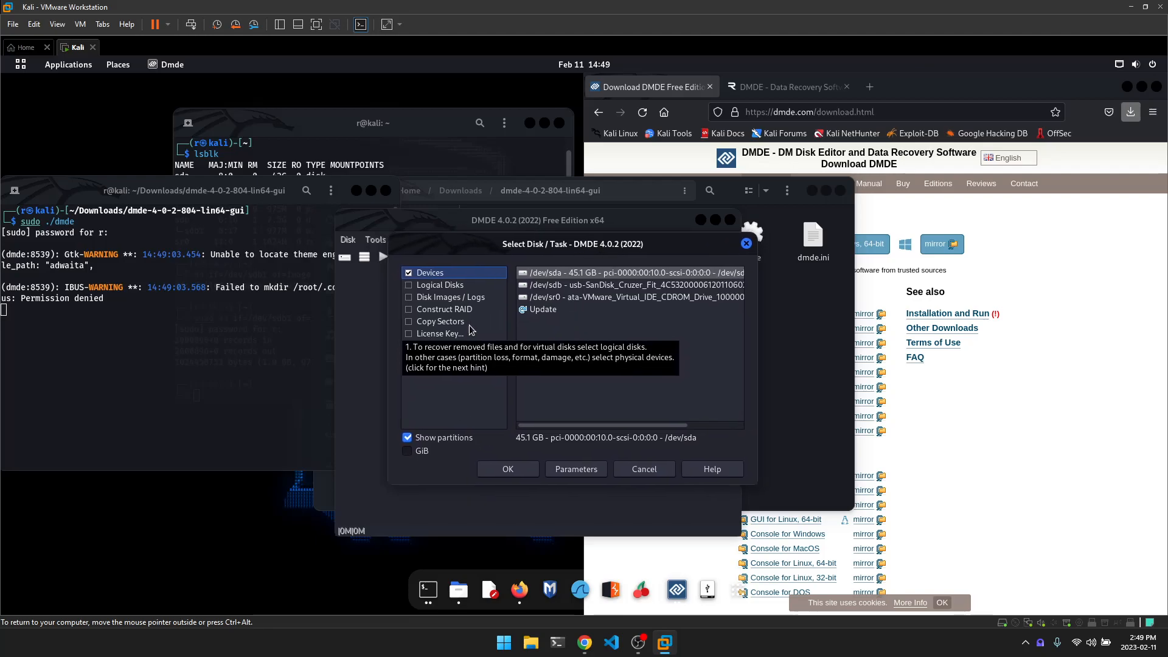
# - Load /home/r/image.dd (1.02 GB) into DMDE as a disk image, using the Any File filter
pyautogui.click(450, 297)
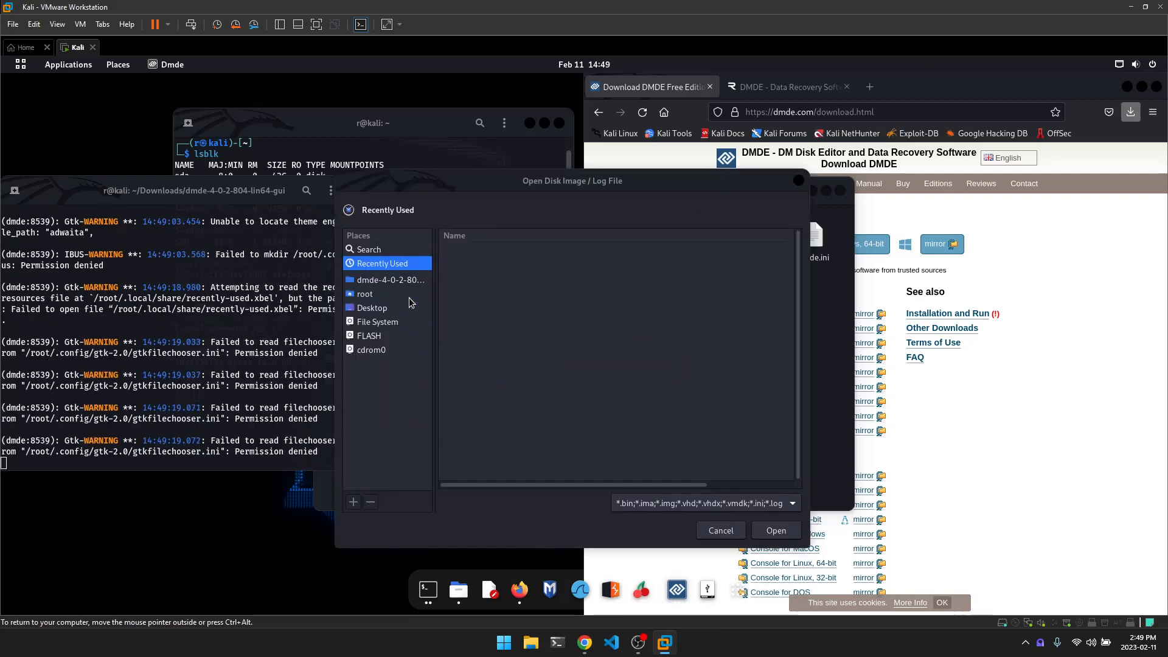
pyautogui.moveTo(376, 336)
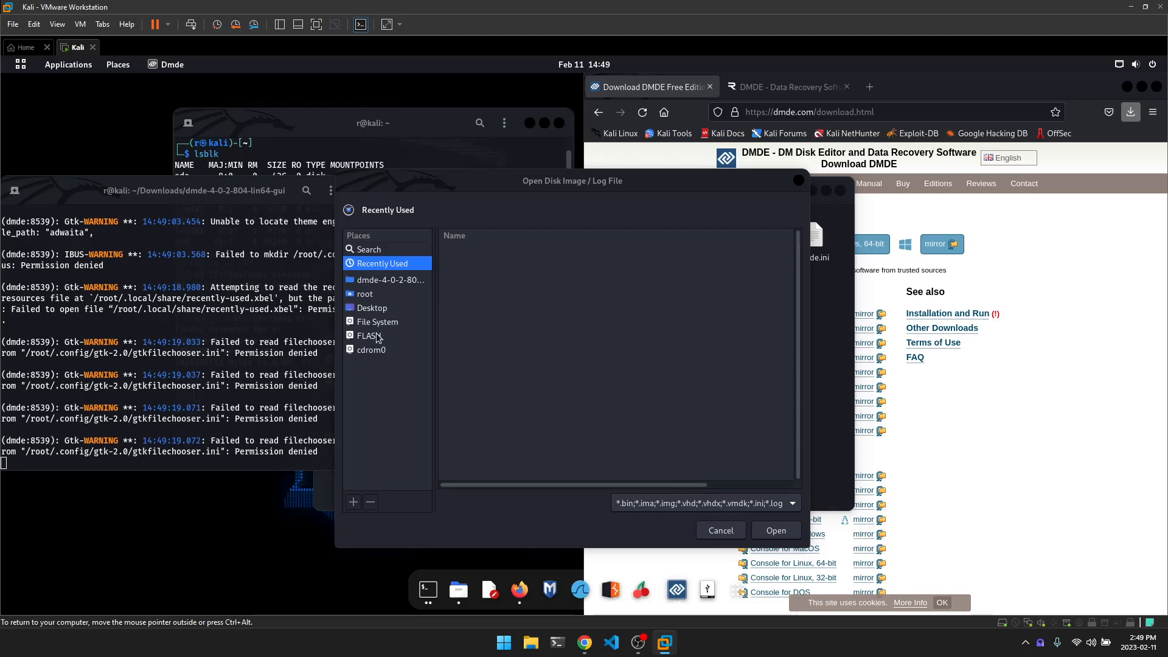
pyautogui.moveTo(387, 328)
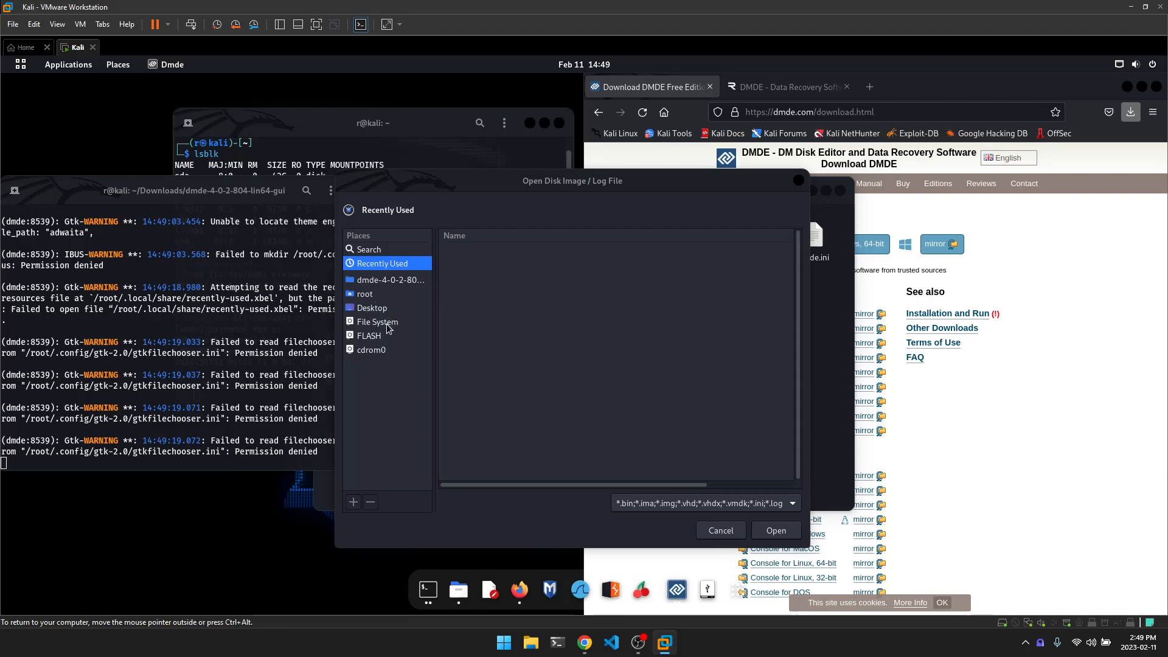
pyautogui.moveTo(386, 326)
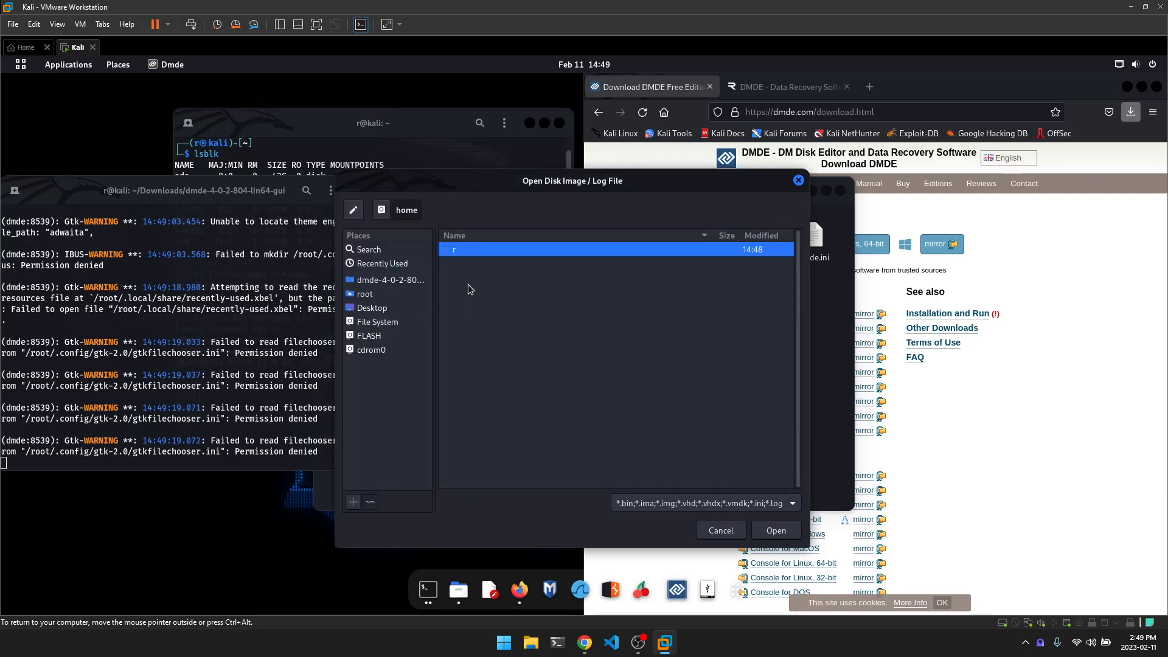
pyautogui.doubleClick(452, 249)
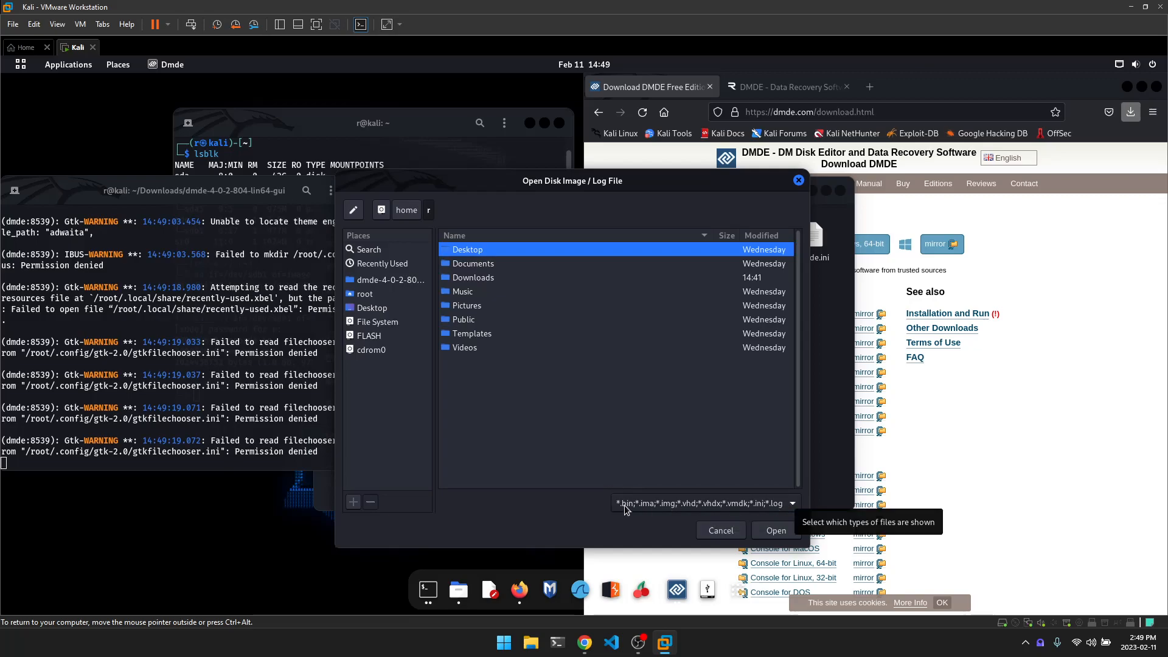
pyautogui.moveTo(591, 515)
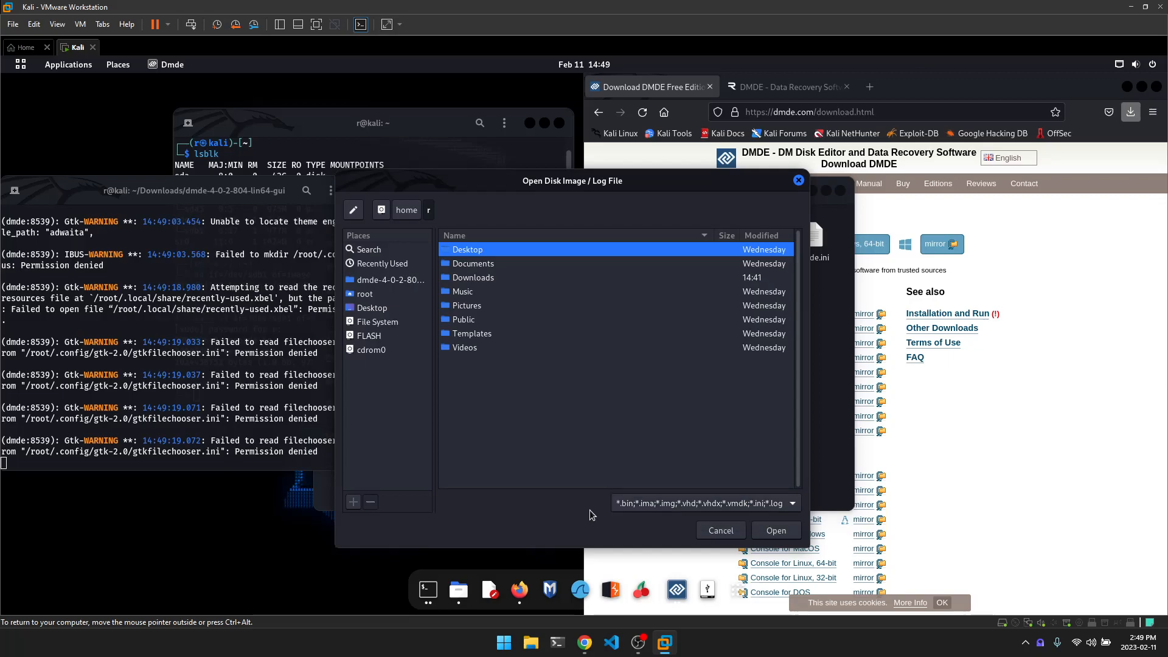
pyautogui.moveTo(428, 381)
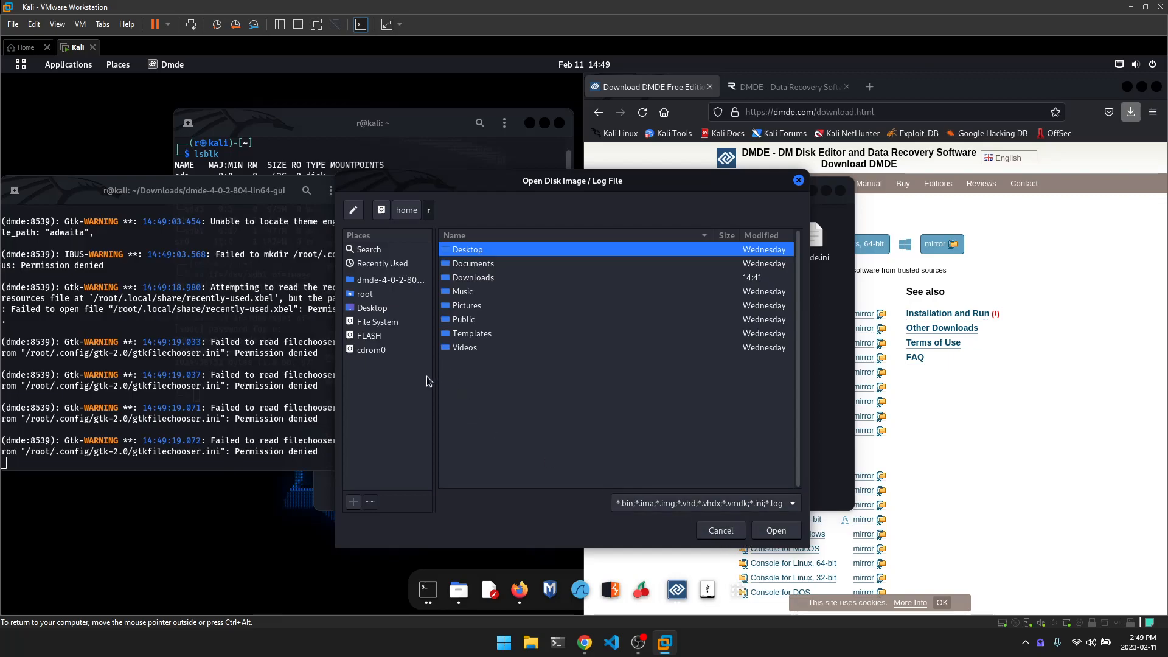
pyautogui.click(791, 504)
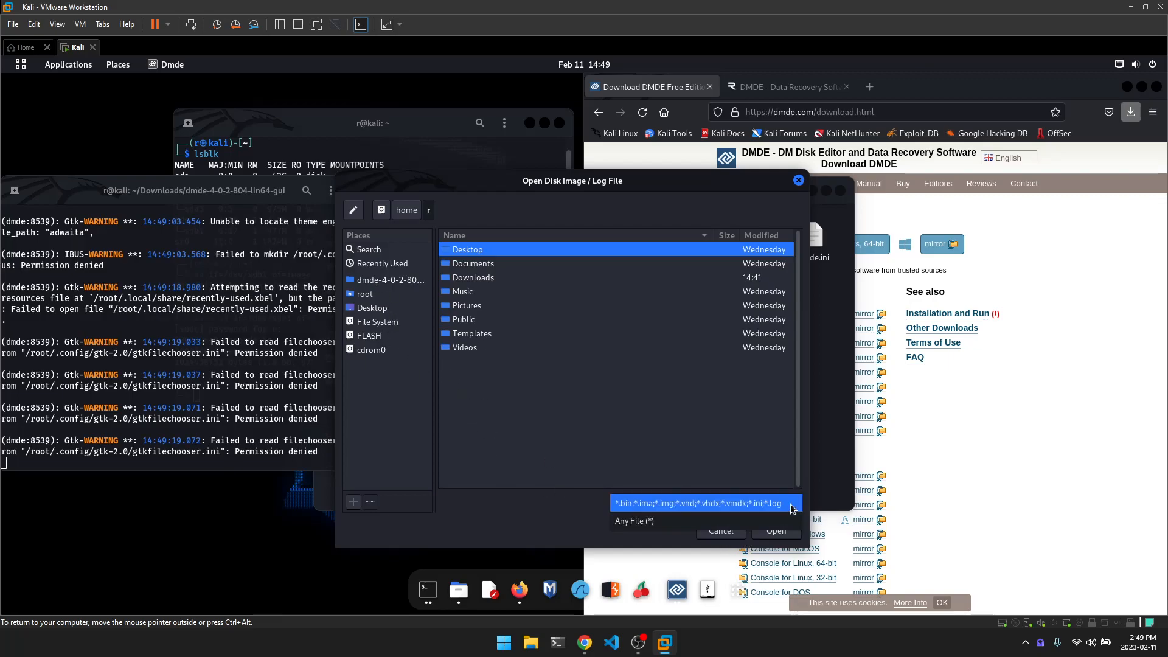
pyautogui.click(705, 520)
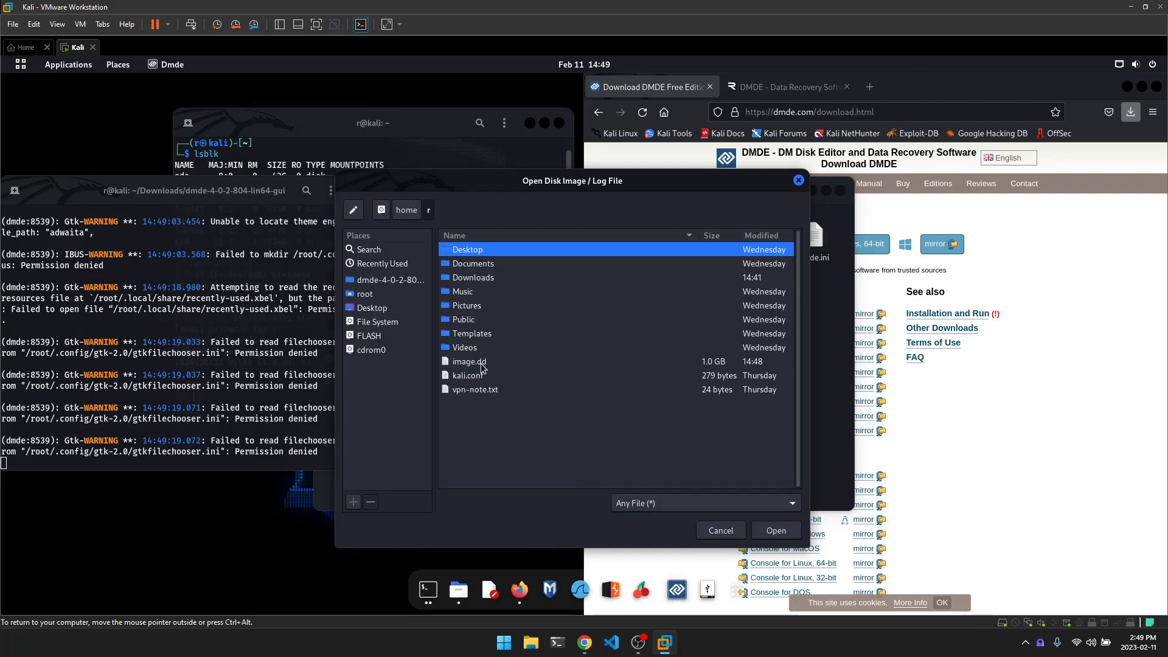
pyautogui.click(469, 361)
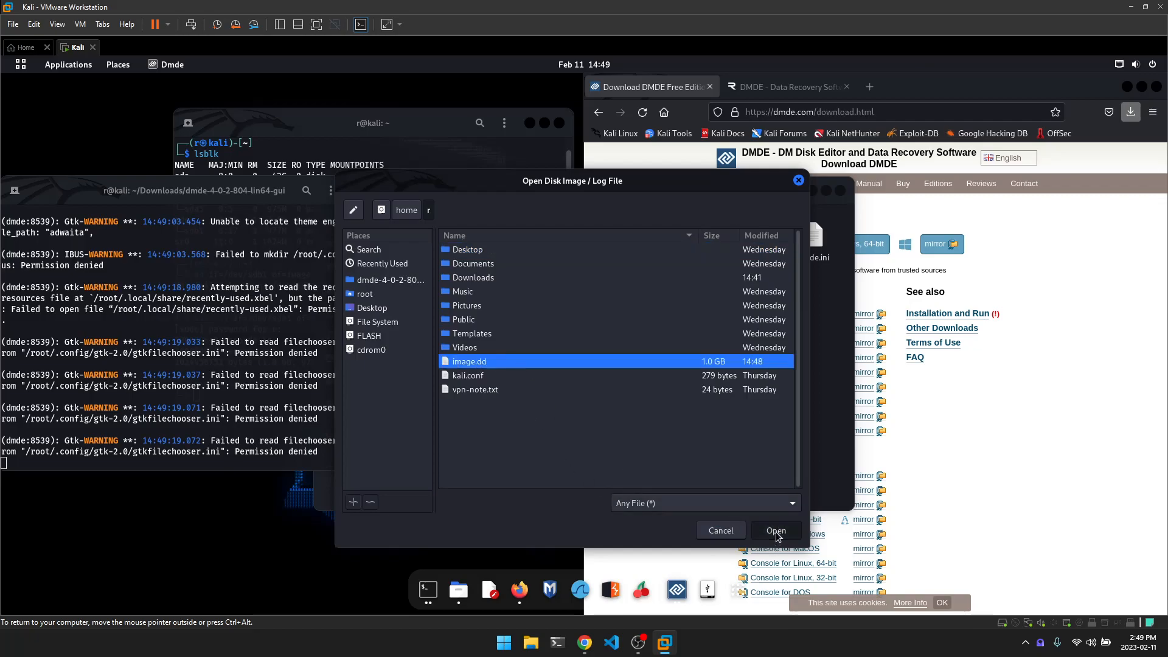
pyautogui.click(776, 531)
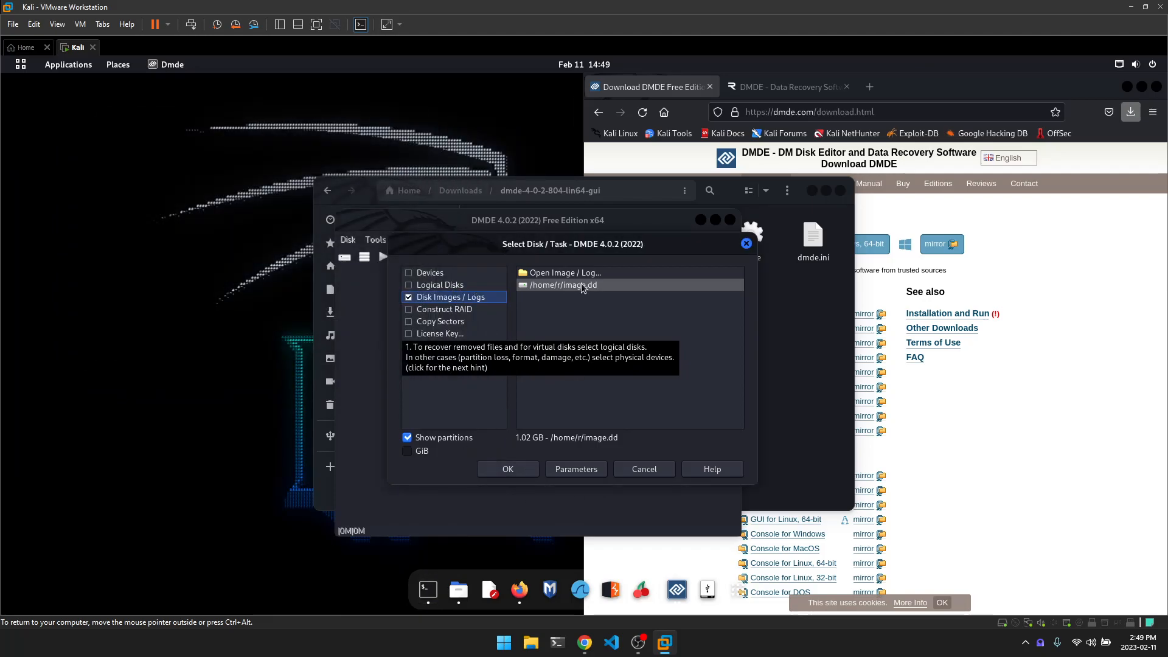
# - Select the image.dd disk and open its FAT32 FLASH volume to browse the root folder
pyautogui.click(508, 468)
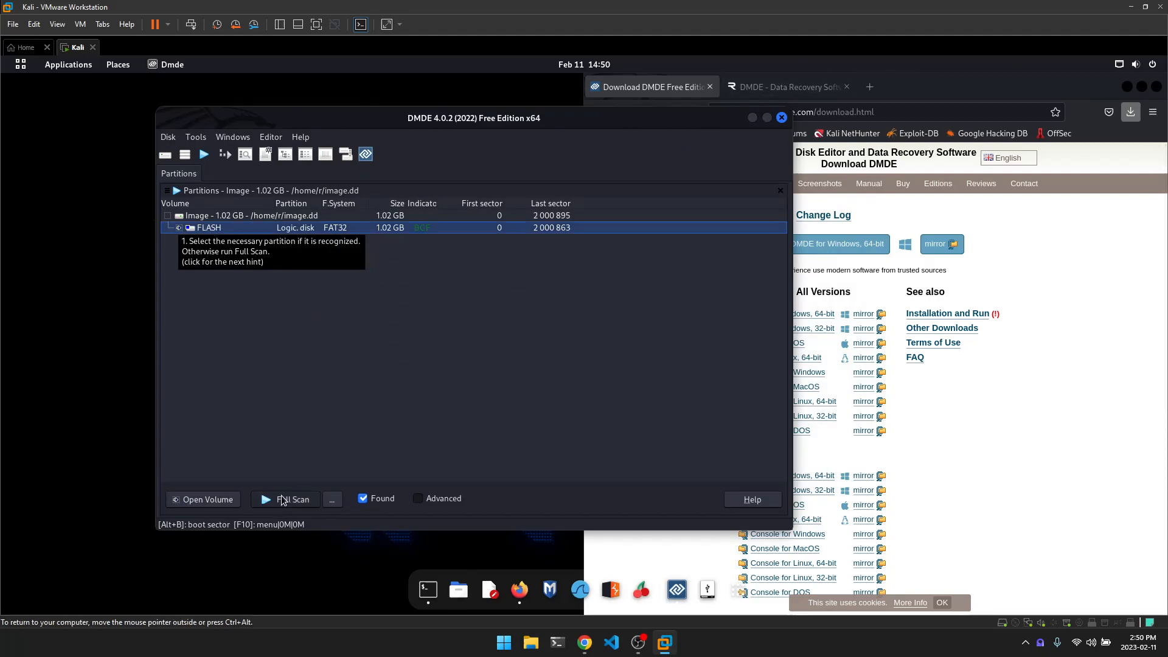
pyautogui.moveTo(275, 507)
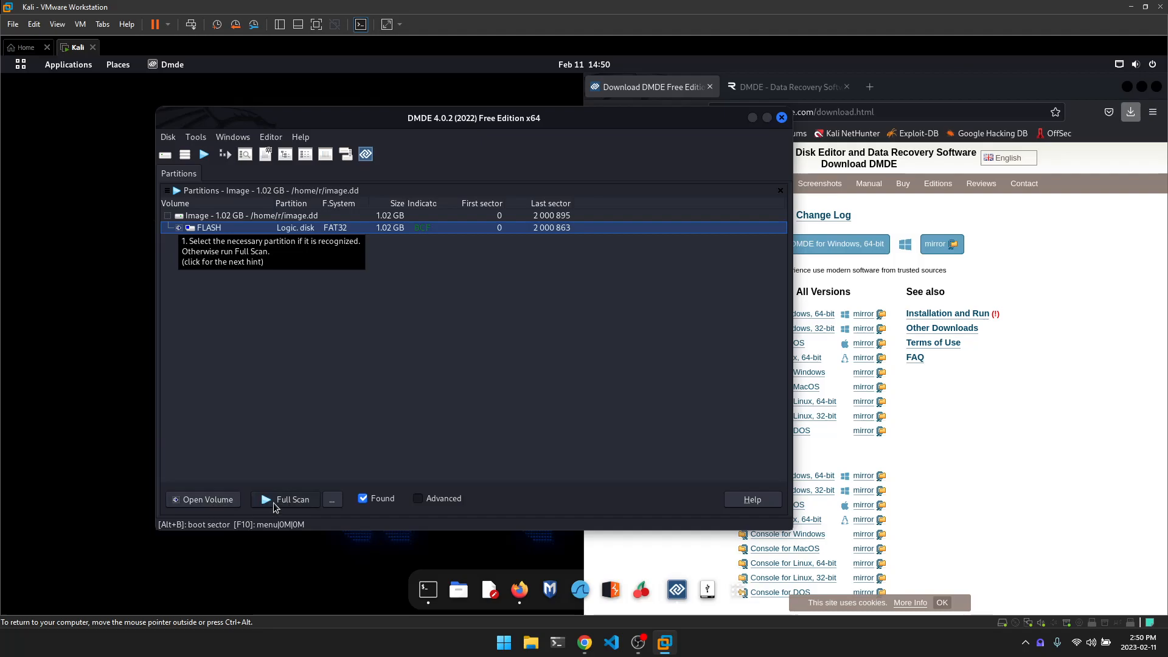
pyautogui.moveTo(211, 499)
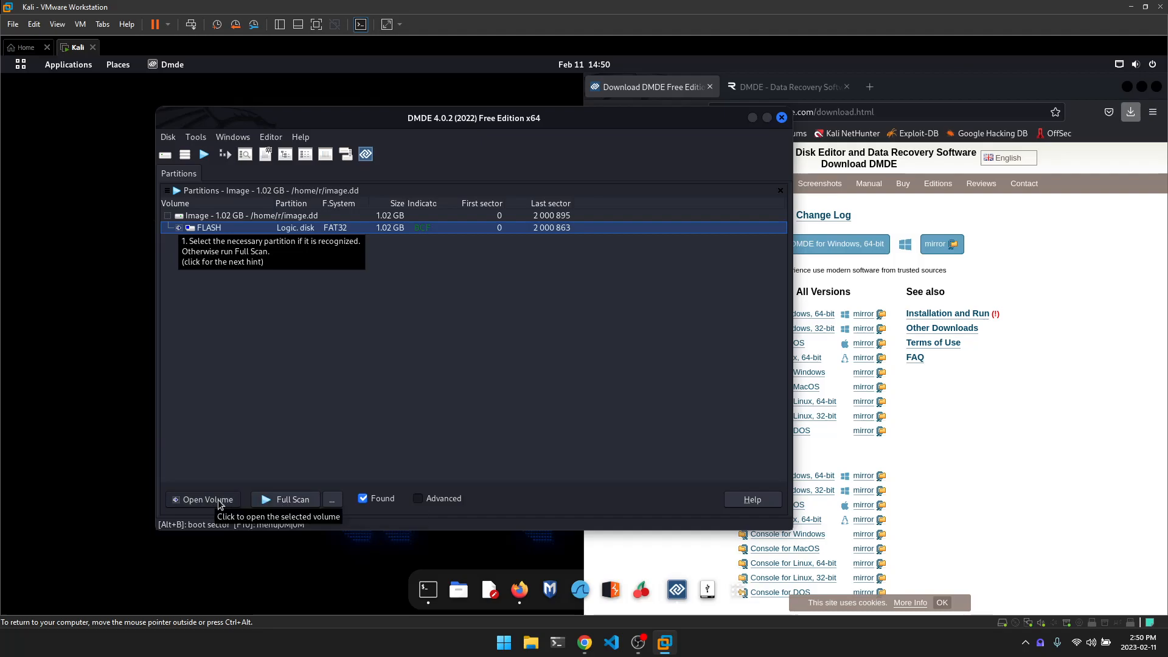
pyautogui.click(203, 499)
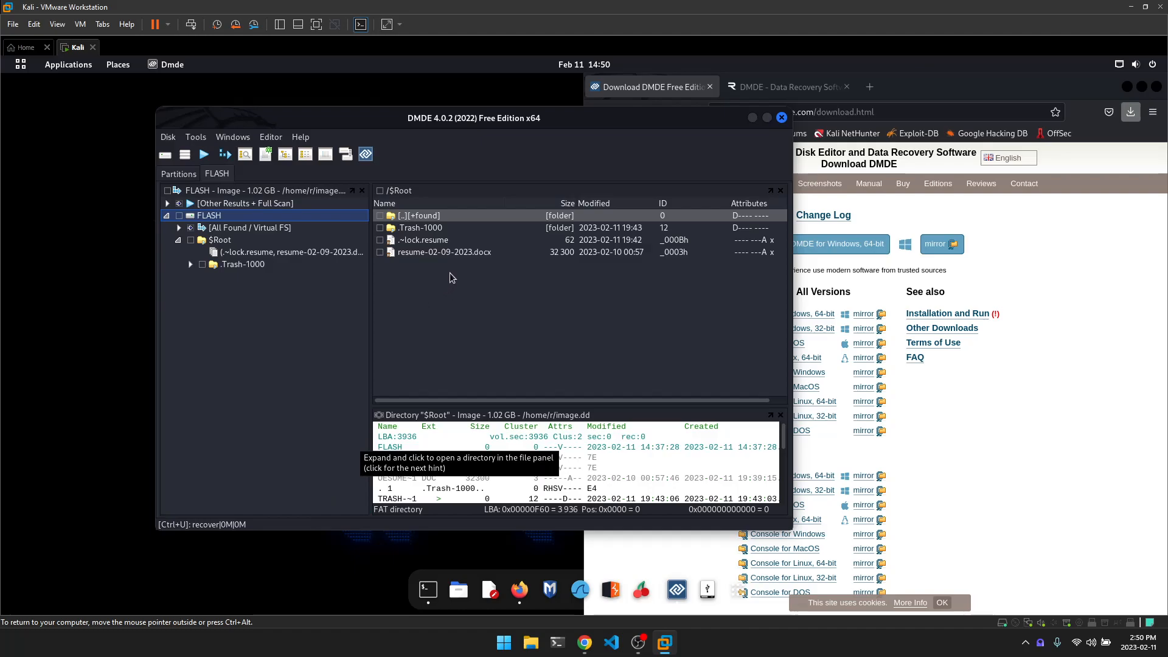
# - Mark resume-02-09-2023.docx in the FLASH volume's root listing for recovery
pyautogui.click(445, 252)
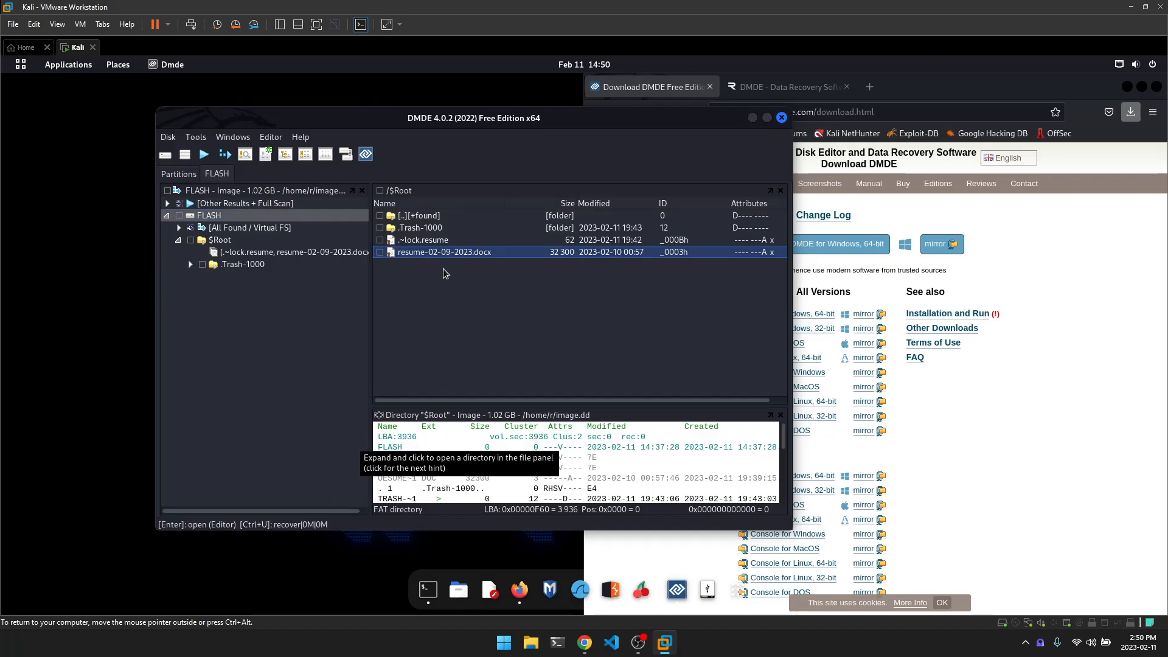
pyautogui.moveTo(434, 280)
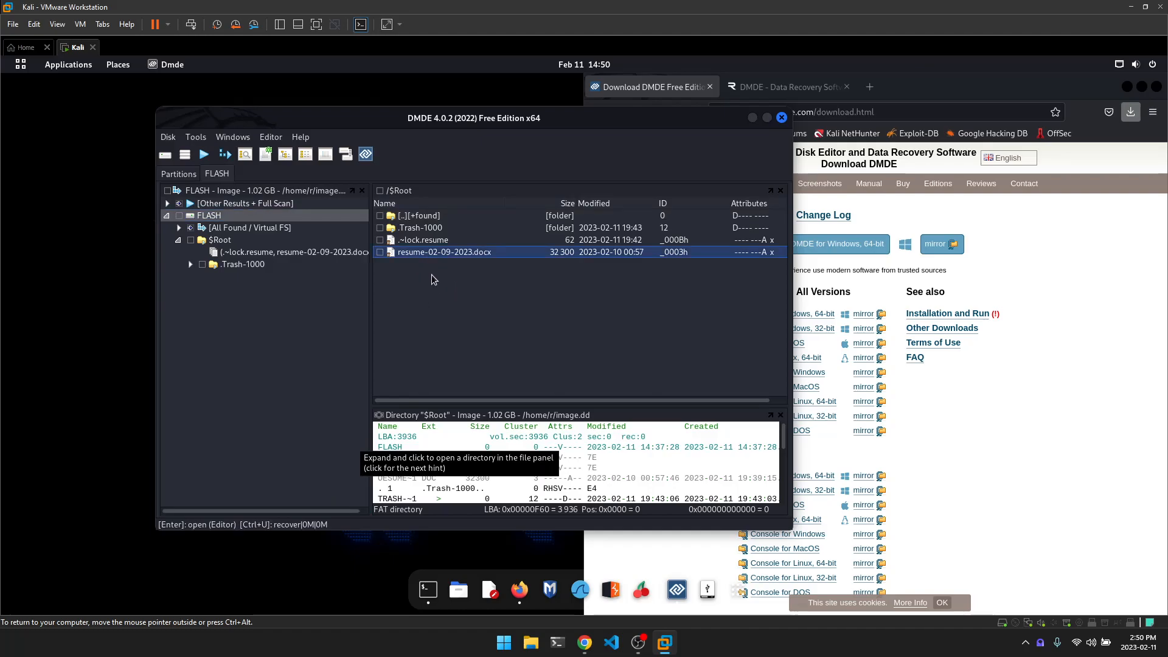
pyautogui.moveTo(391, 261)
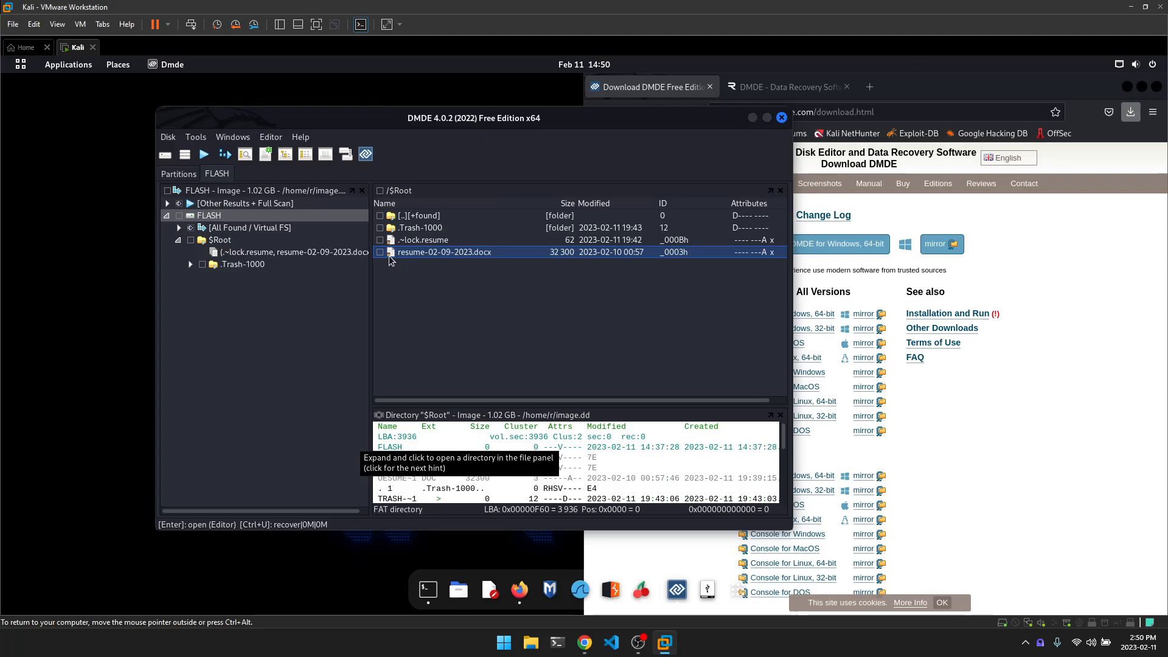
pyautogui.moveTo(384, 258)
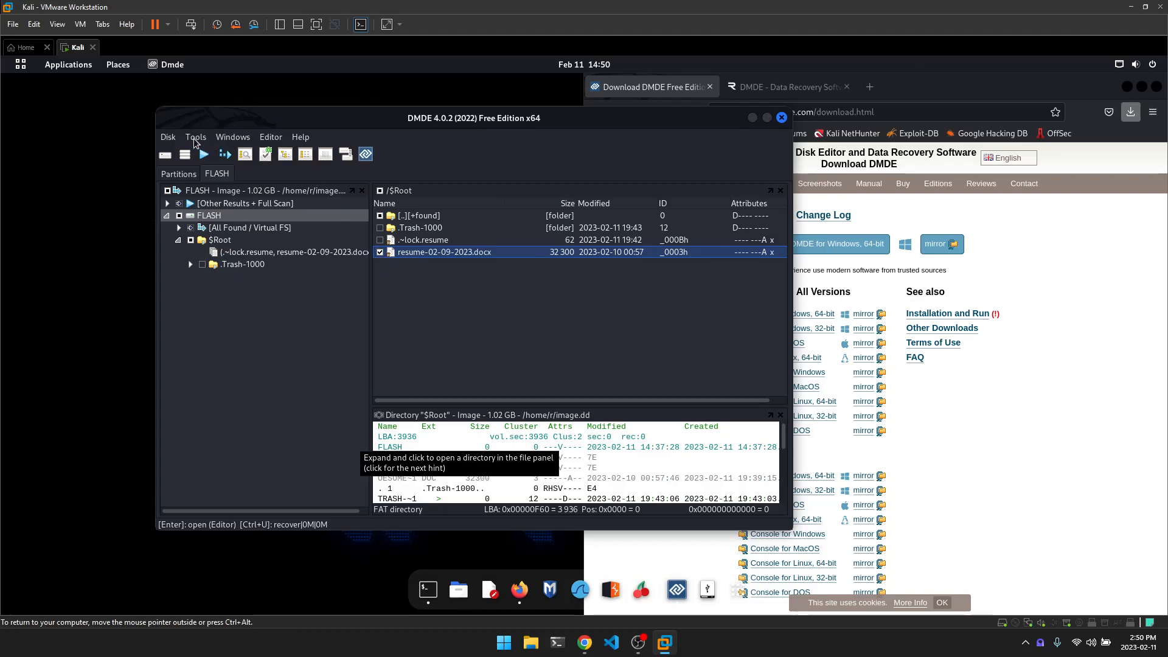
pyautogui.click(195, 137)
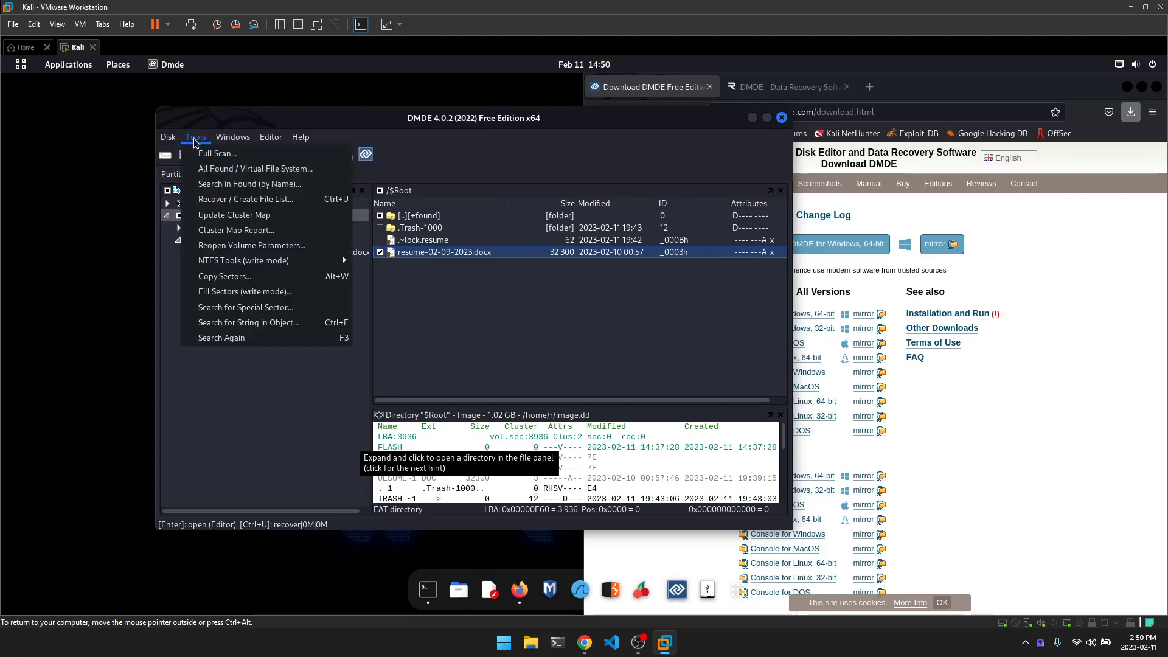
# - Recover the marked resume to /home/r/Documents, confirming the prompt and the summary
pyautogui.click(243, 199)
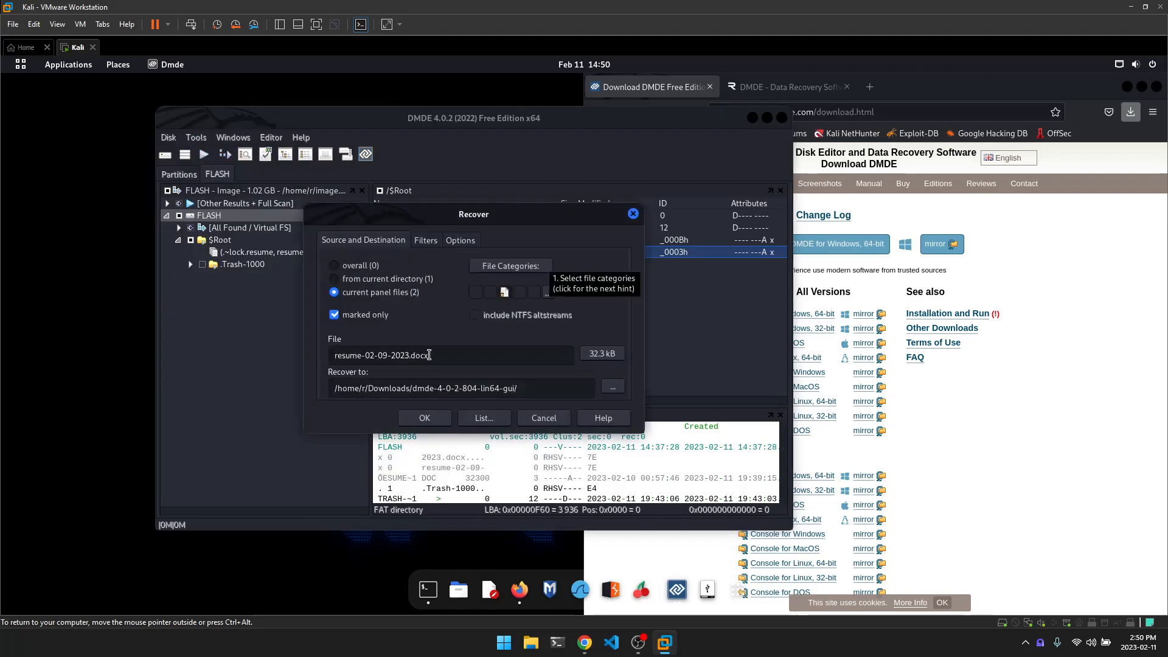
pyautogui.moveTo(374, 323)
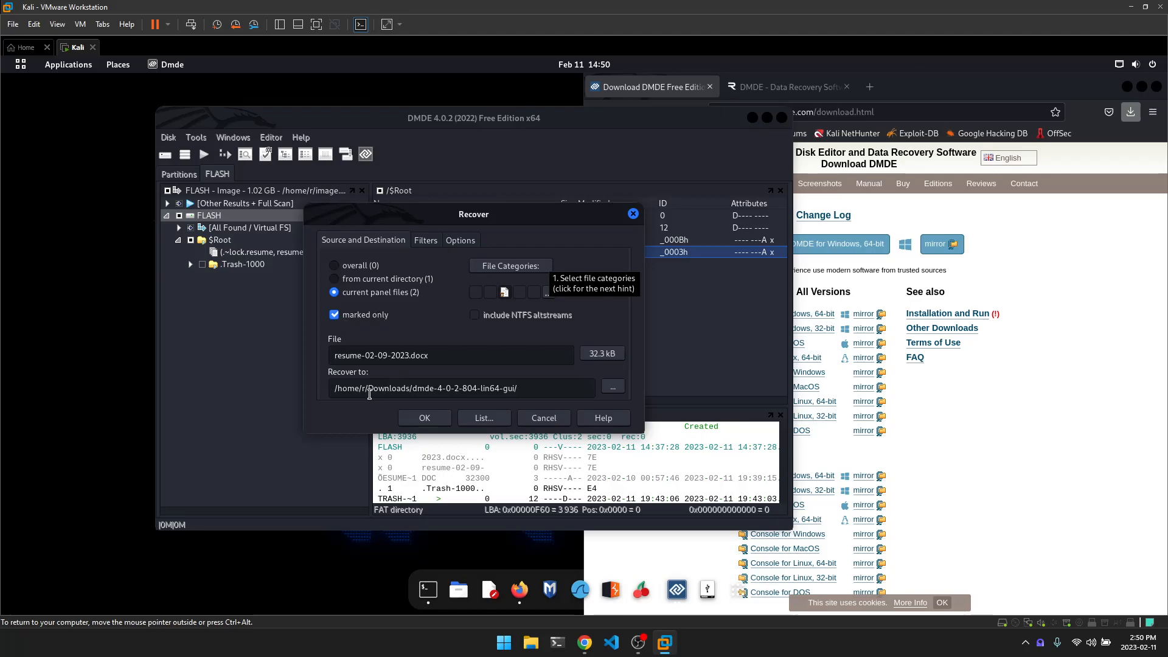
pyautogui.click(611, 387)
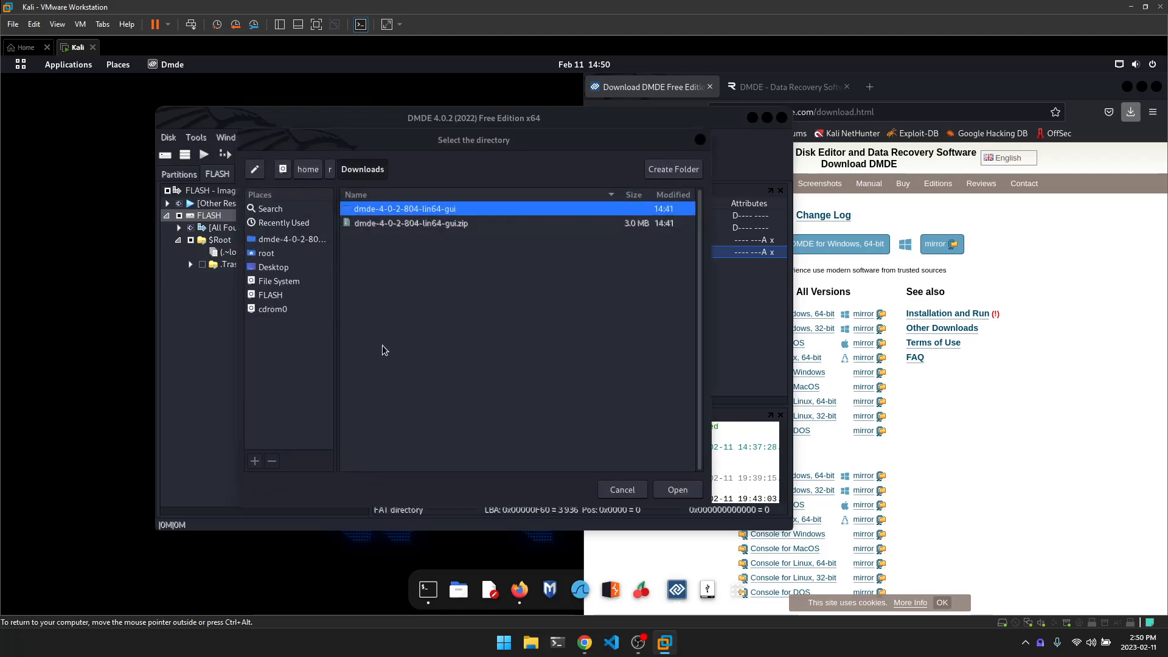
pyautogui.click(265, 252)
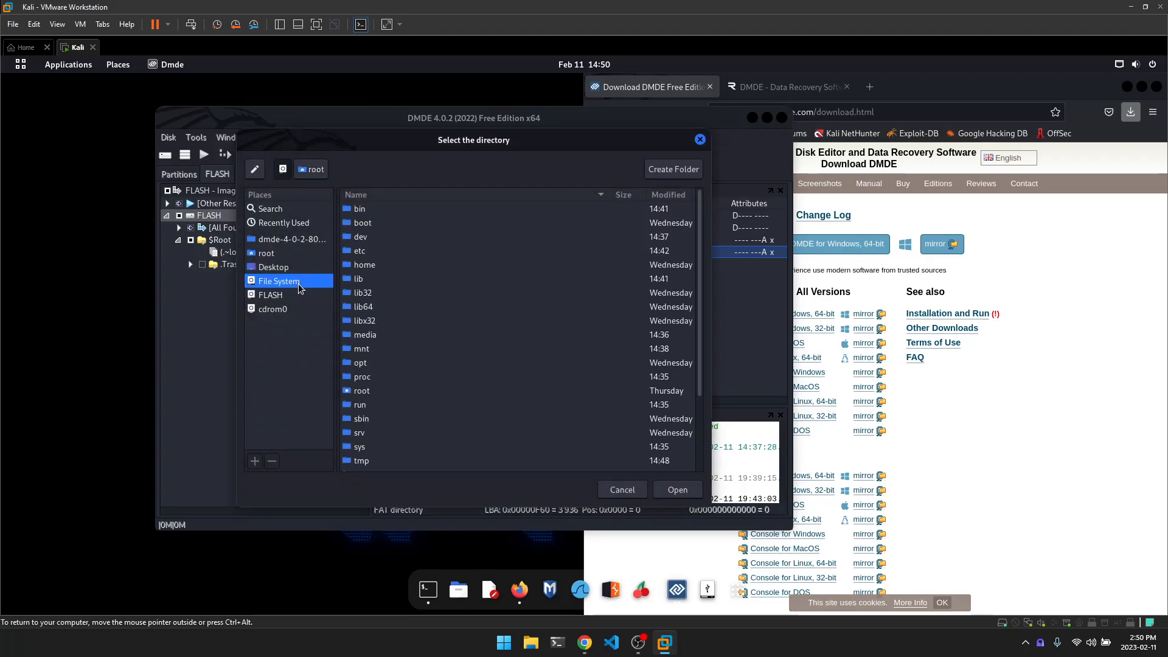
pyautogui.doubleClick(364, 264)
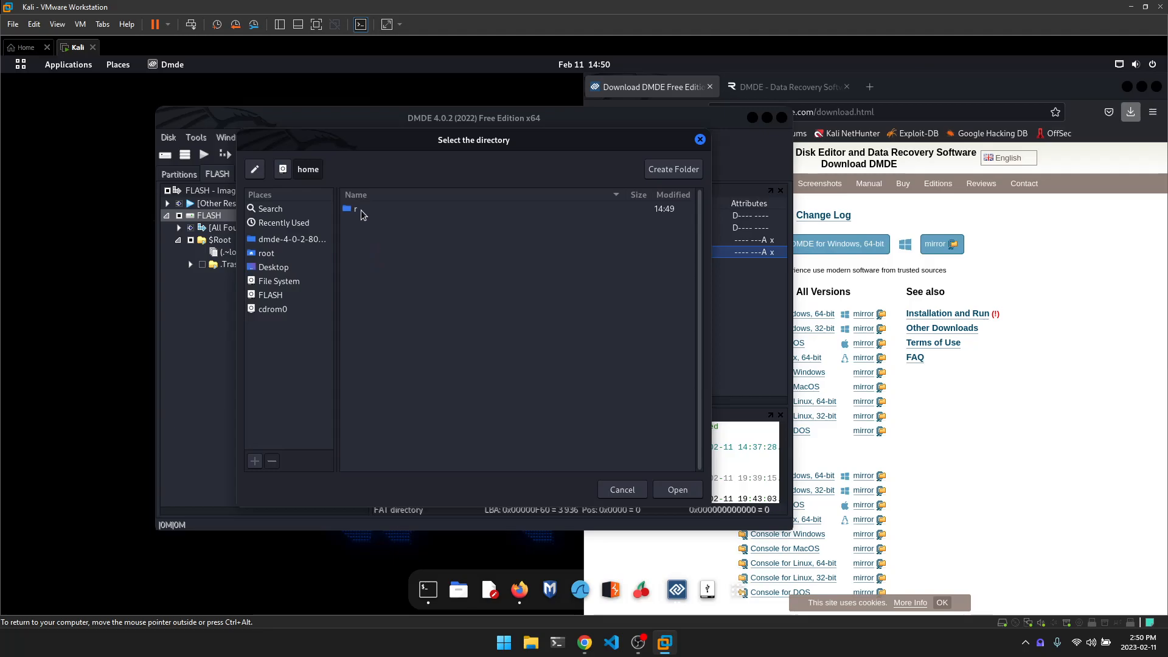
pyautogui.doubleClick(357, 209)
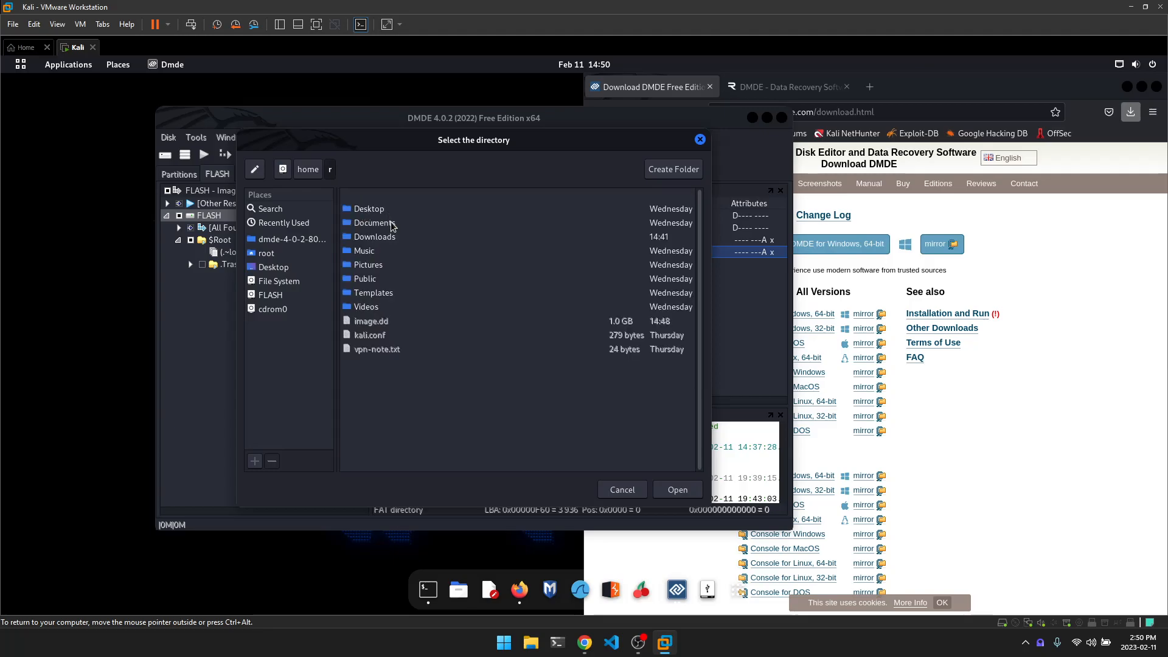
pyautogui.click(676, 489)
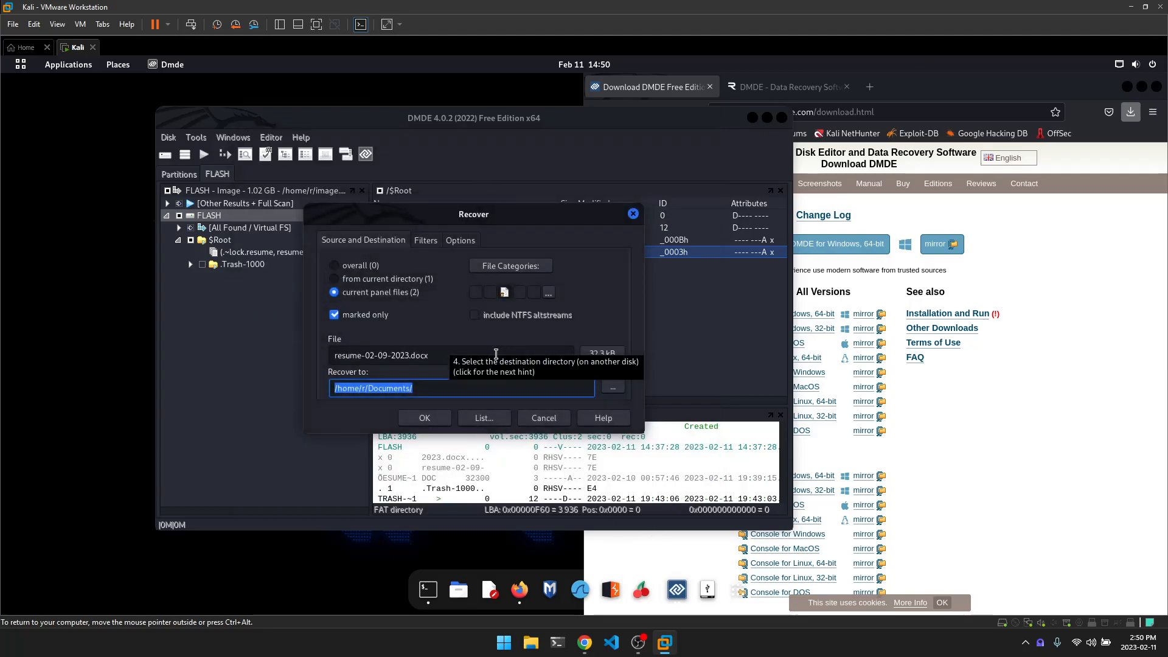
pyautogui.moveTo(432, 422)
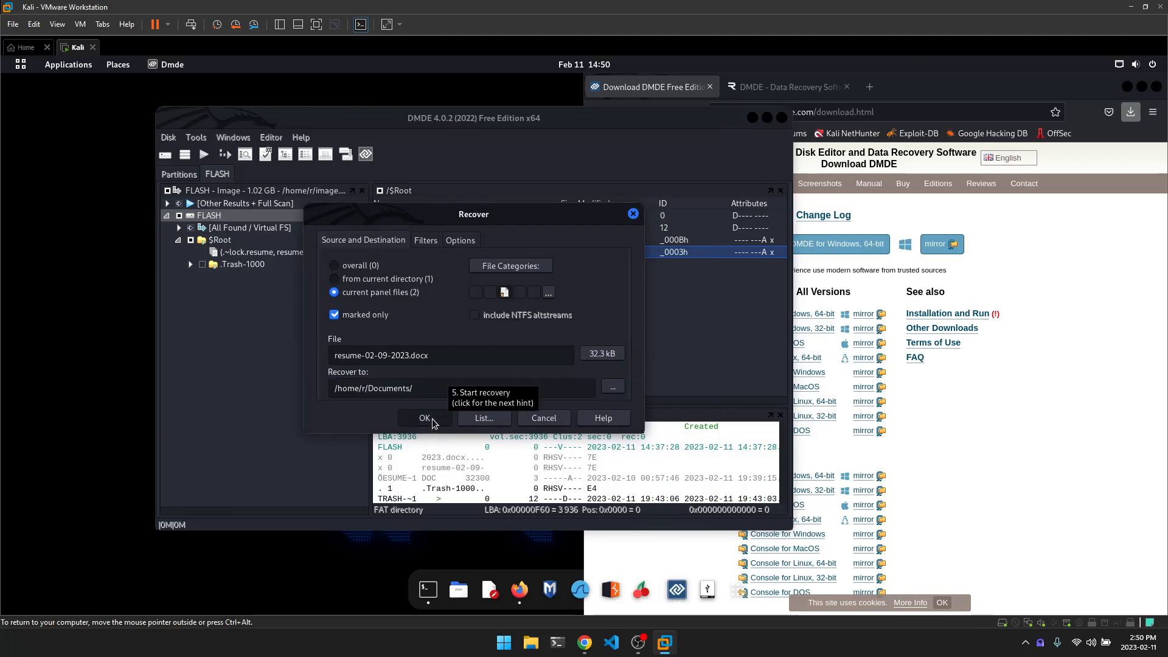
pyautogui.click(425, 418)
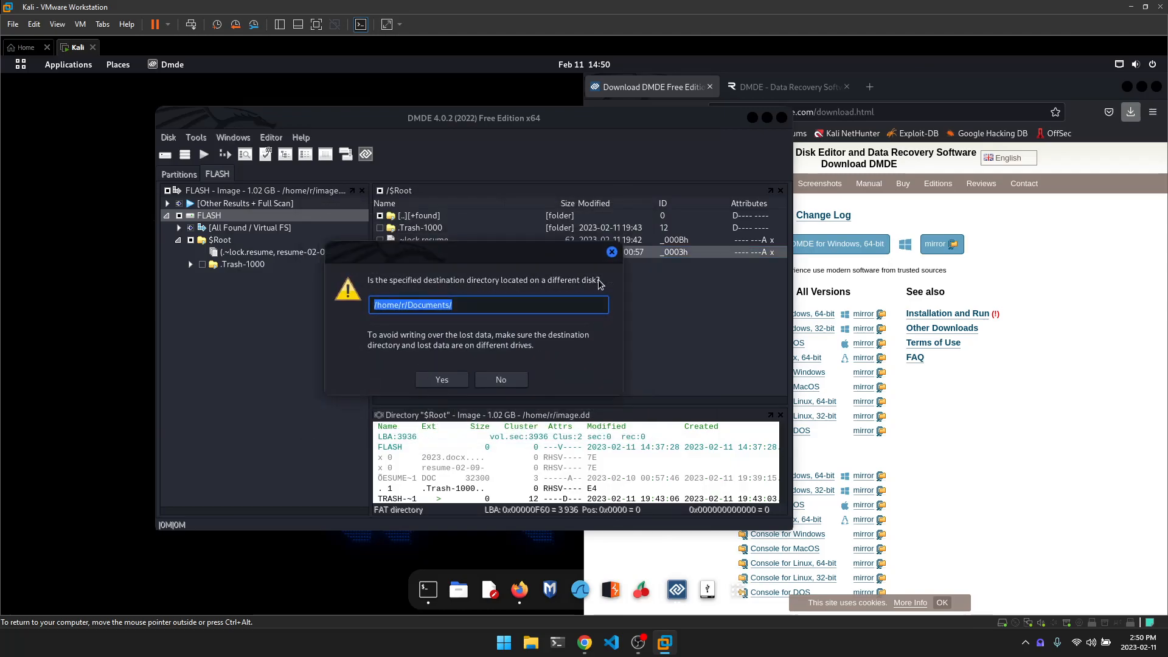
pyautogui.moveTo(420, 312)
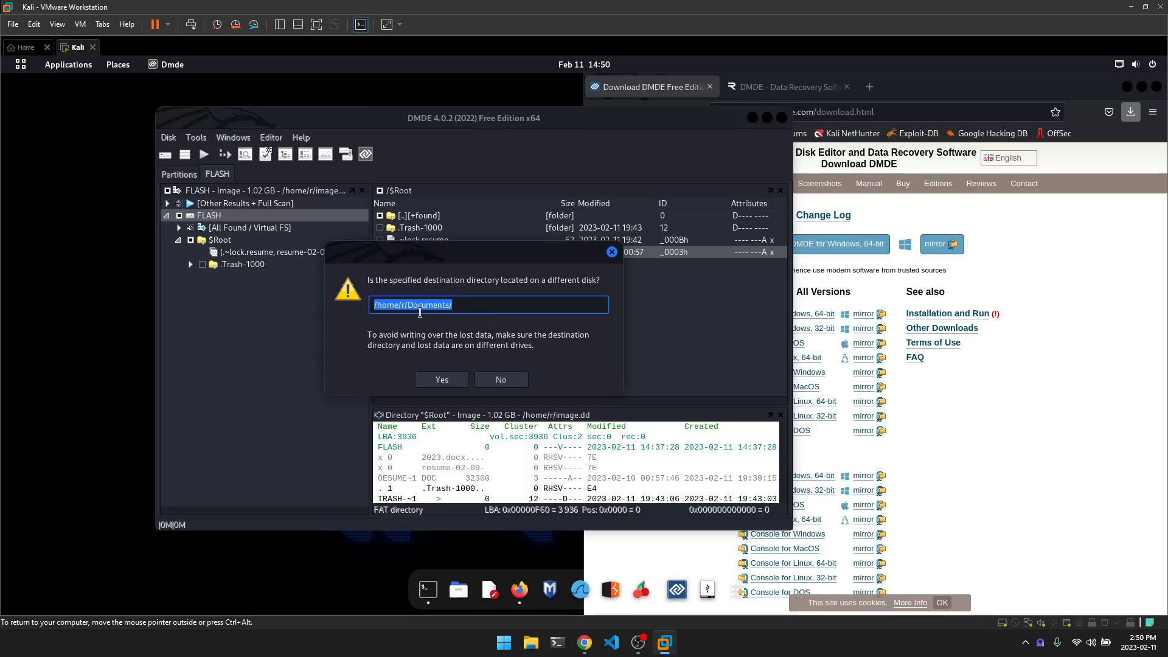
pyautogui.moveTo(430, 348)
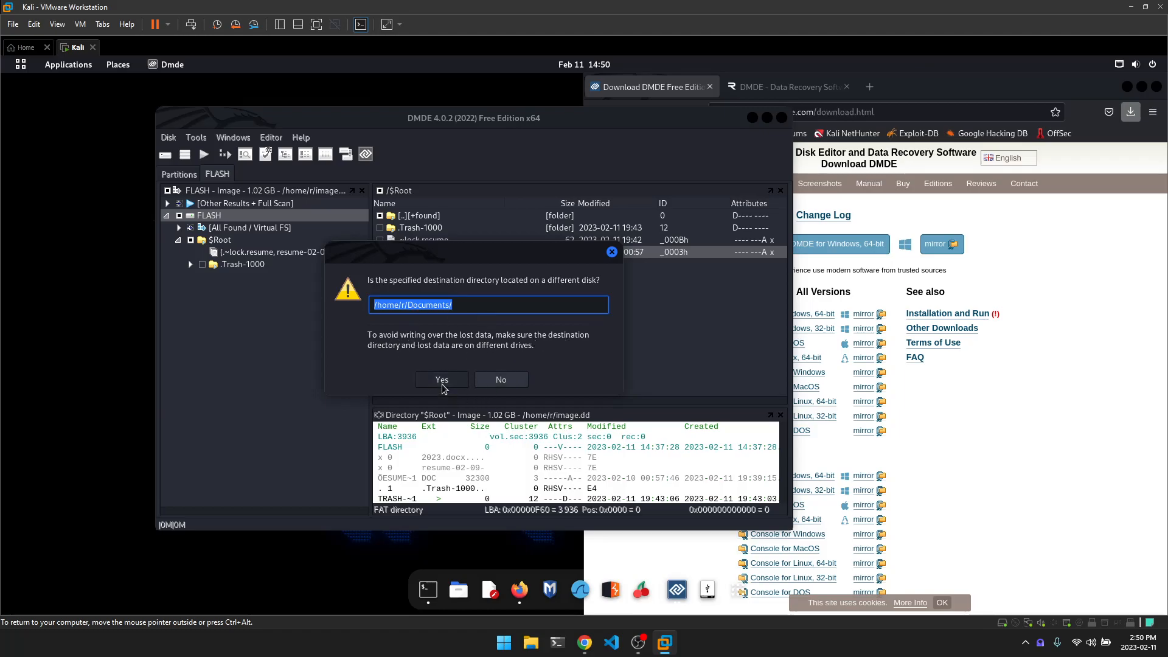
pyautogui.click(441, 379)
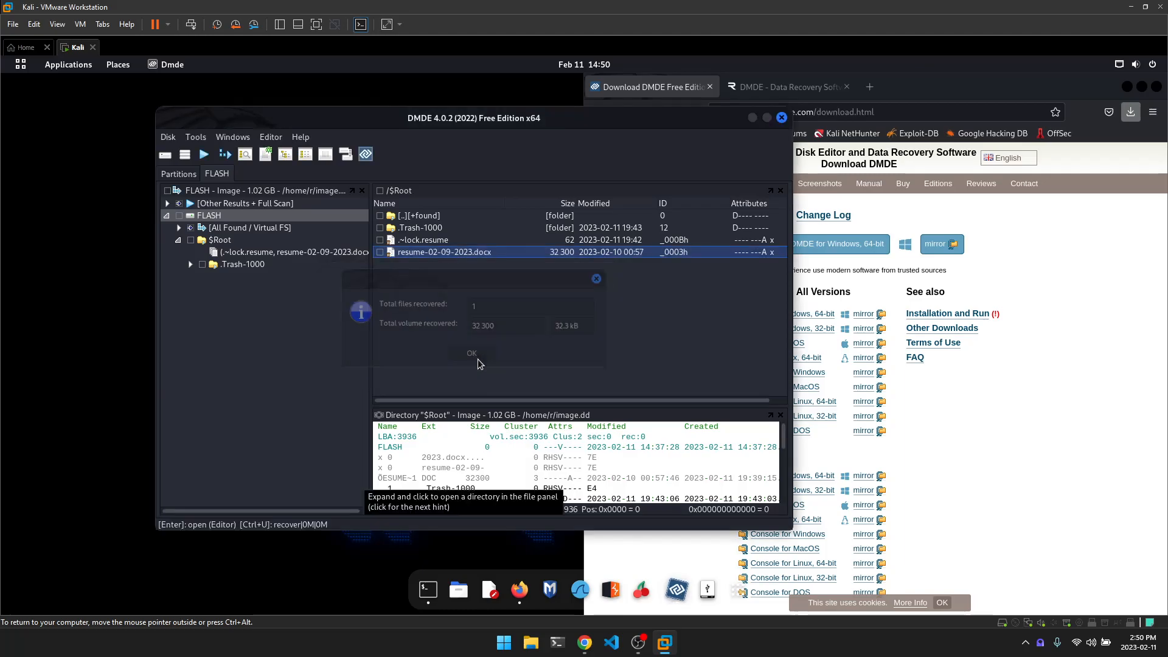
pyautogui.click(471, 353)
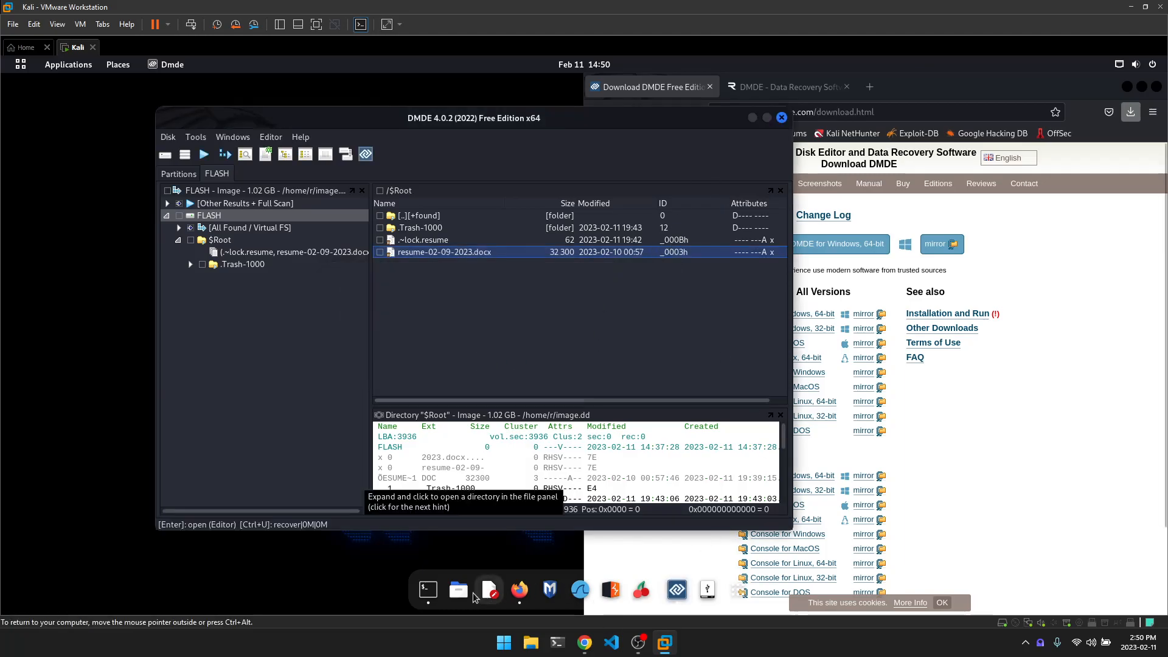
# - Check that resume-02-09-2023.docx (32.3 kB) is in Documents in Files, then close Files
pyautogui.click(459, 590)
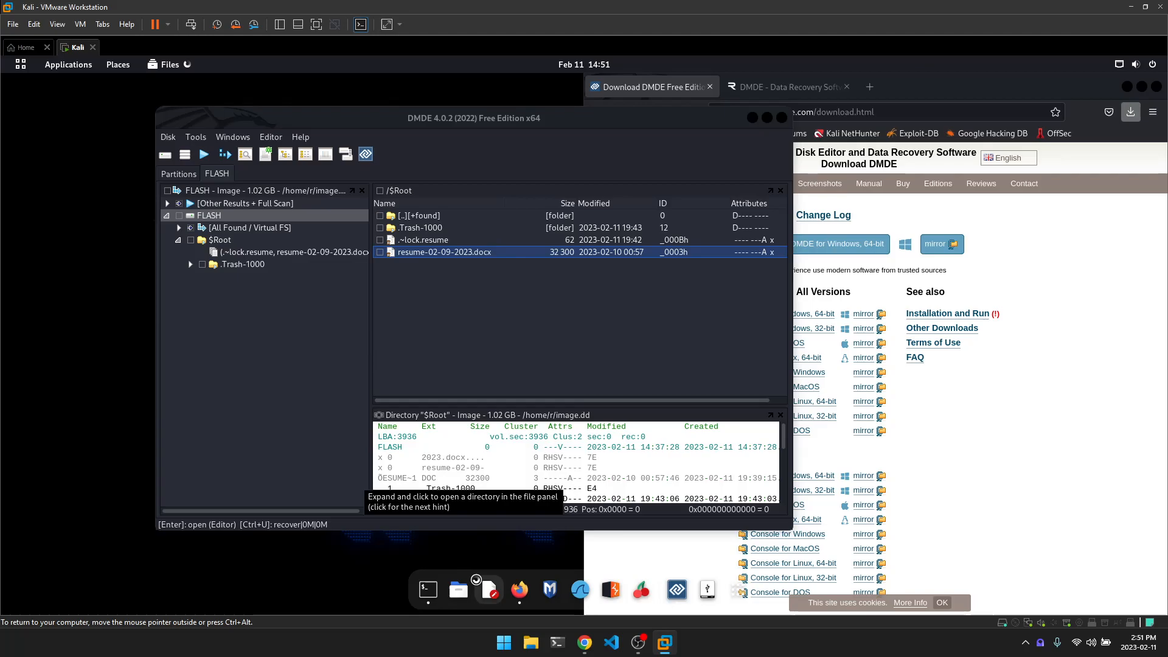
pyautogui.click(457, 590)
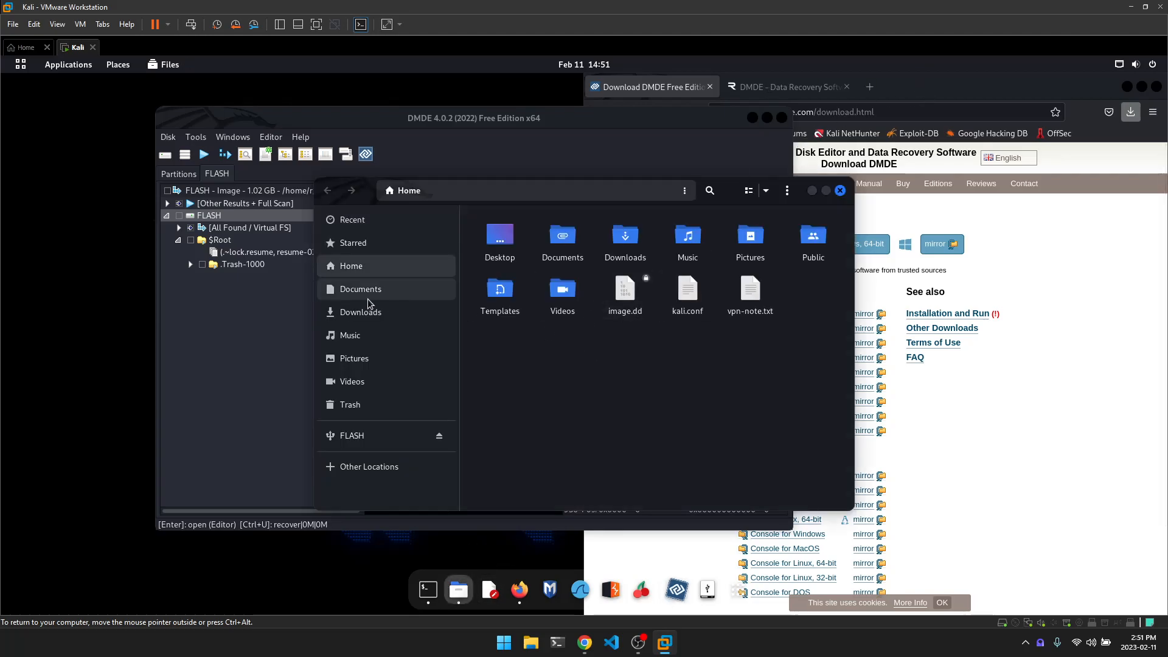
pyautogui.click(359, 289)
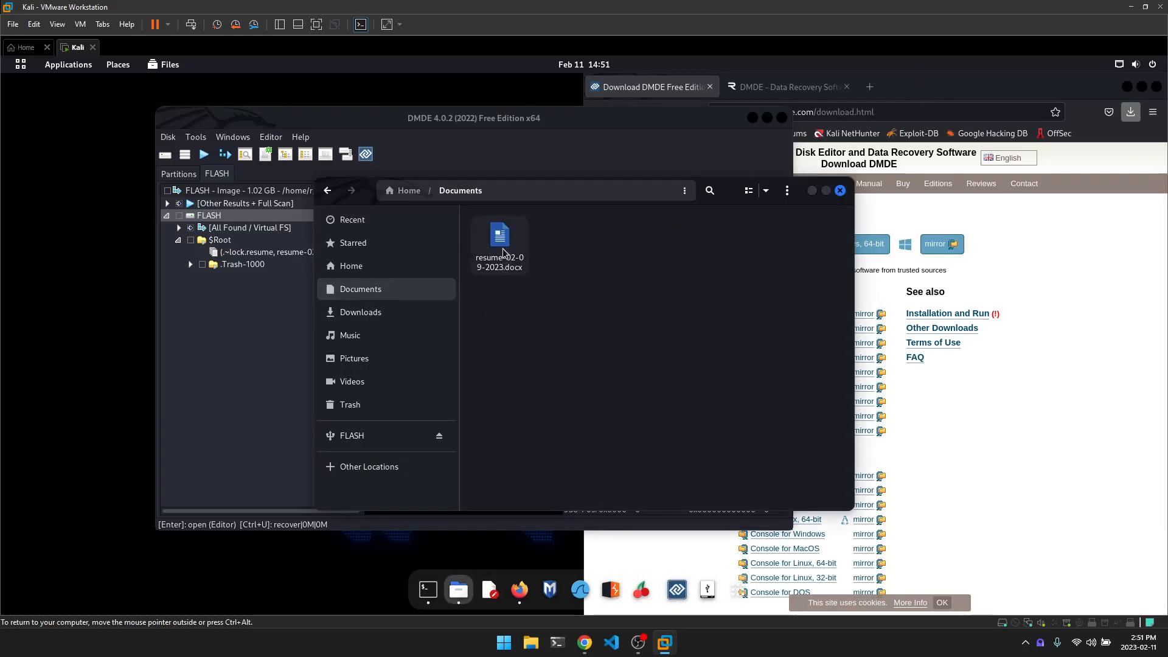
pyautogui.doubleClick(500, 236)
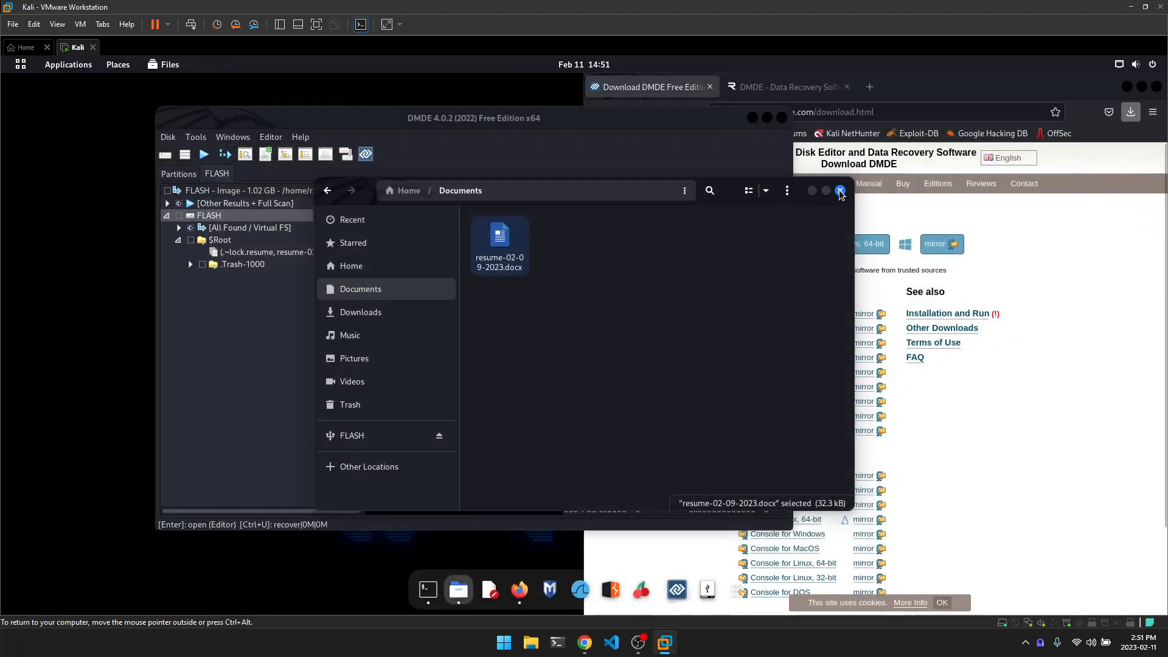
pyautogui.click(841, 190)
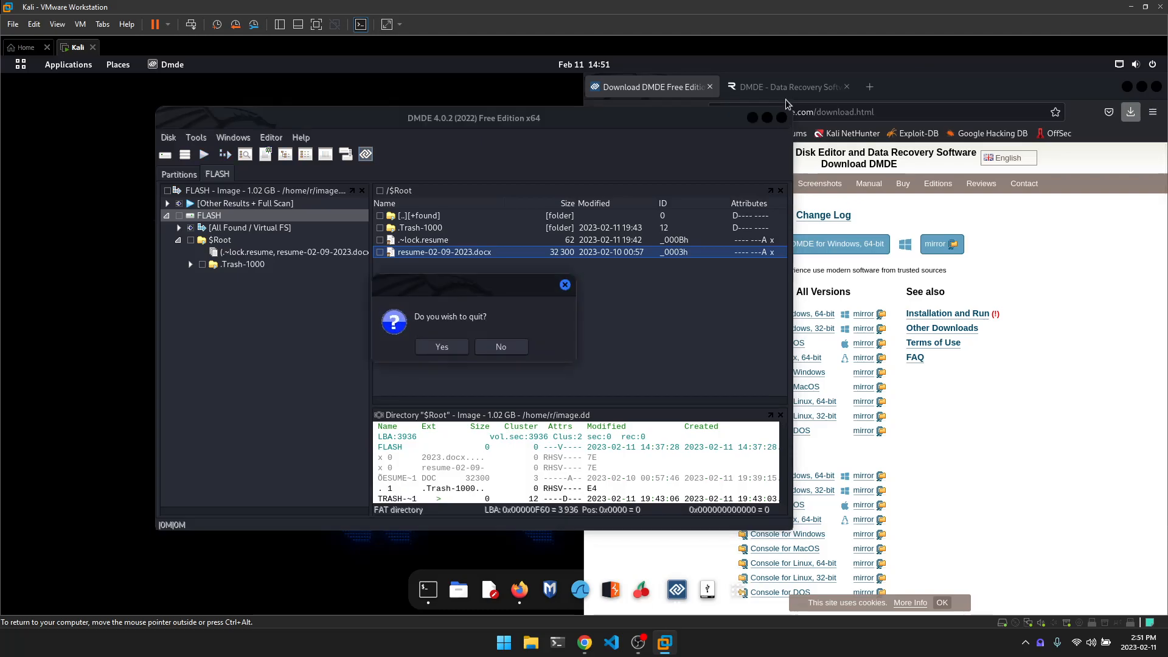
# - Quit DMDE and scroll the Firefox DMDE tutorial down to its conclusion
pyautogui.click(441, 347)
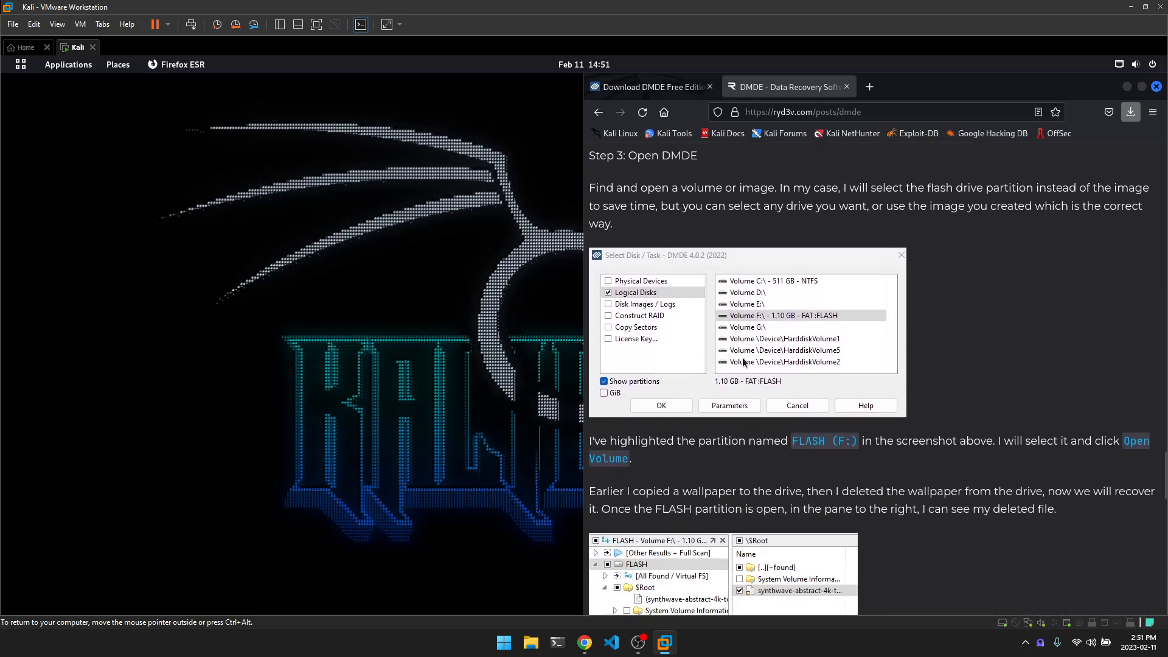
pyautogui.moveTo(719, 471)
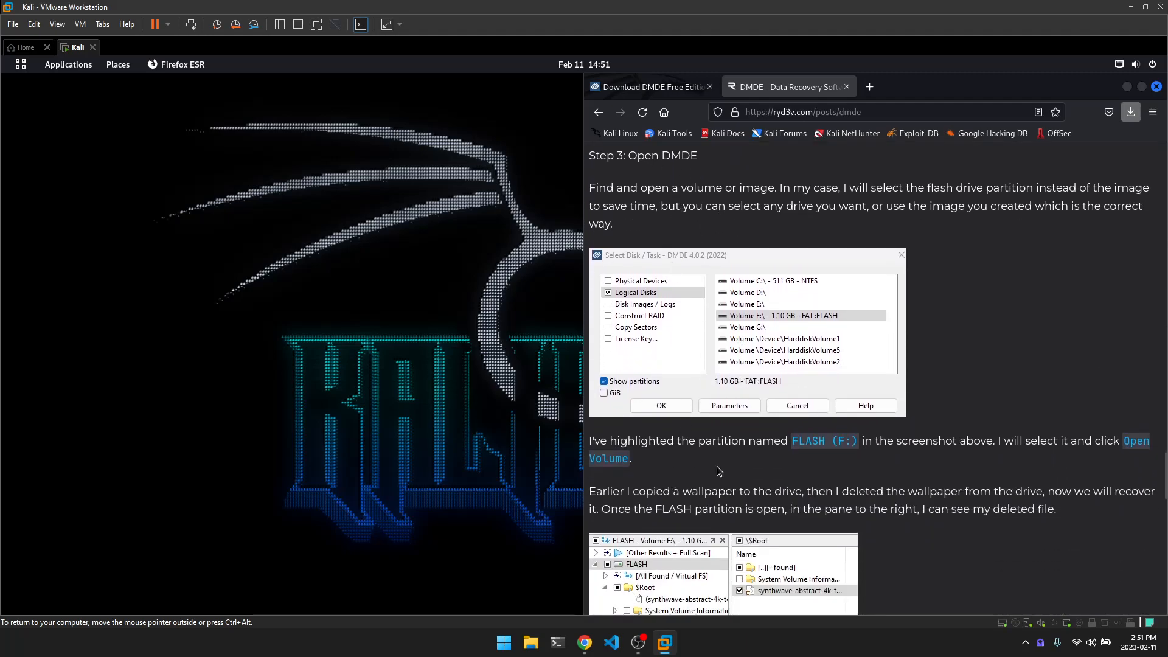
pyautogui.scroll(-3)
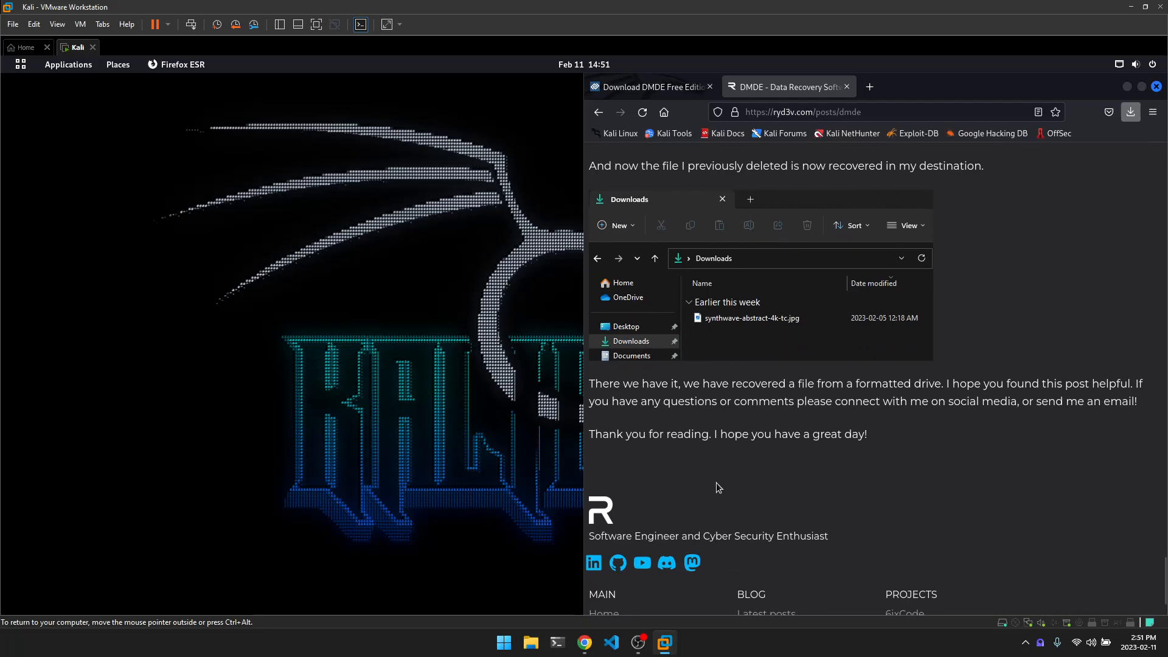
pyautogui.moveTo(691, 482)
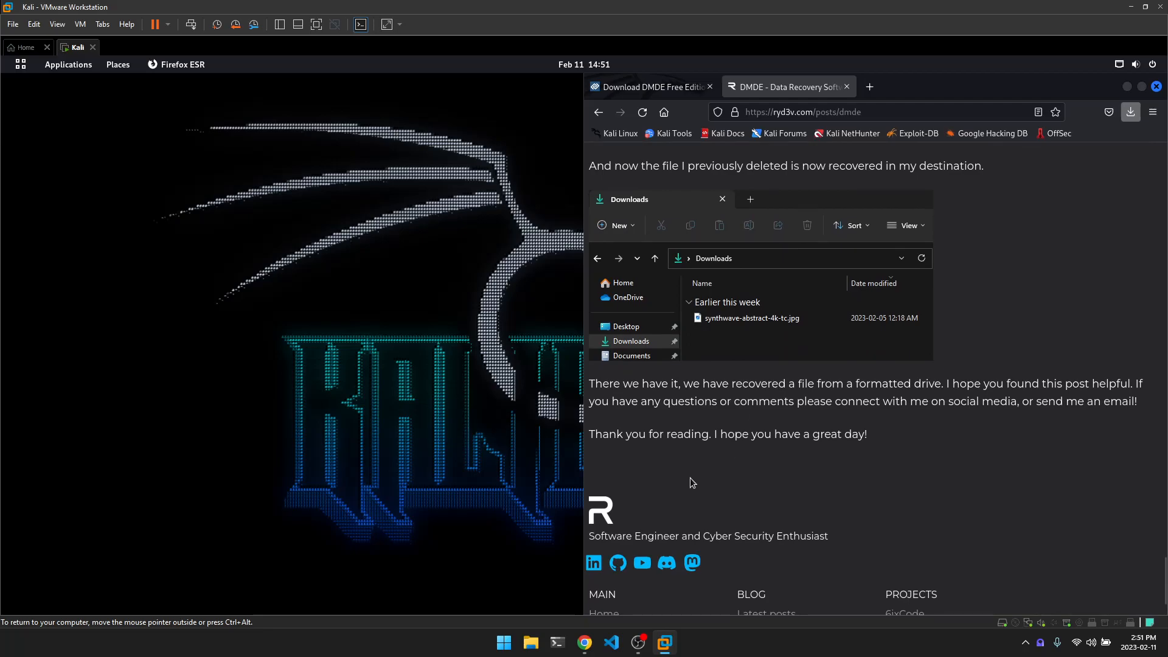